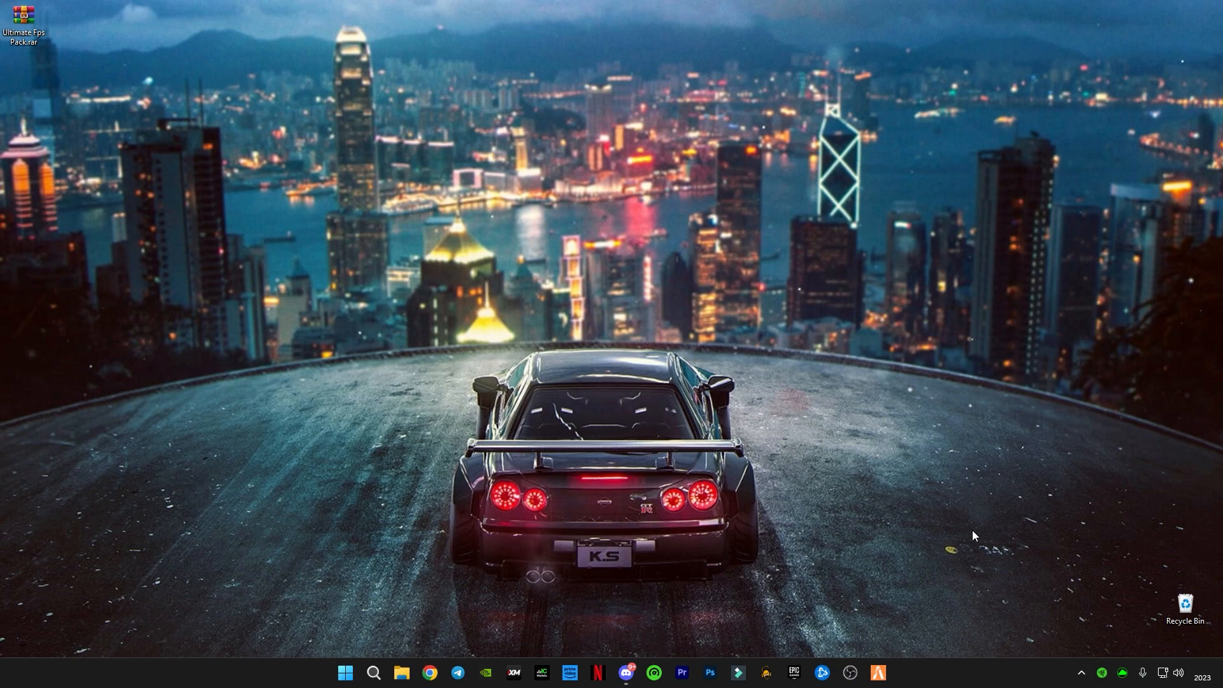
mouse_move(791, 511)
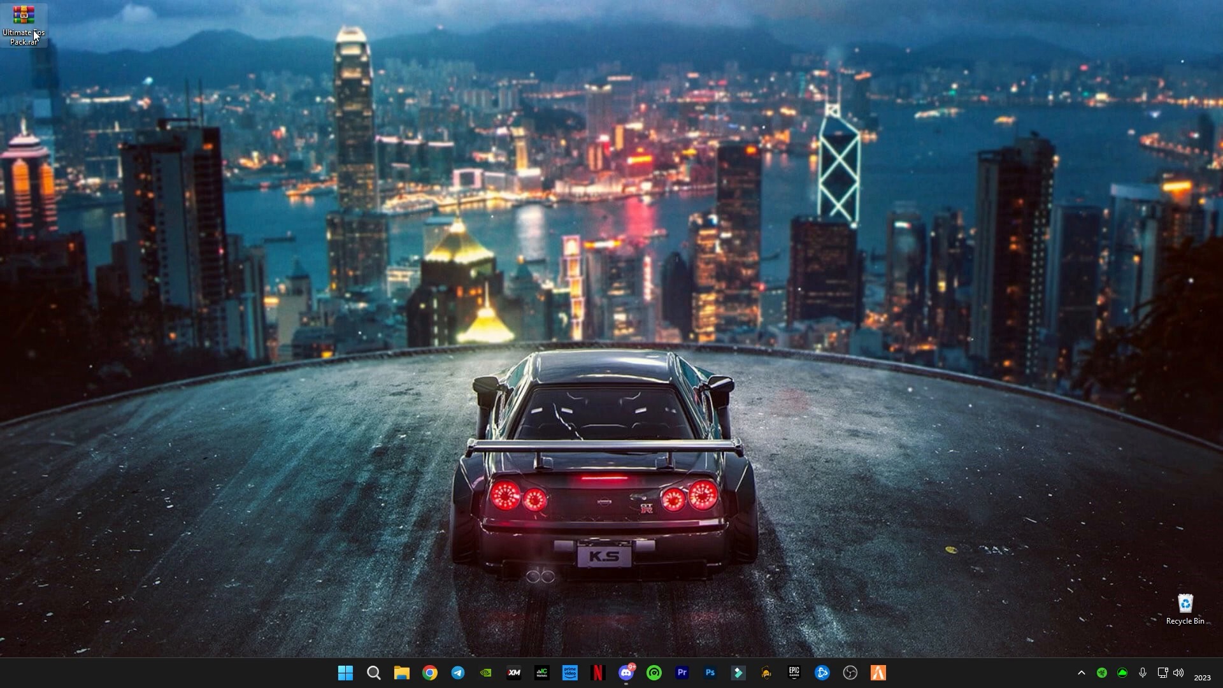
mouse_move(542, 537)
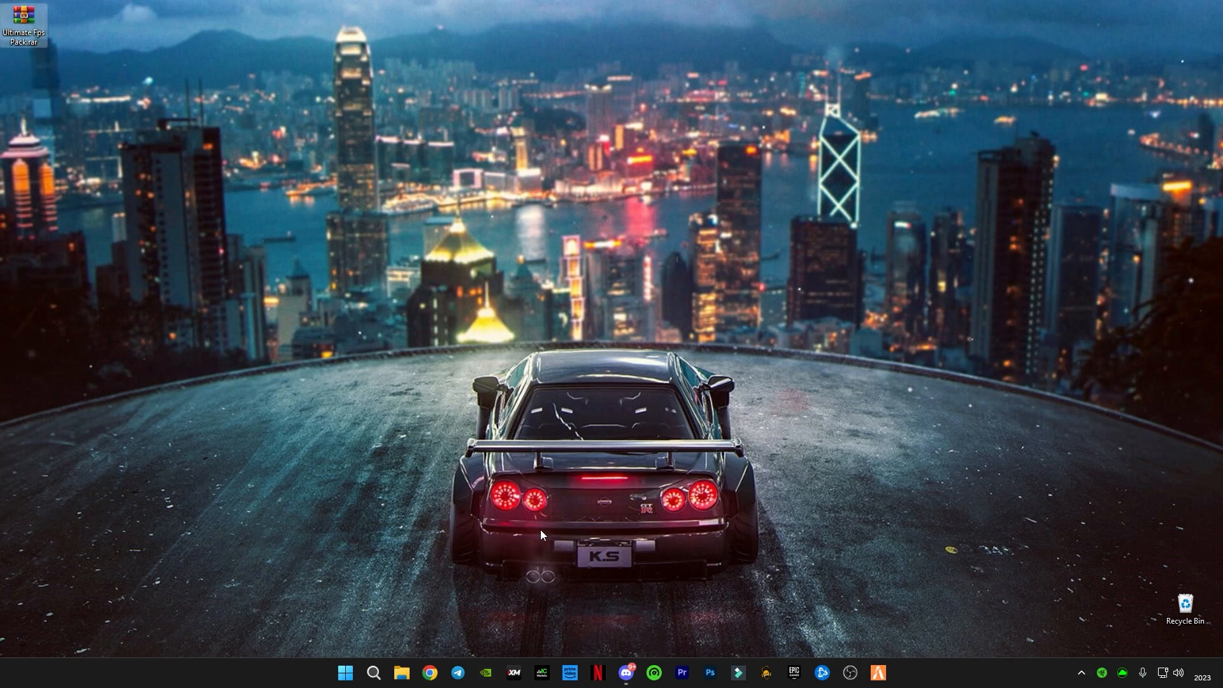
Download the Ultimate FPS Pack archive from the Discord fps-packs channel link.
click(635, 674)
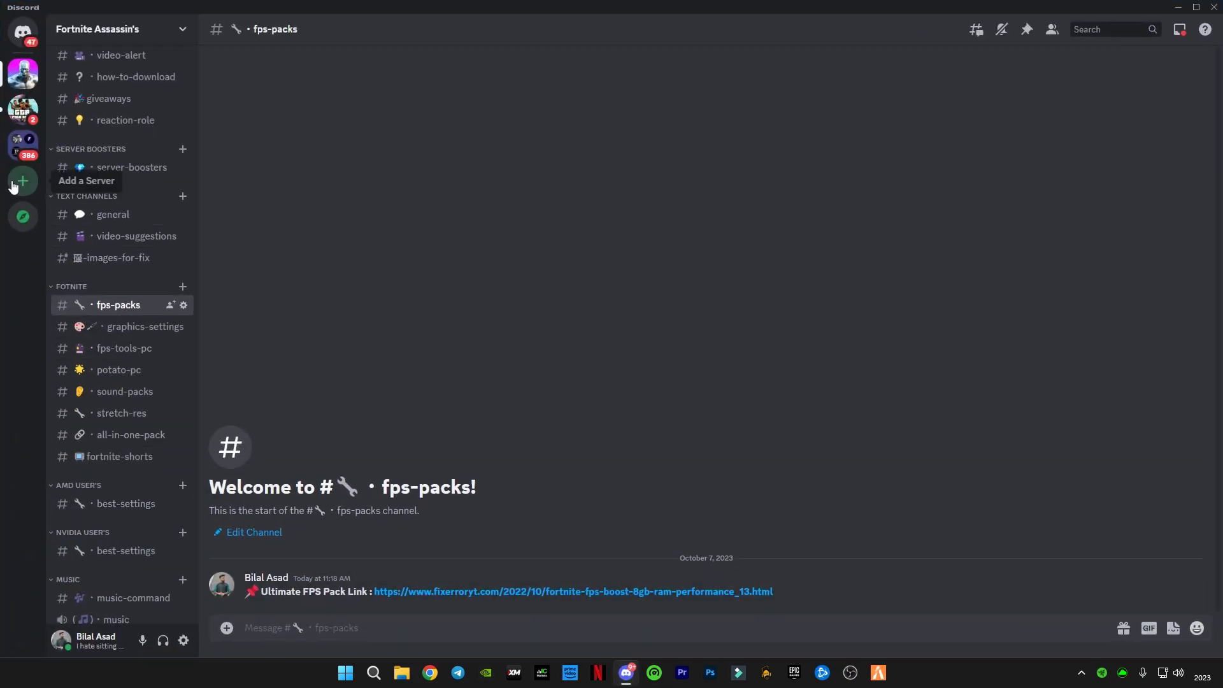
mouse_move(83, 287)
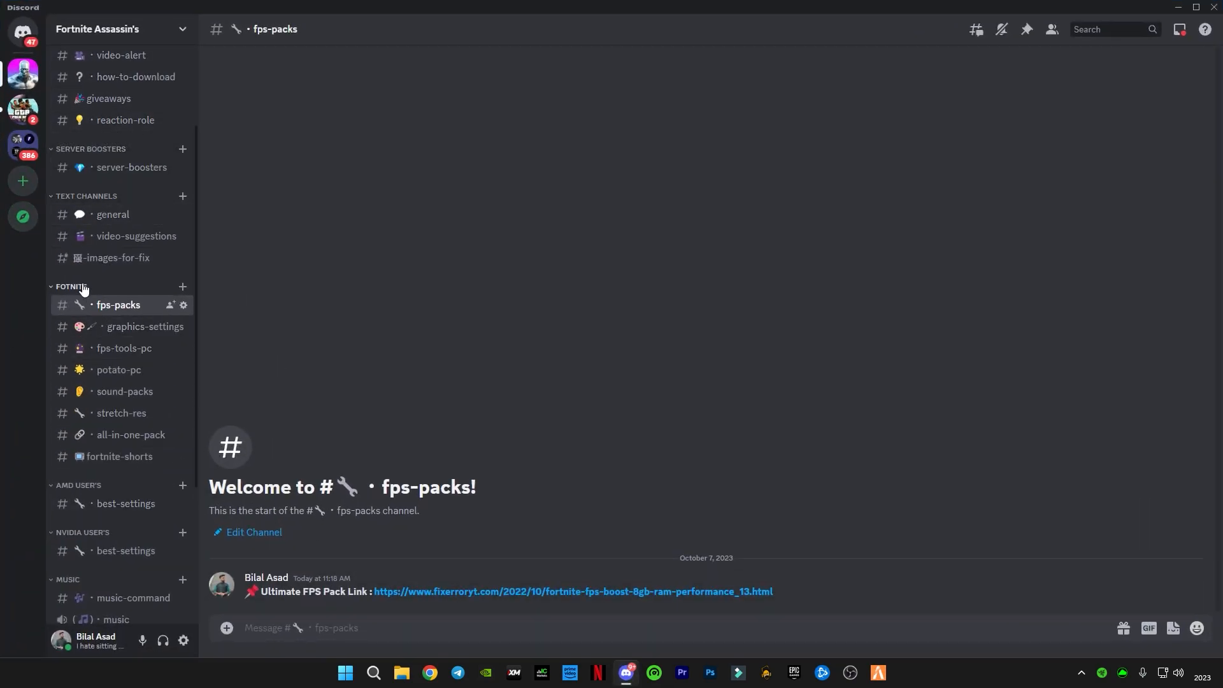
mouse_move(391, 603)
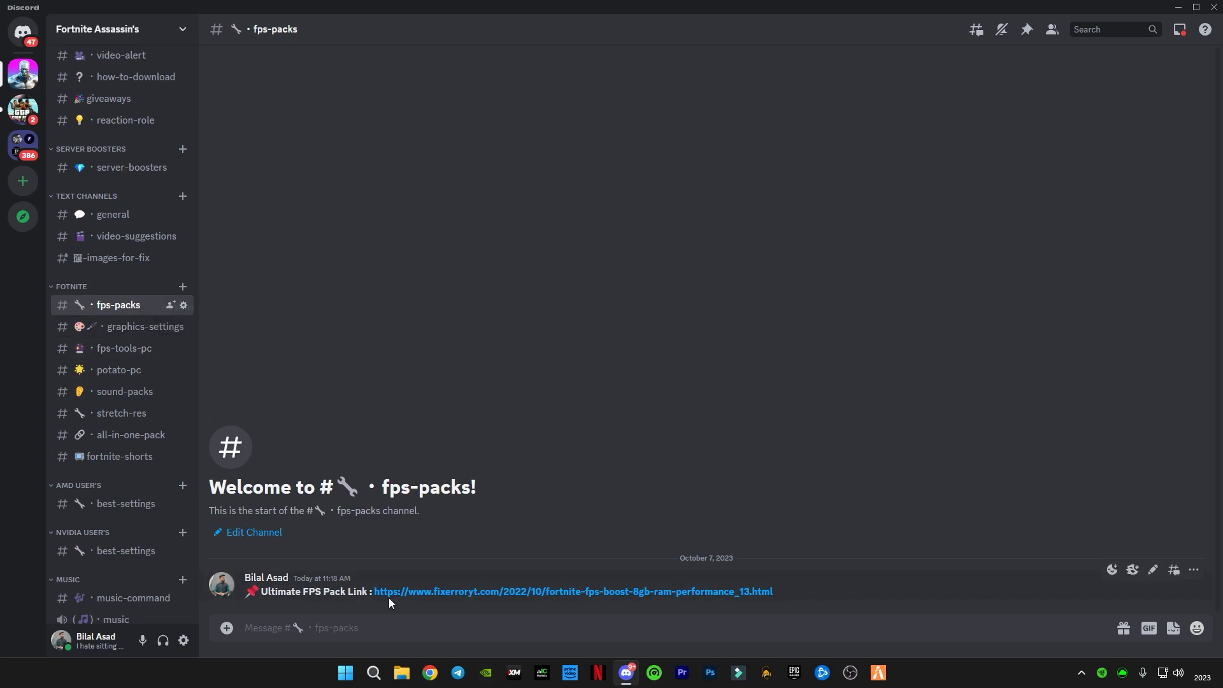
mouse_move(275, 604)
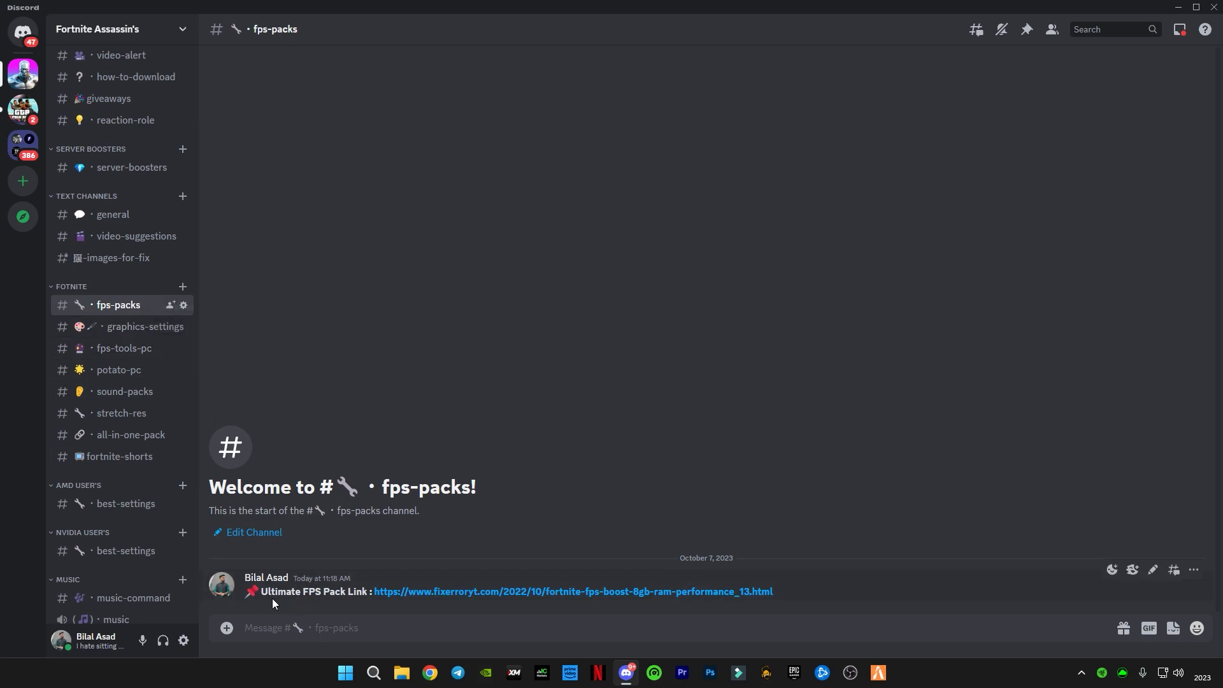
mouse_move(416, 601)
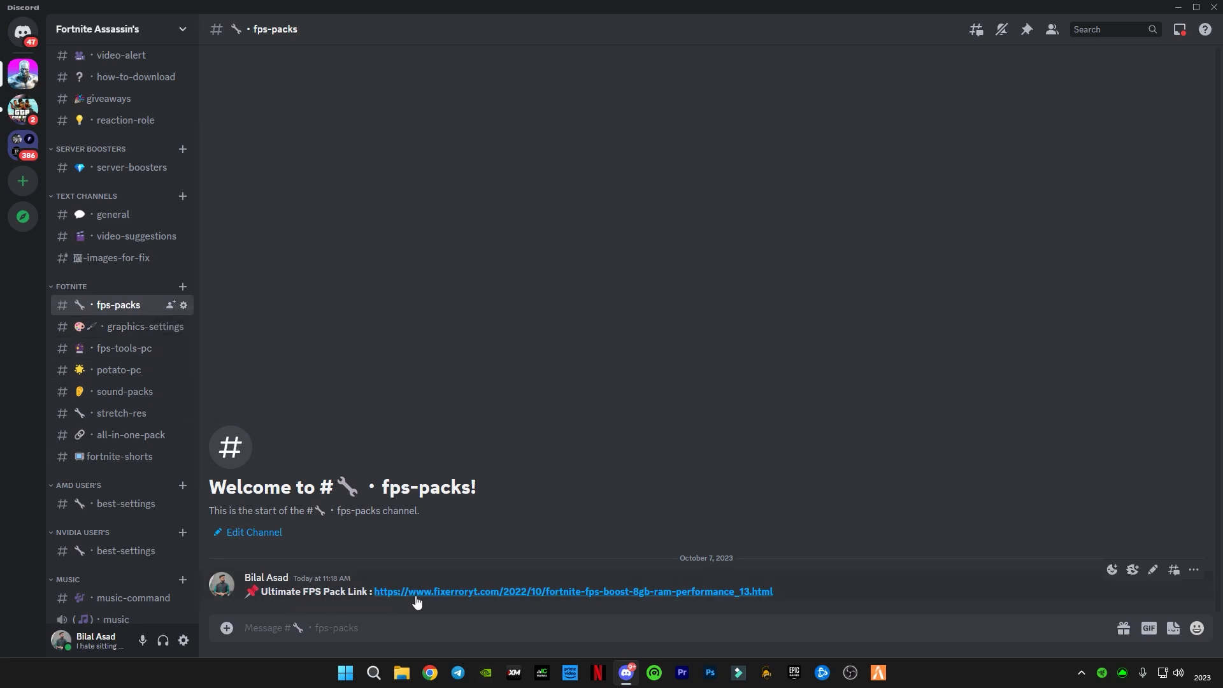
mouse_move(475, 601)
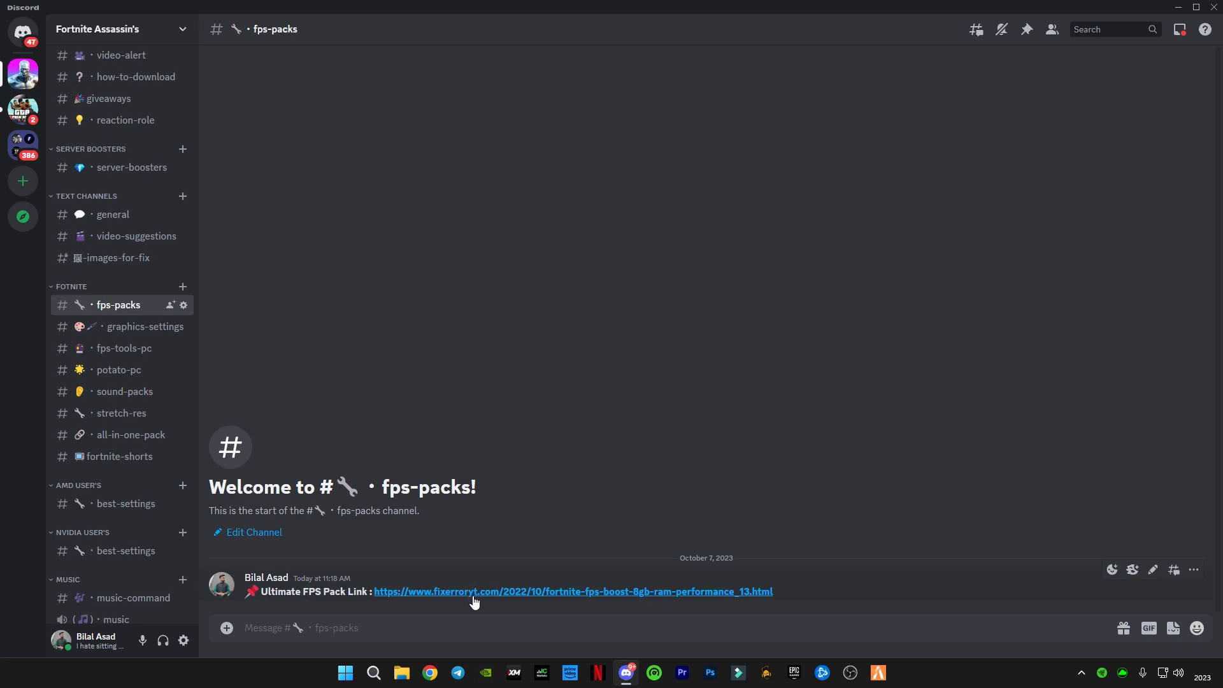
click(476, 592)
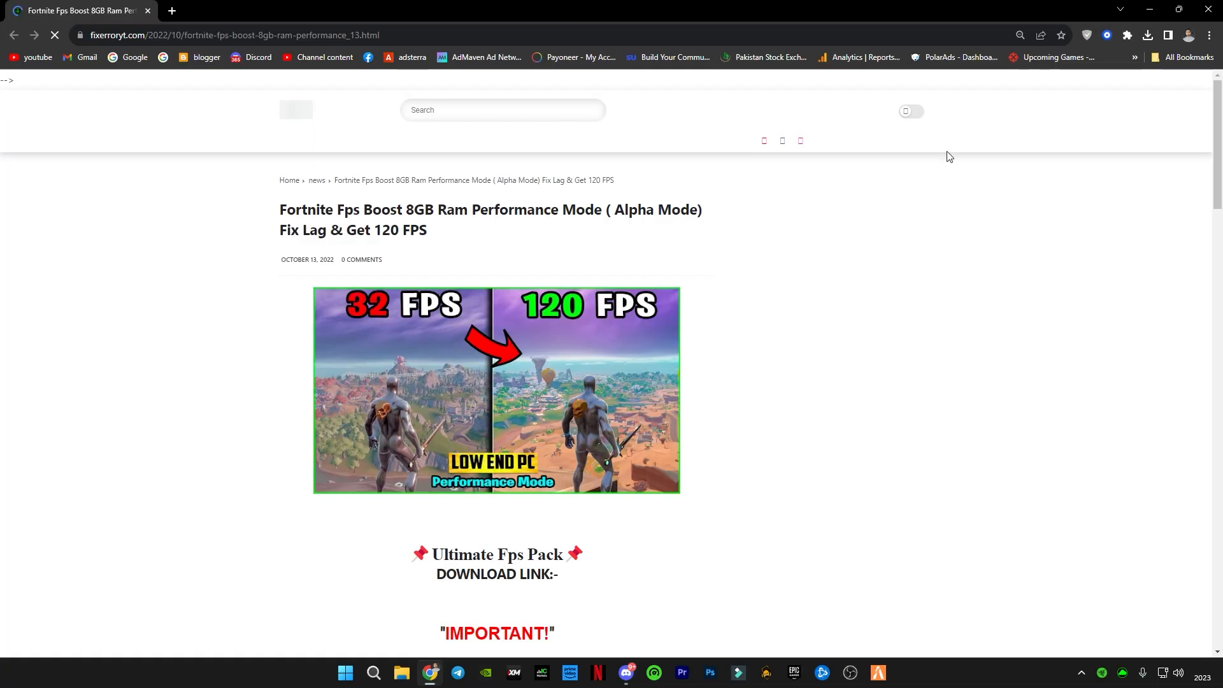
click(628, 673)
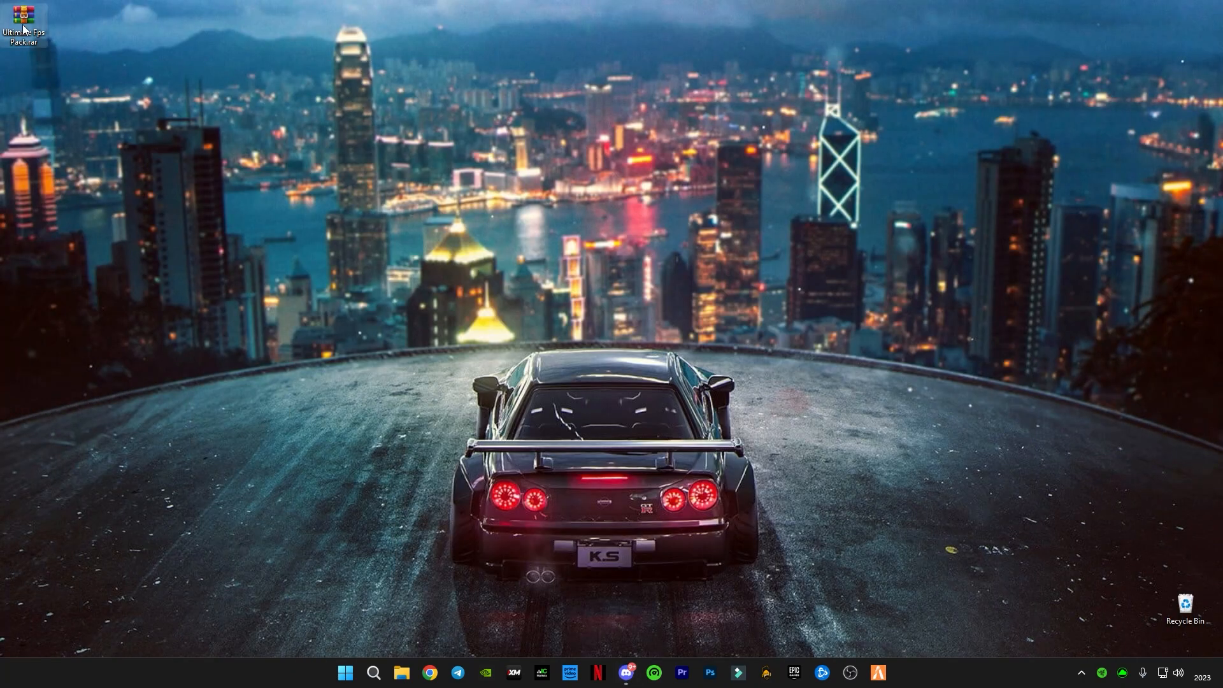
Extract Ultimate Fps Pack.rar into an Ultimate Fps Pack folder on the desktop.
right_click(24, 17)
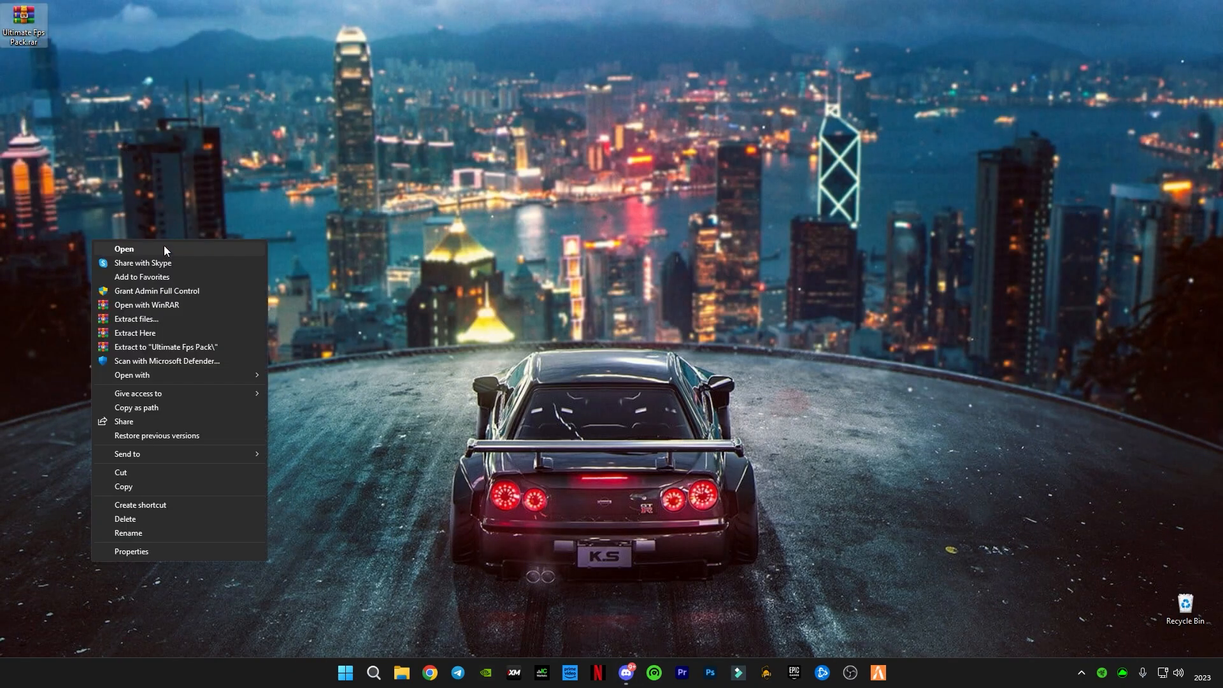
click(86, 132)
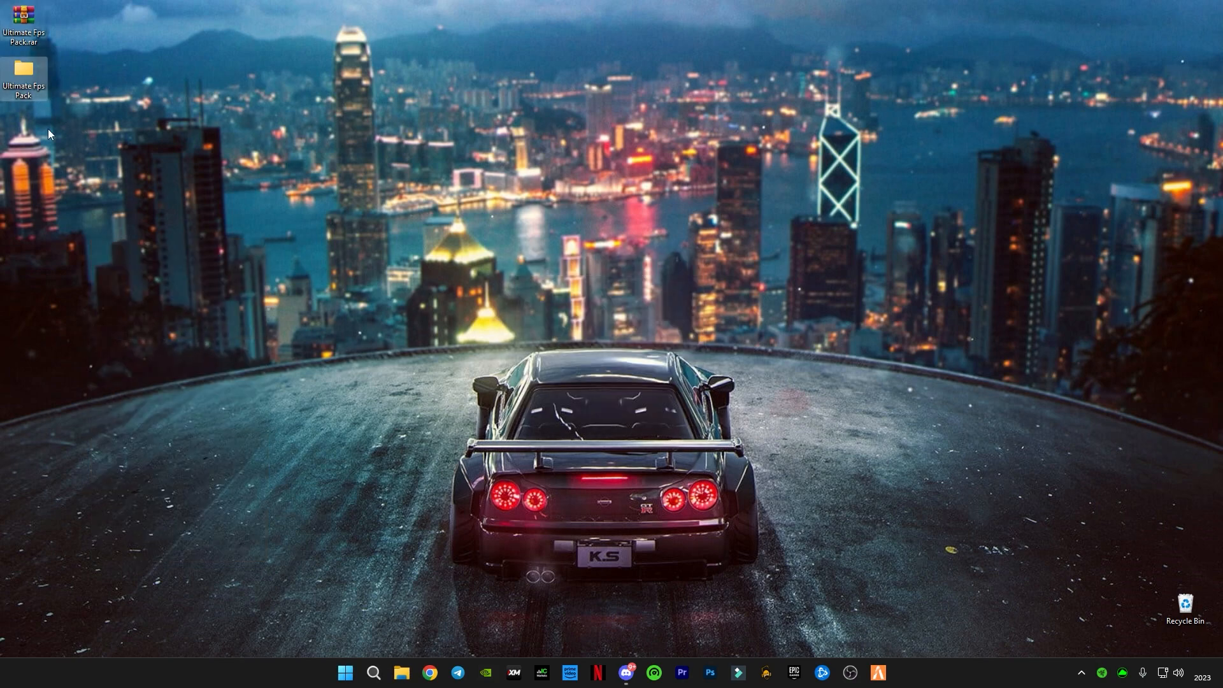
mouse_move(251, 346)
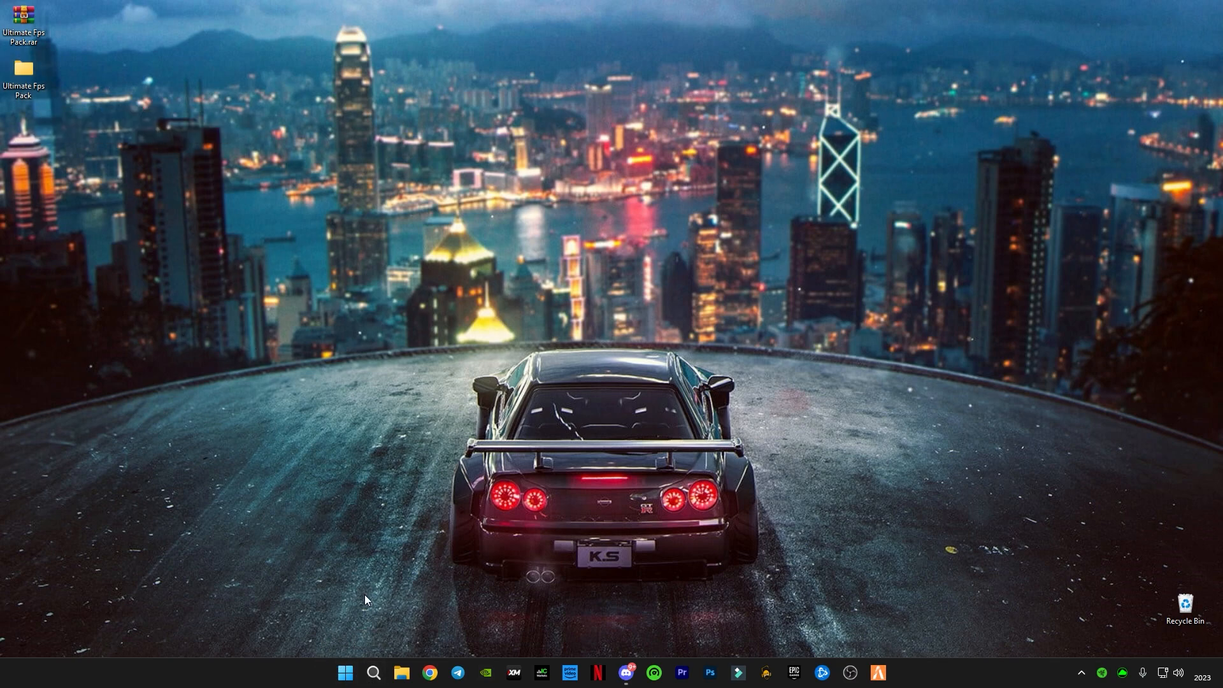
Keep the monitor refresh rate at 165 Hz in Advanced display and return to Display.
click(345, 673)
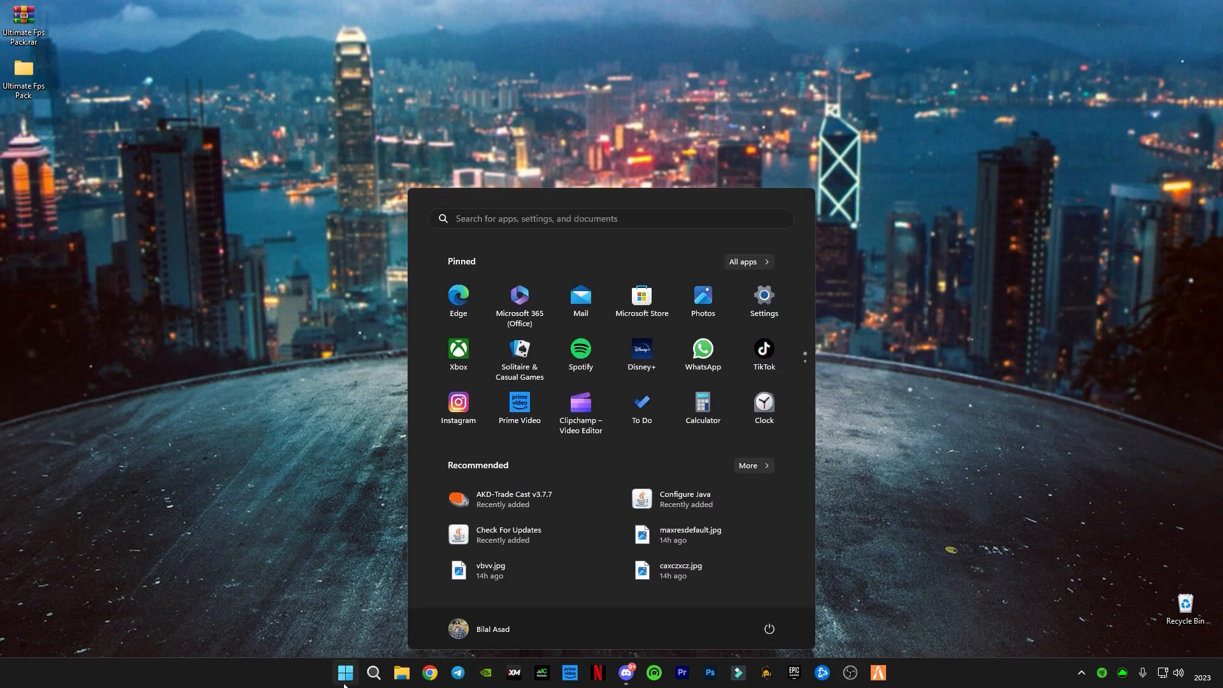
click(763, 295)
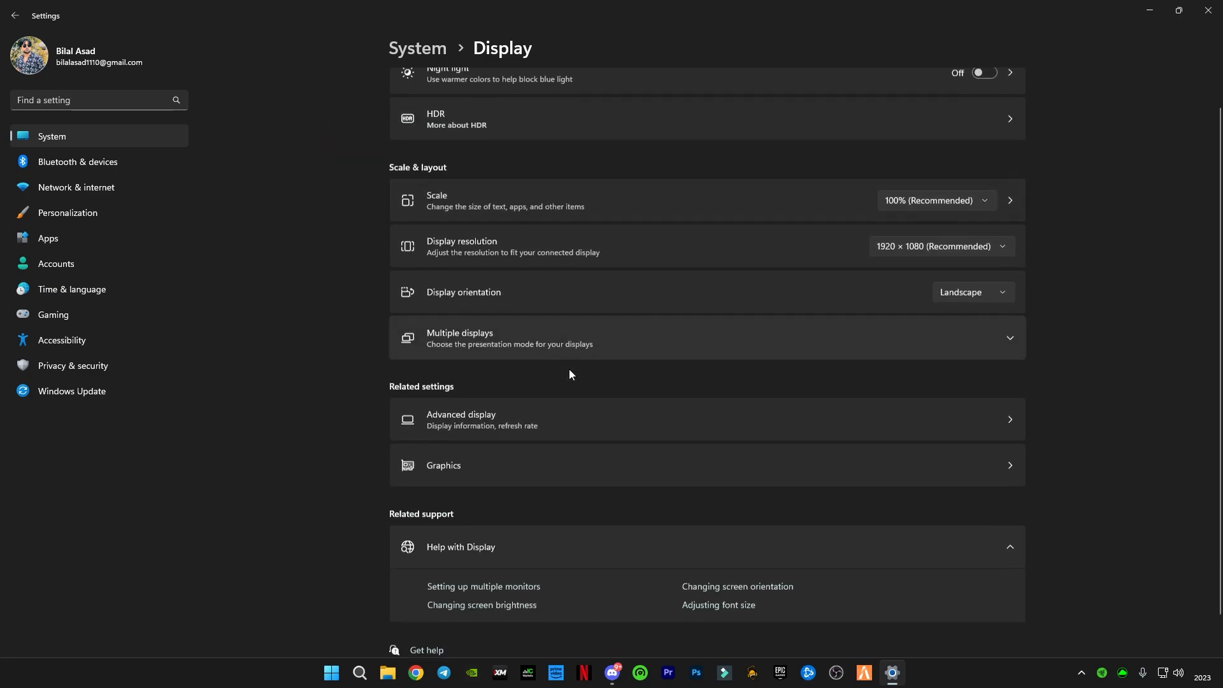
scroll(down, 3)
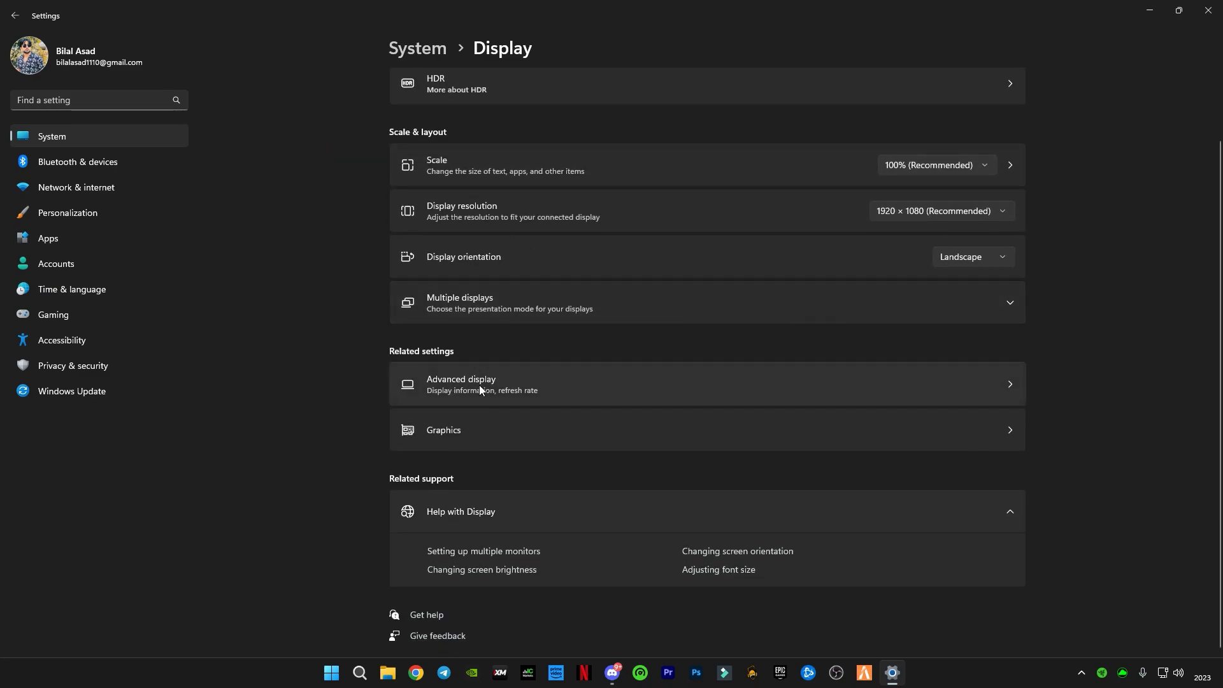
click(481, 384)
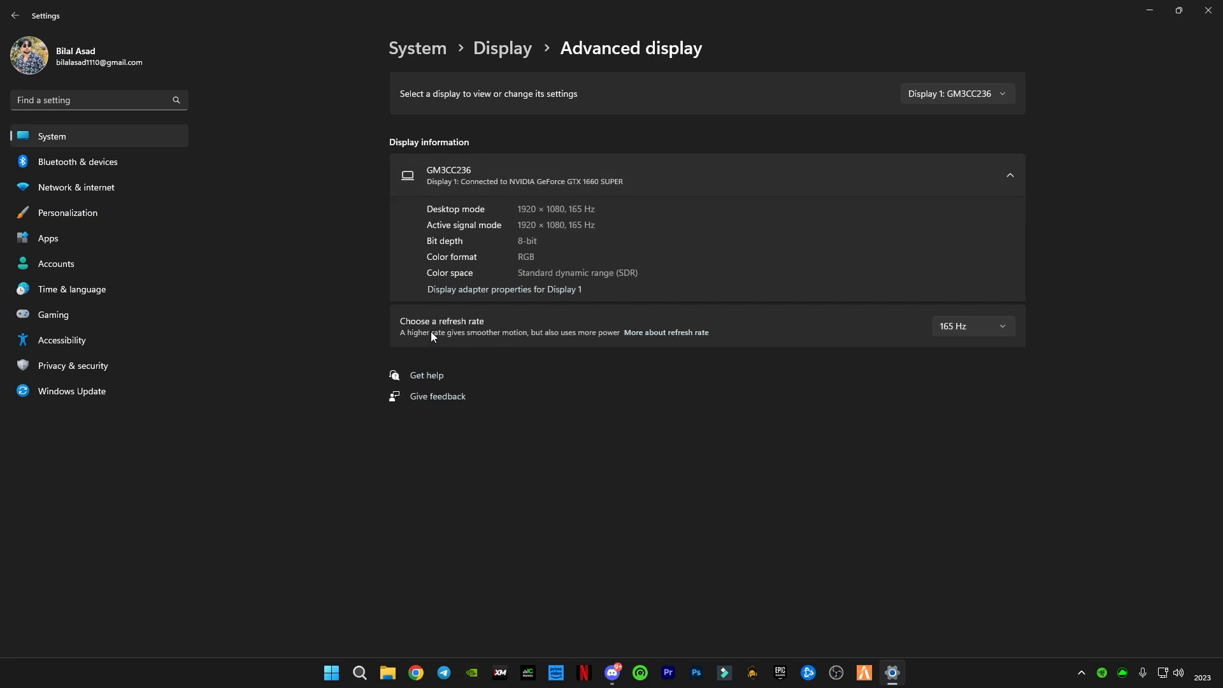
click(973, 325)
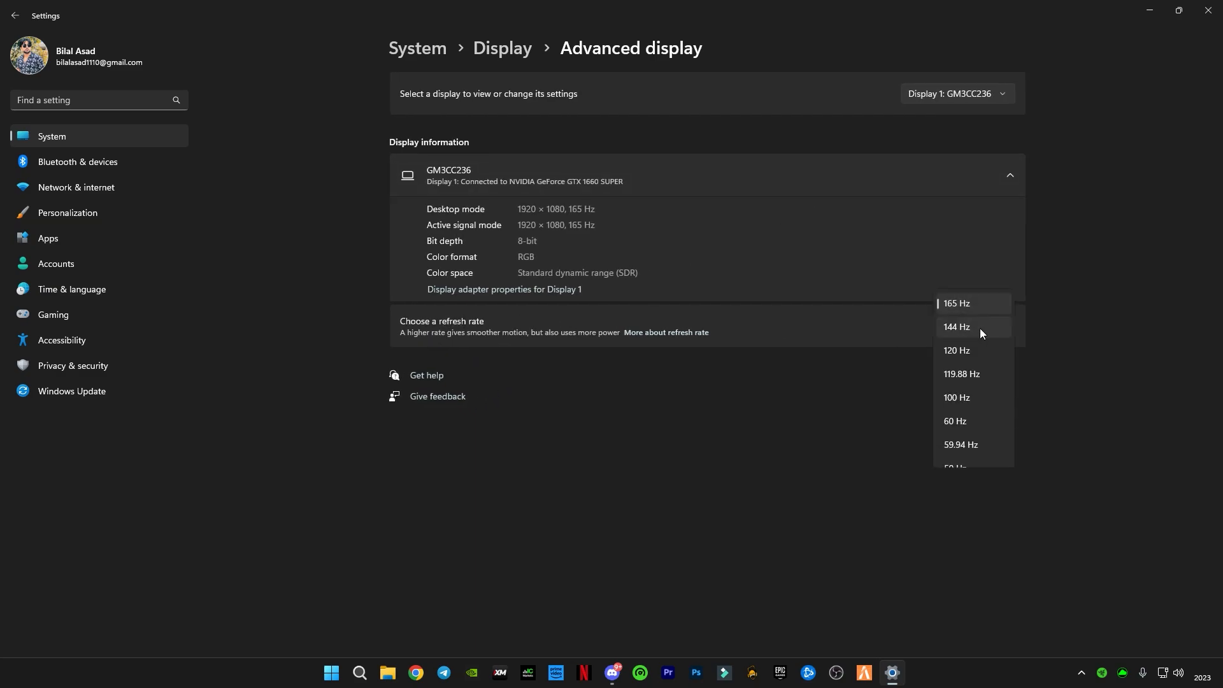
mouse_move(960, 312)
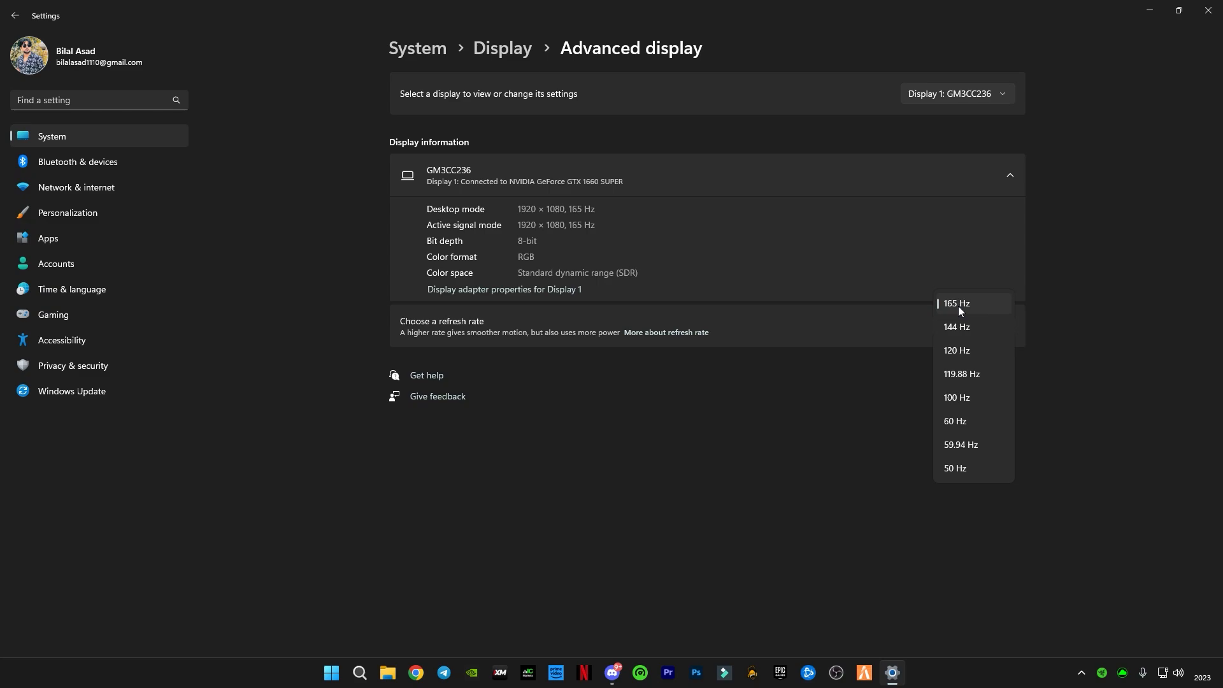
mouse_move(958, 314)
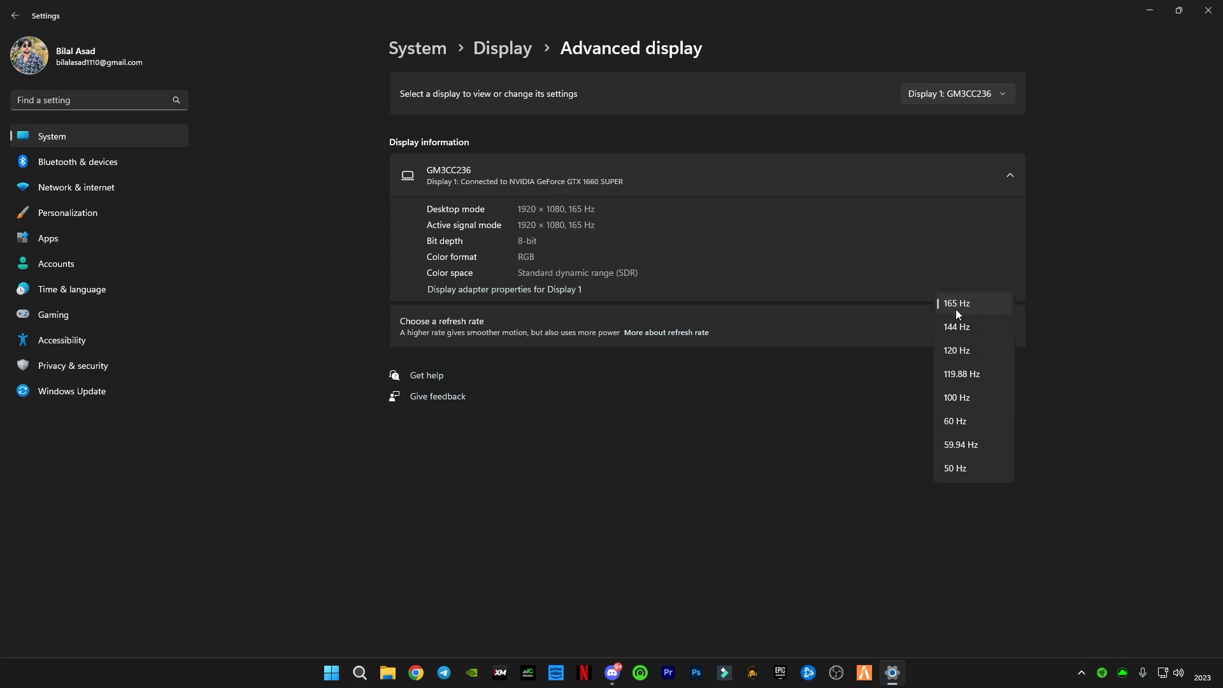
click(24, 16)
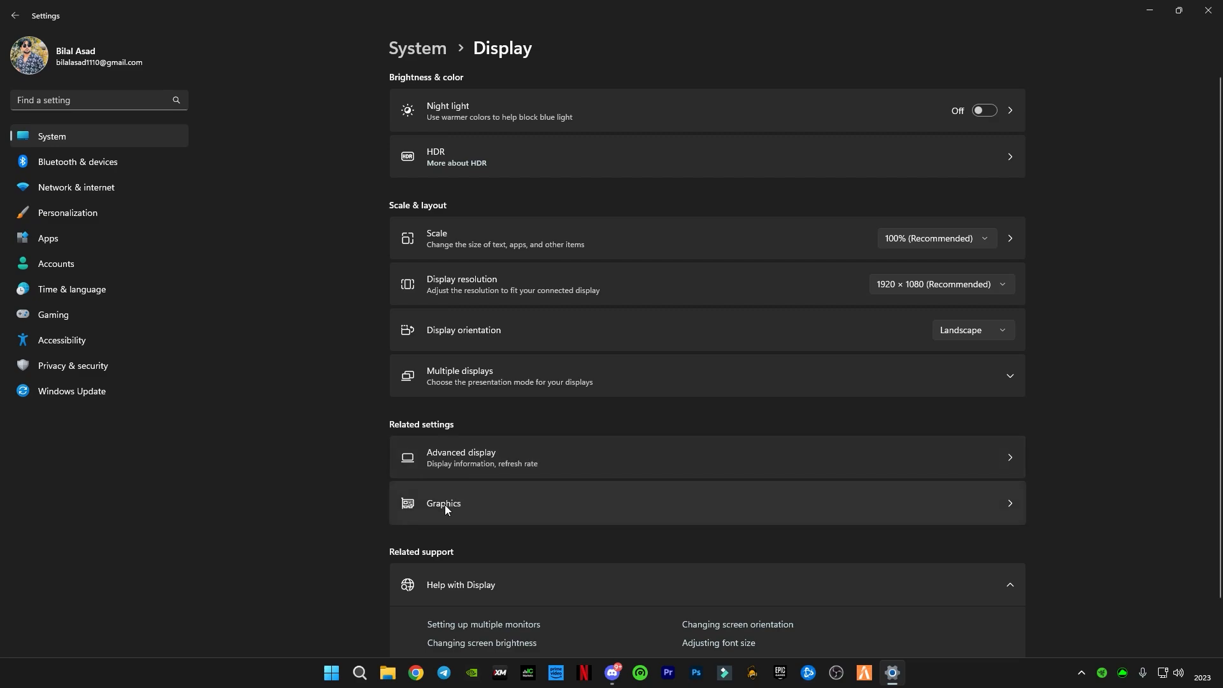
Save Fortnite's graphics preference as High performance in per-app Graphics settings.
click(444, 503)
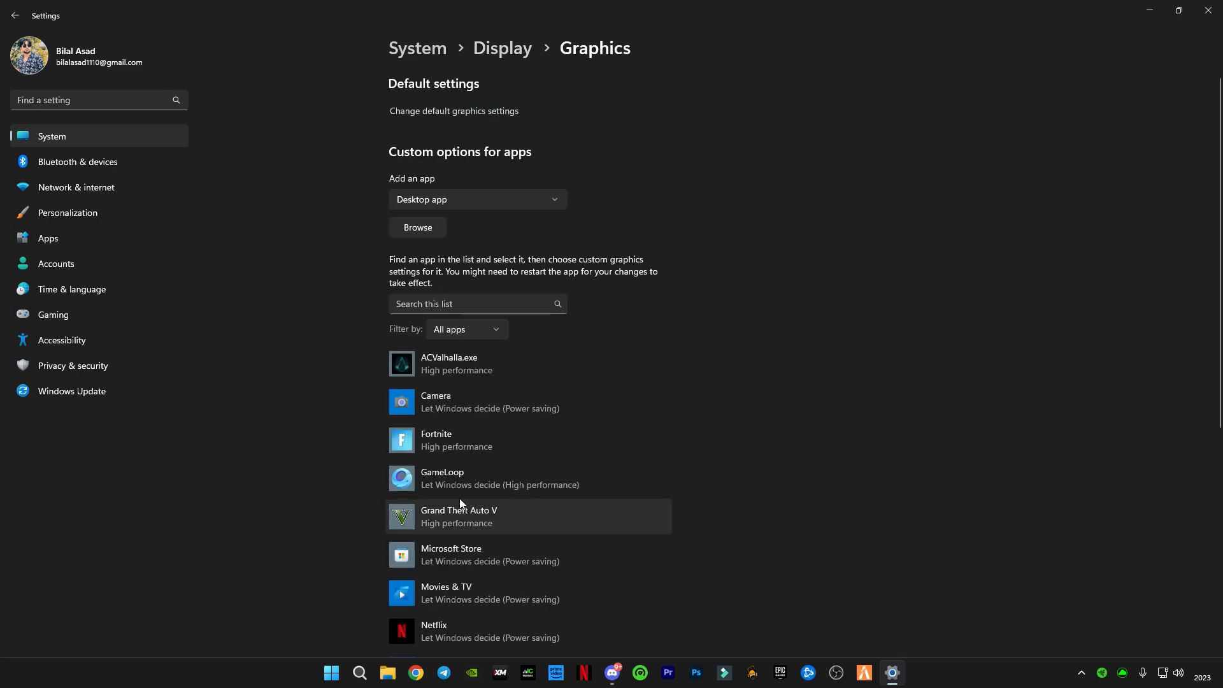
mouse_move(460, 444)
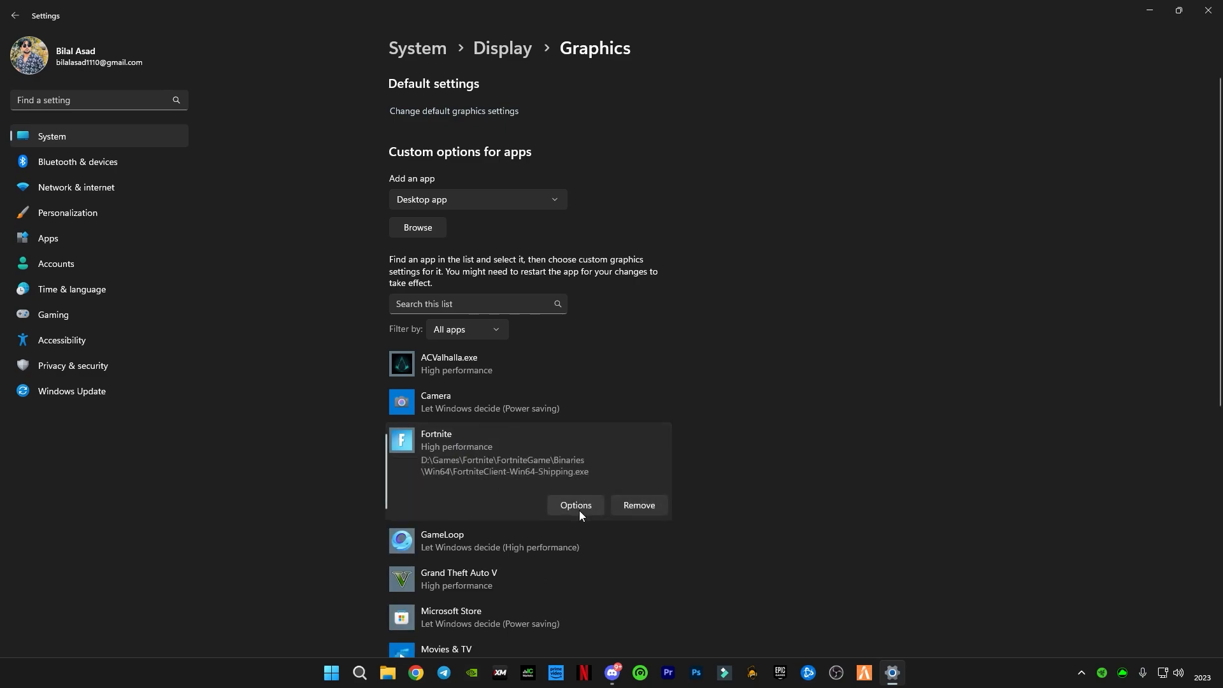
click(576, 505)
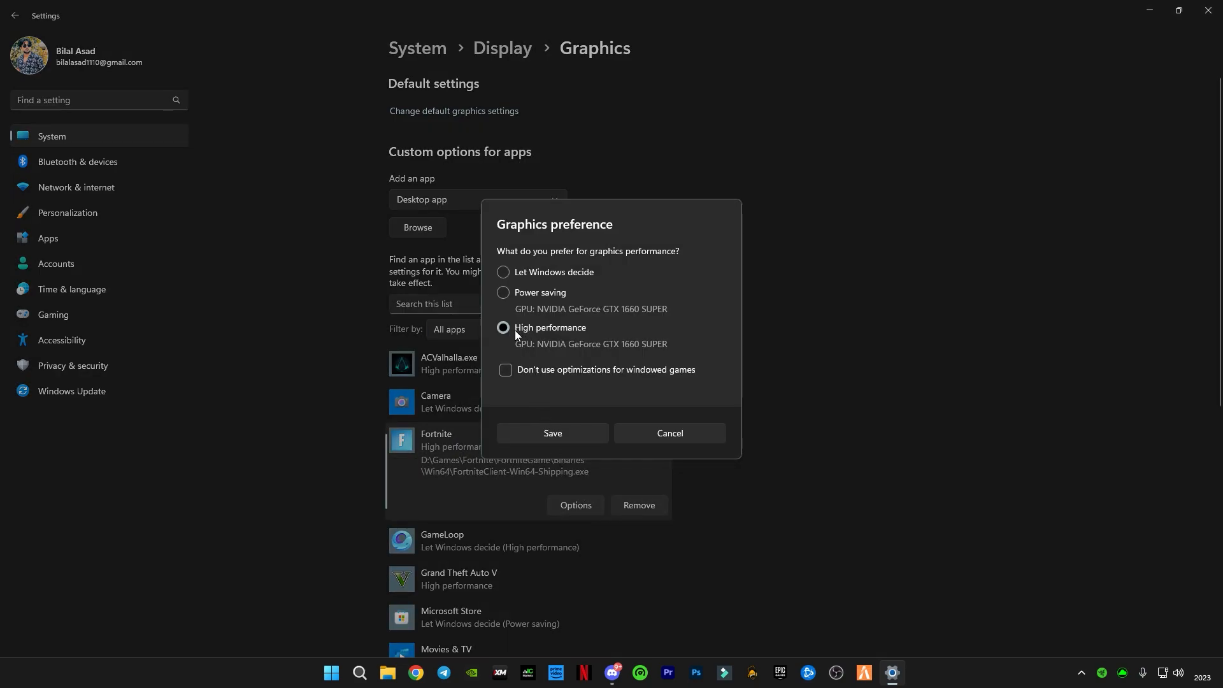
click(502, 328)
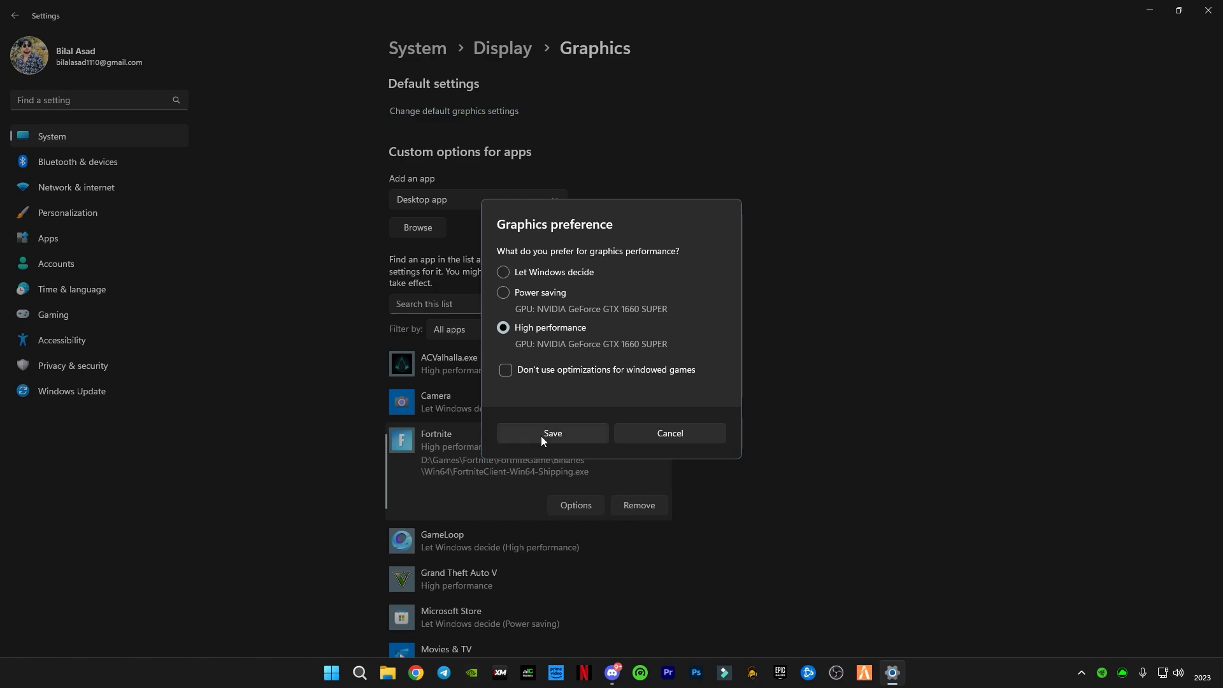
click(553, 433)
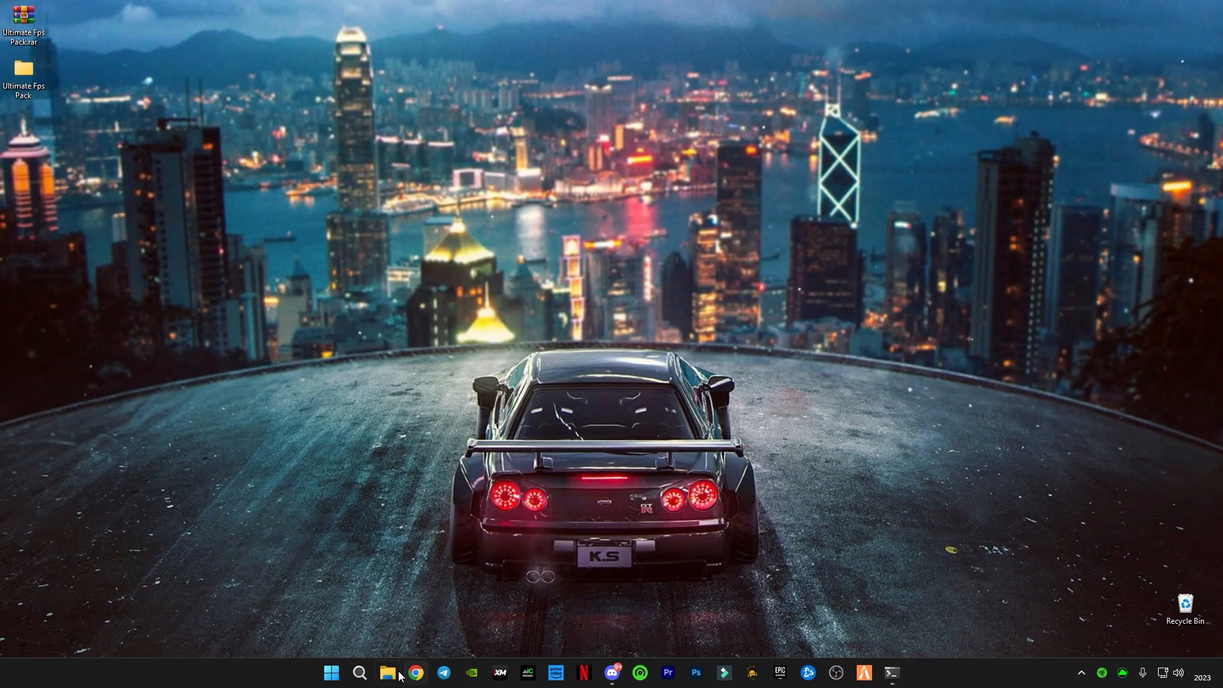
Open Computer Management via Manage on This PC in File Explorer.
click(390, 672)
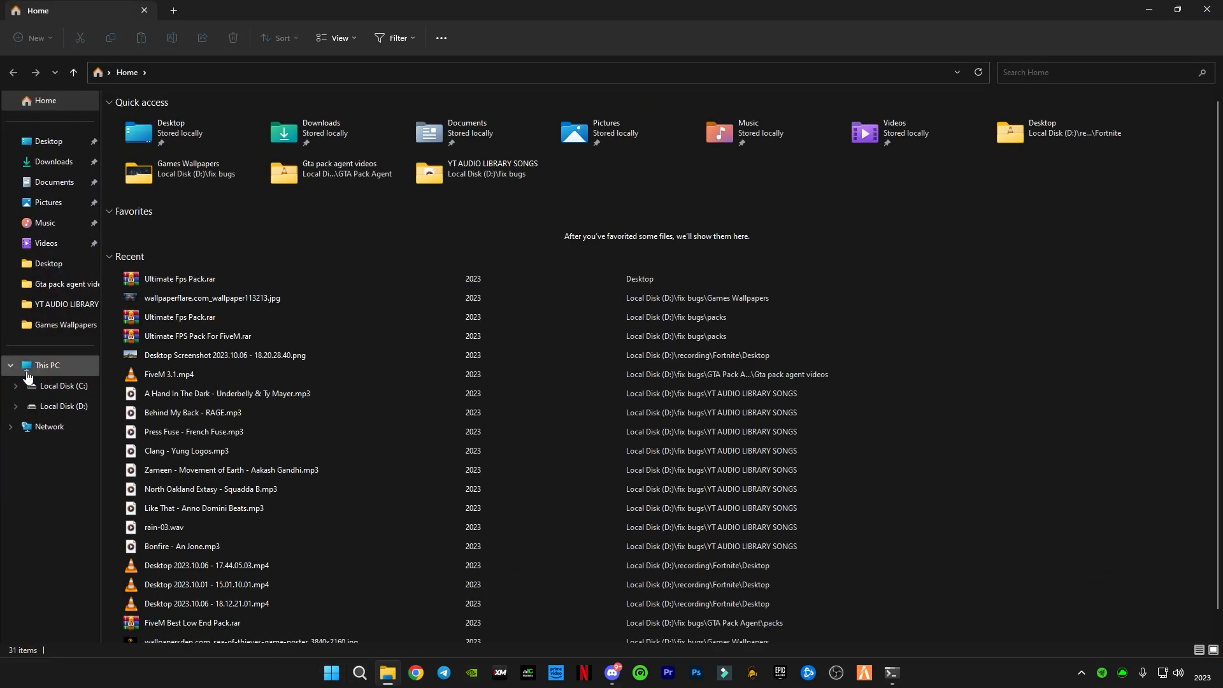
right_click(46, 365)
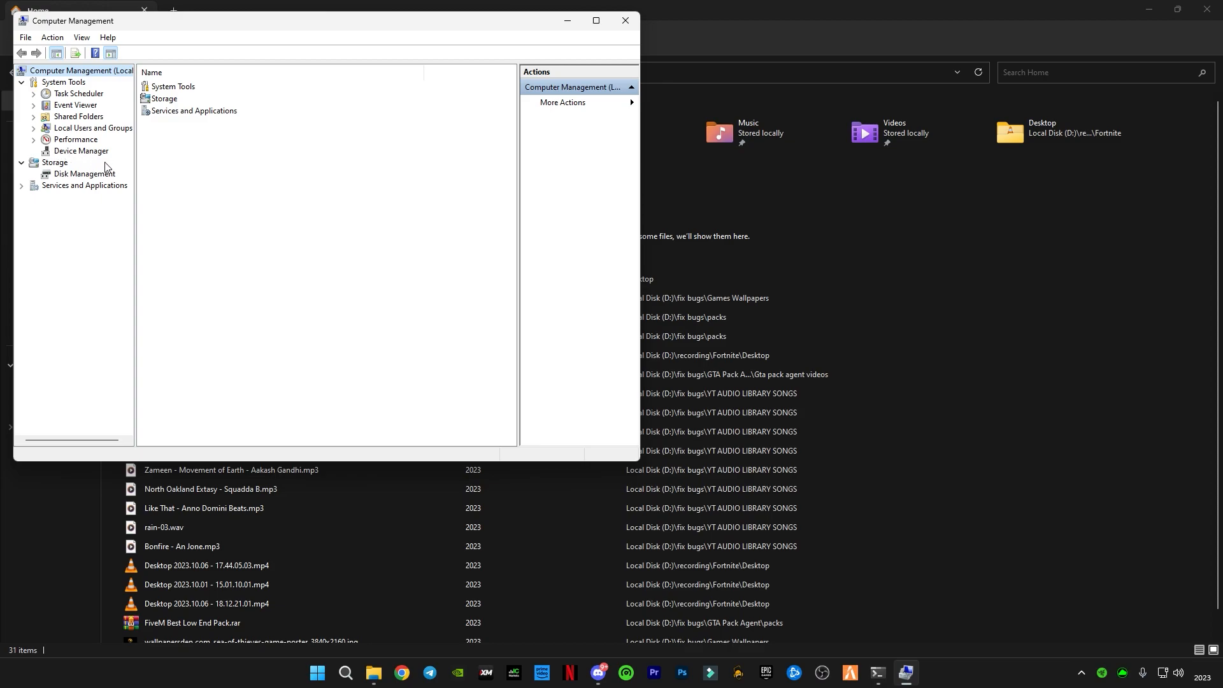
Reveal the NVIDIA GeForce GTX 1660 SUPER under Display adapters in Device Manager, then close it.
click(80, 151)
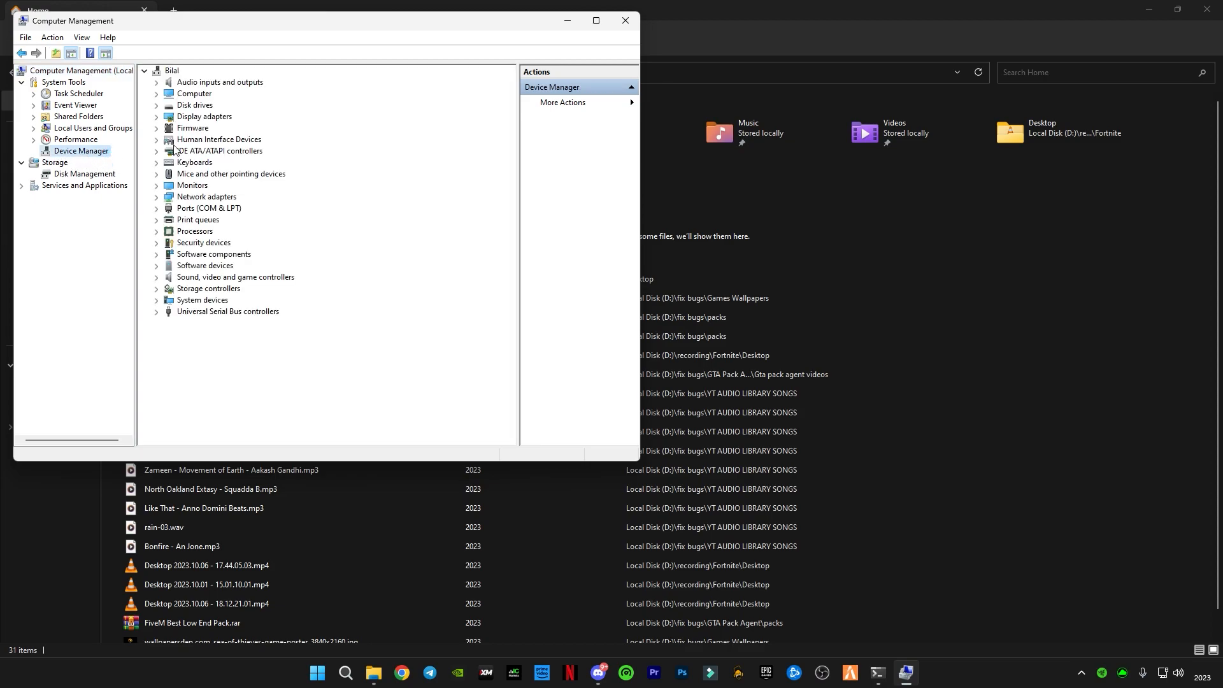
click(157, 117)
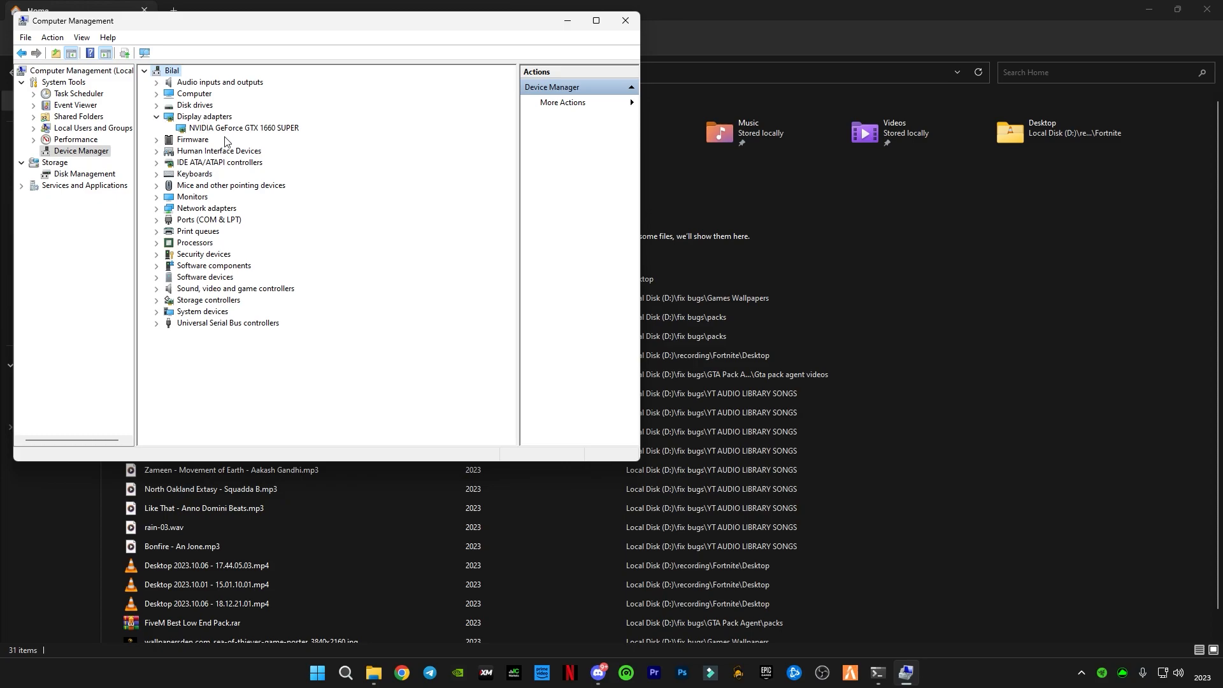
mouse_move(295, 141)
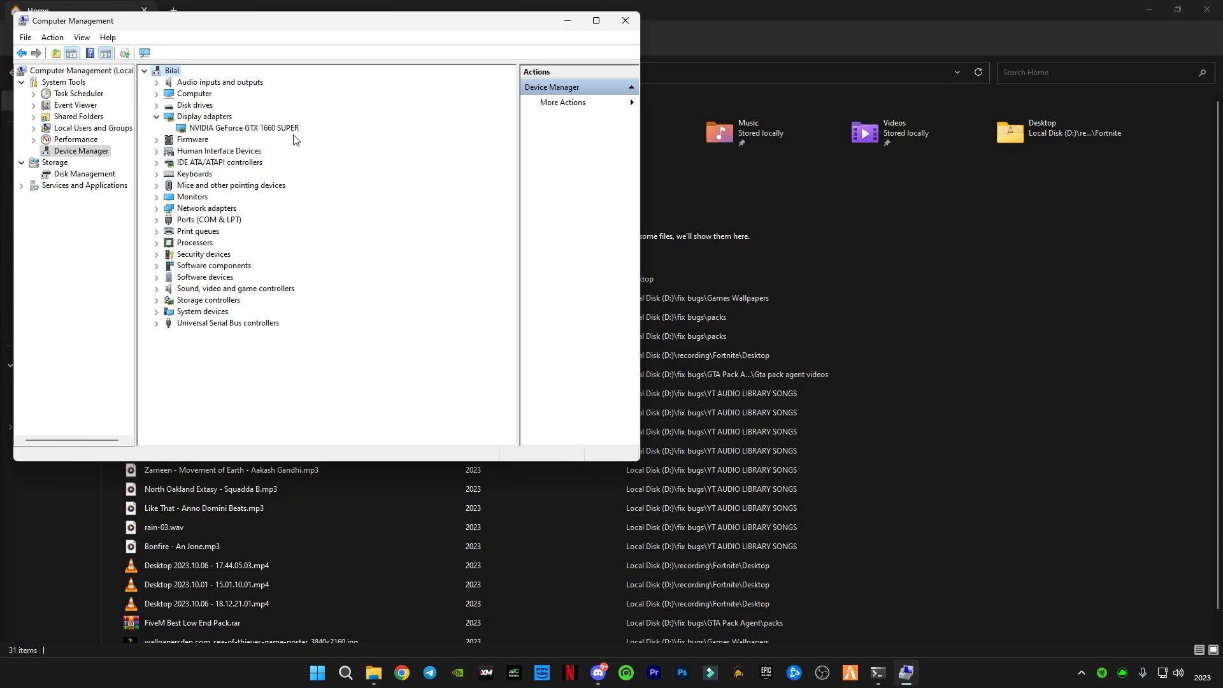
mouse_move(203, 136)
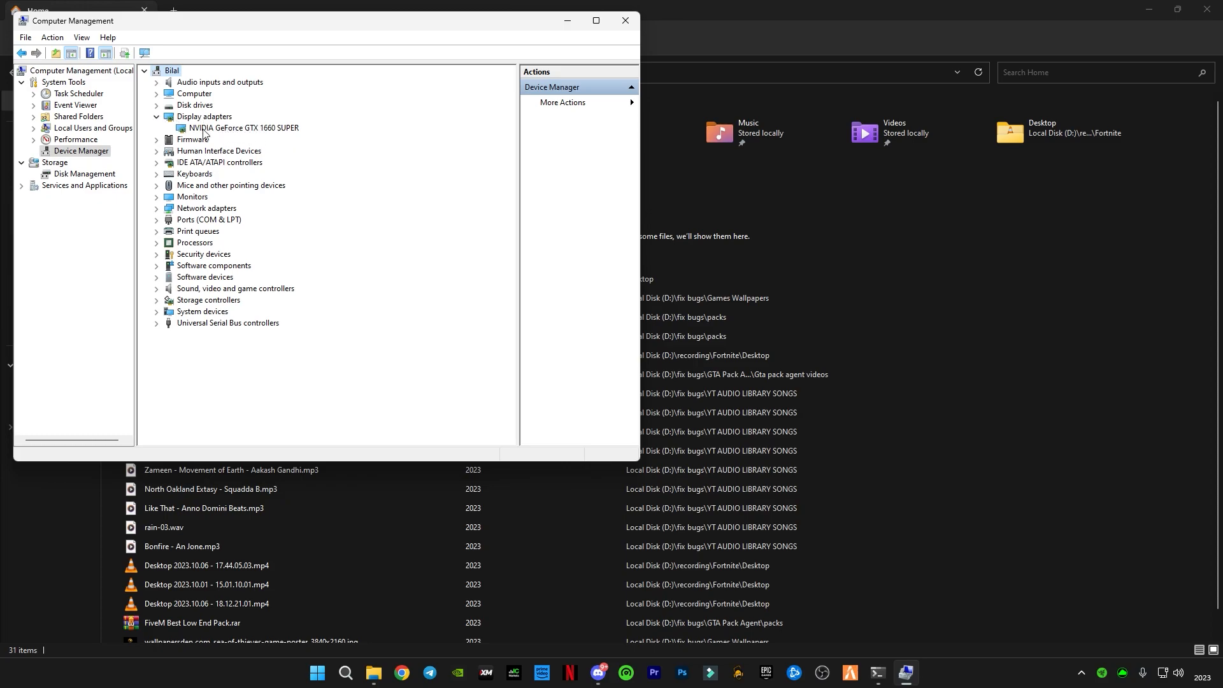
mouse_move(261, 132)
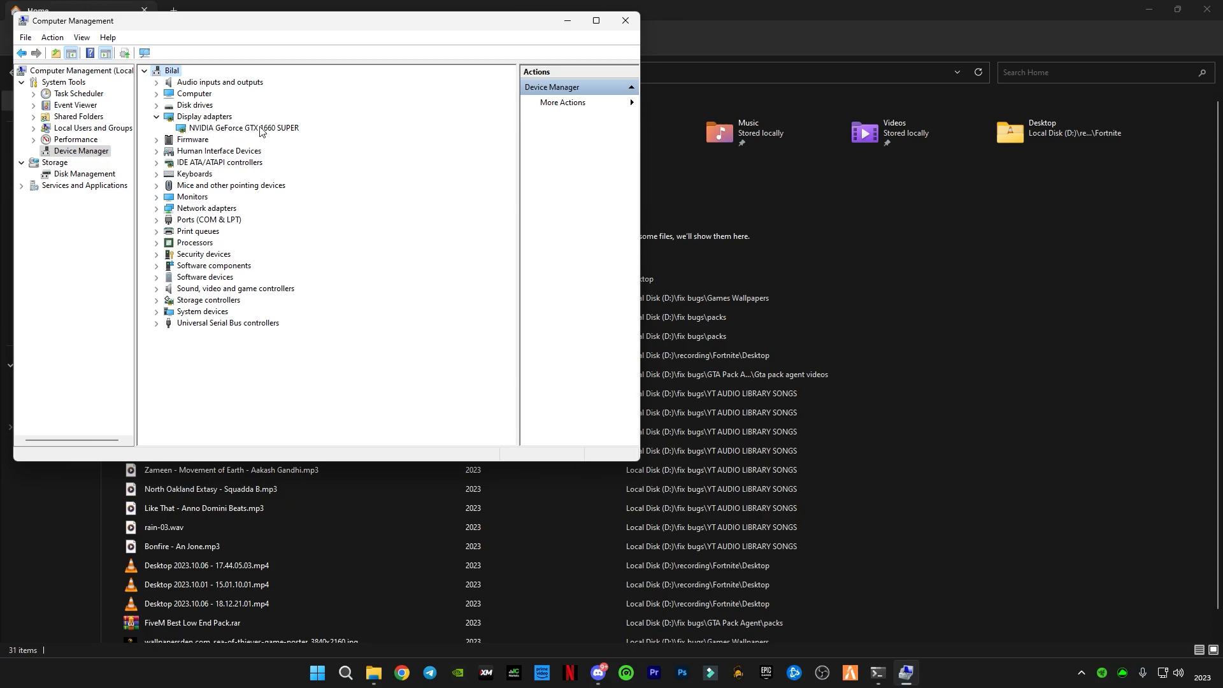
mouse_move(203, 135)
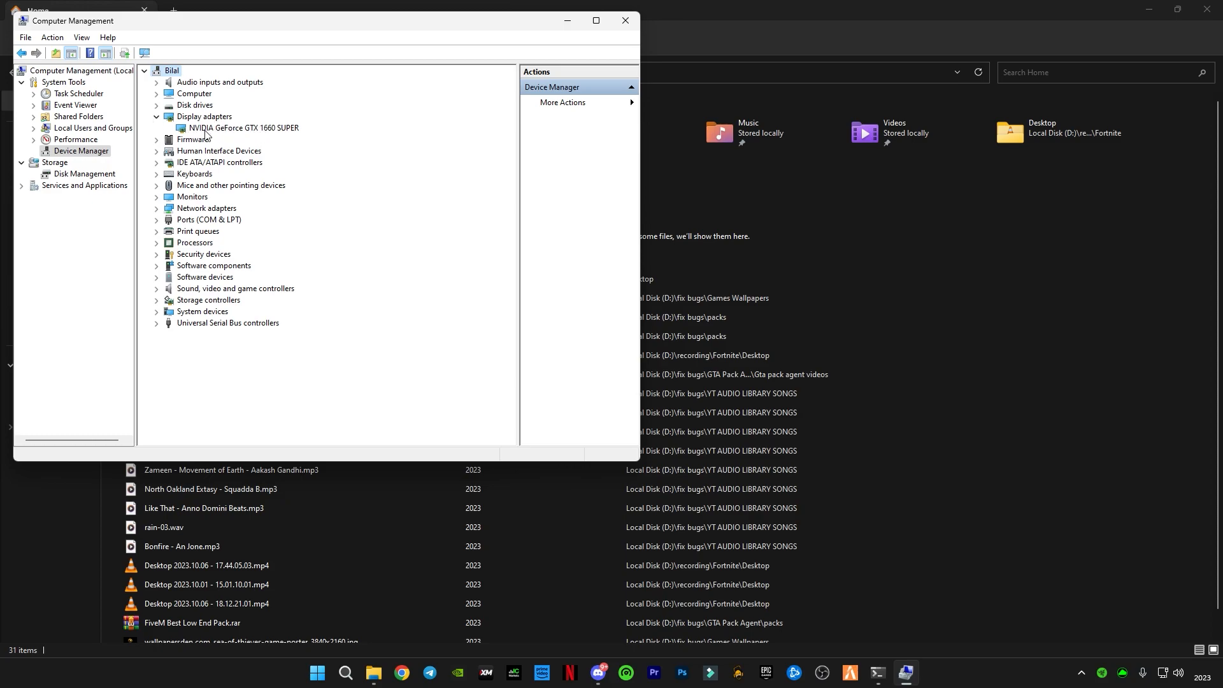
mouse_move(238, 119)
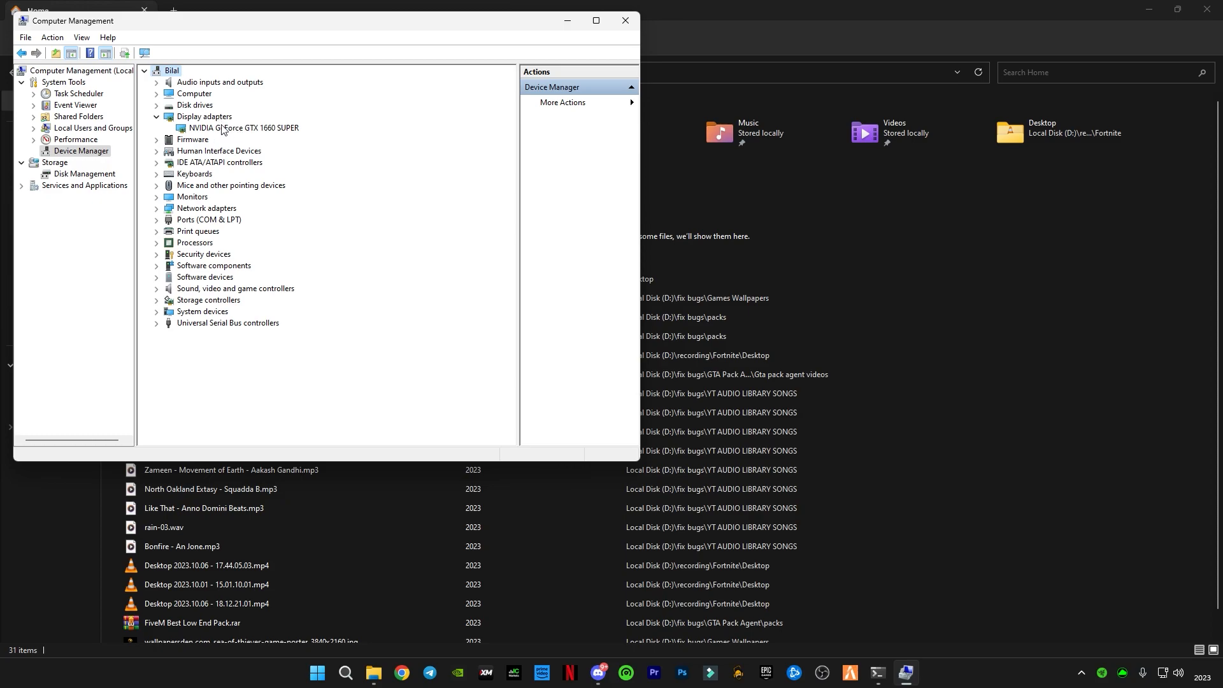
right_click(241, 128)
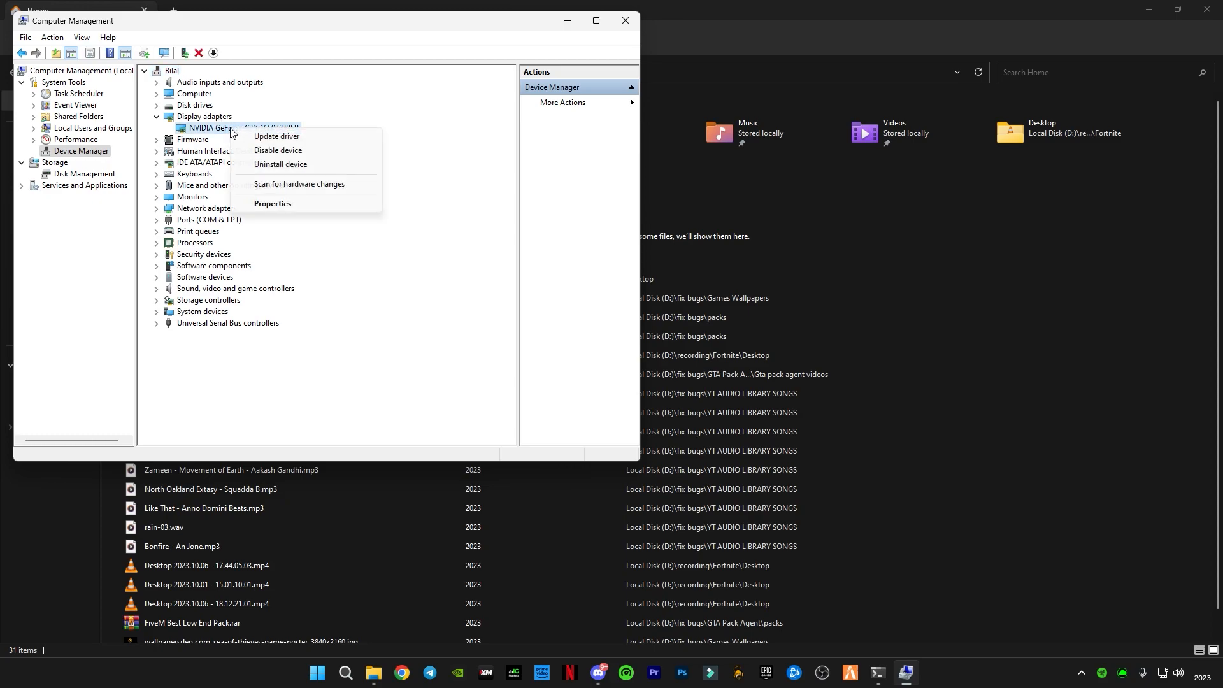
mouse_move(293, 161)
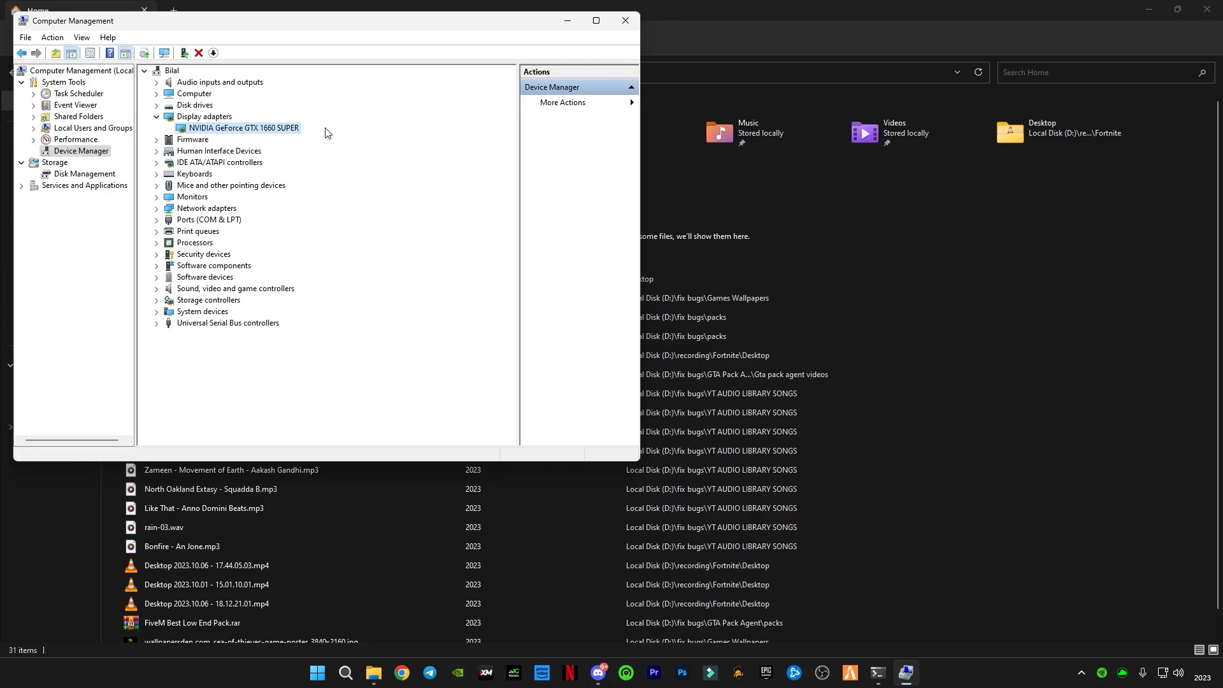
mouse_move(236, 121)
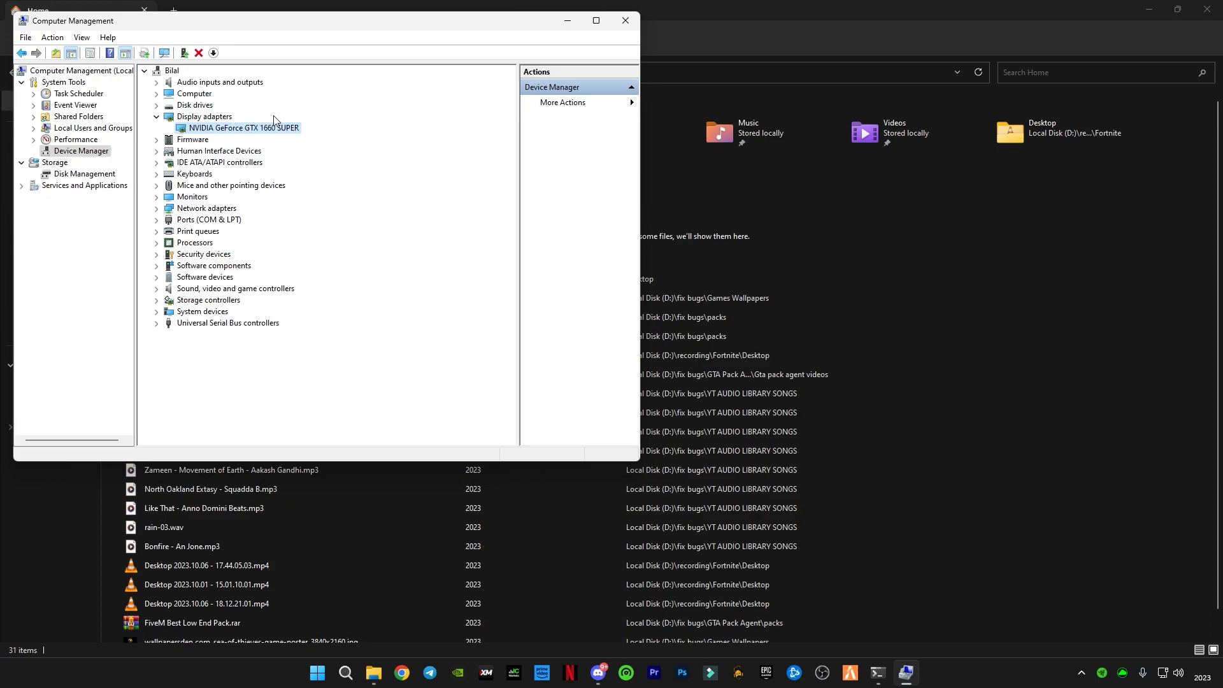
mouse_move(256, 117)
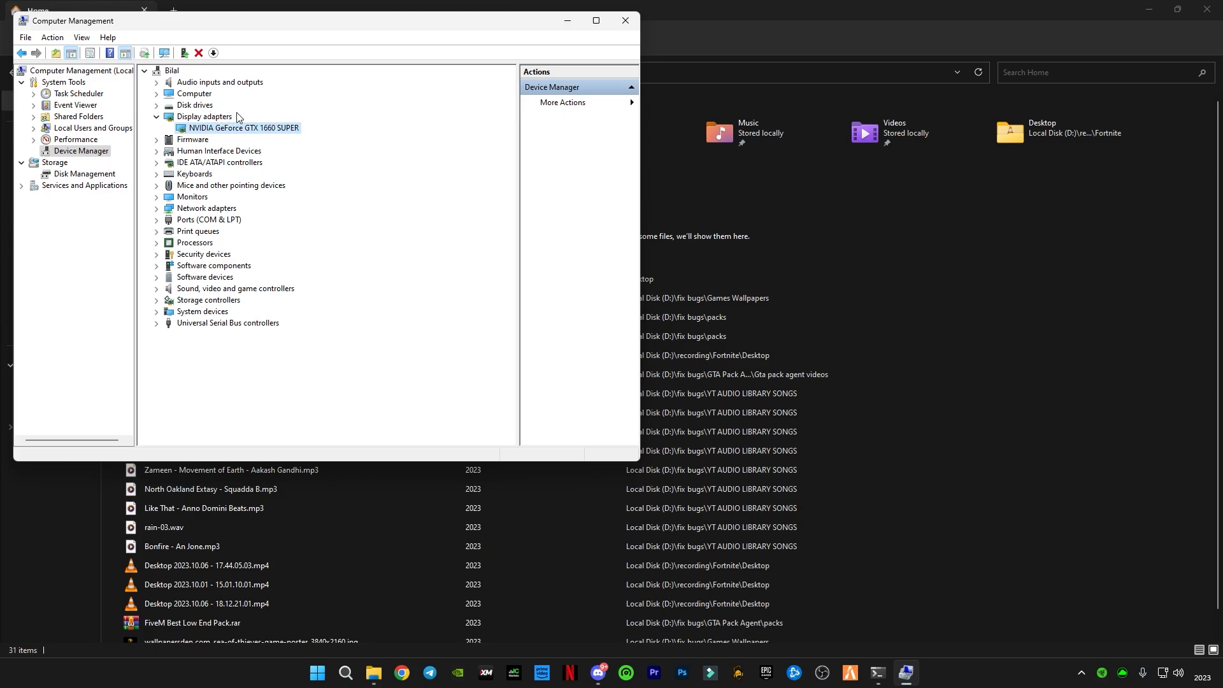
mouse_move(219, 146)
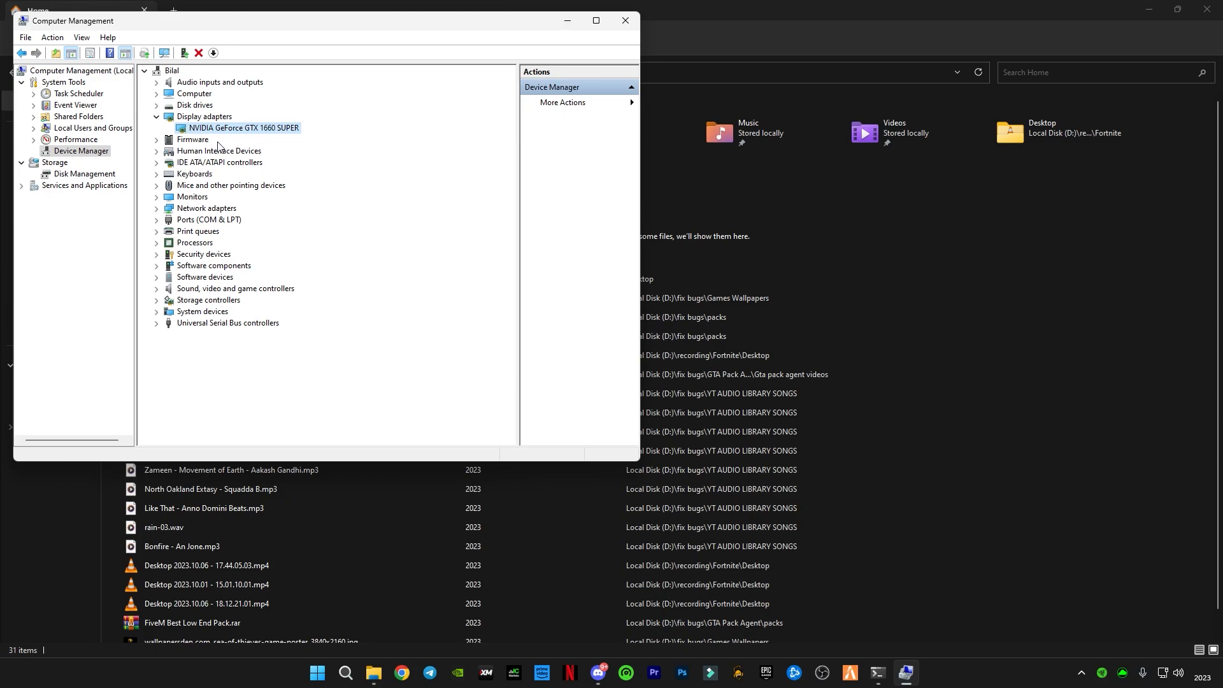
mouse_move(352, 122)
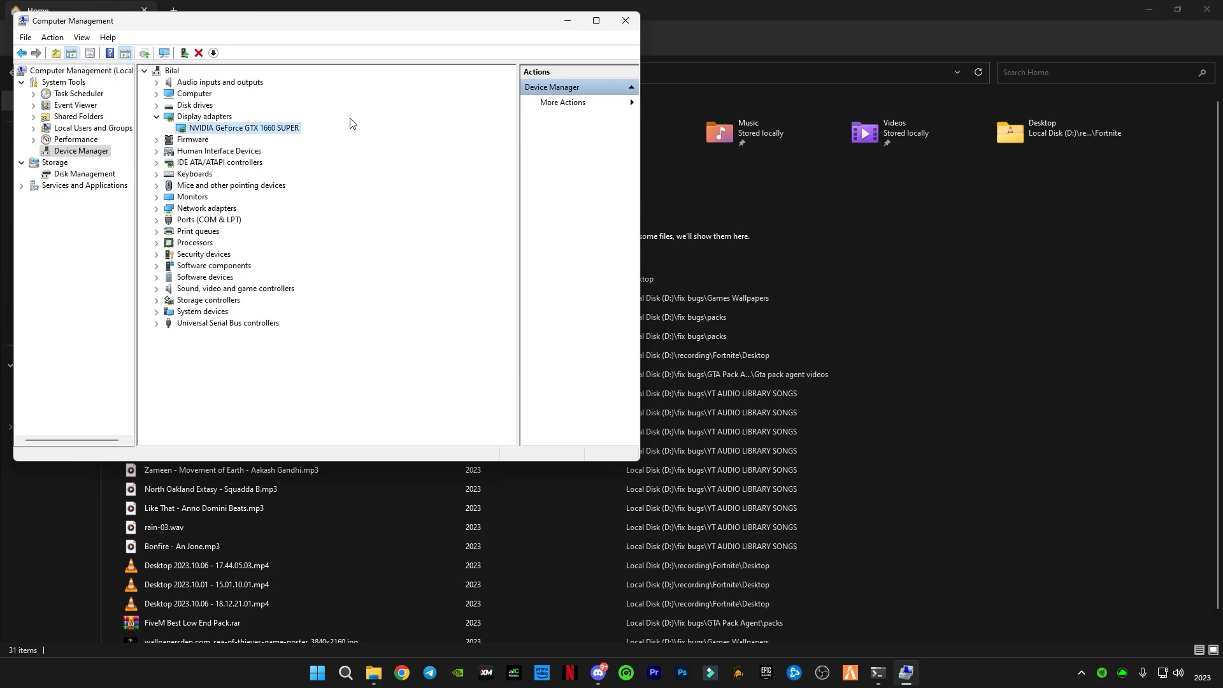
click(622, 20)
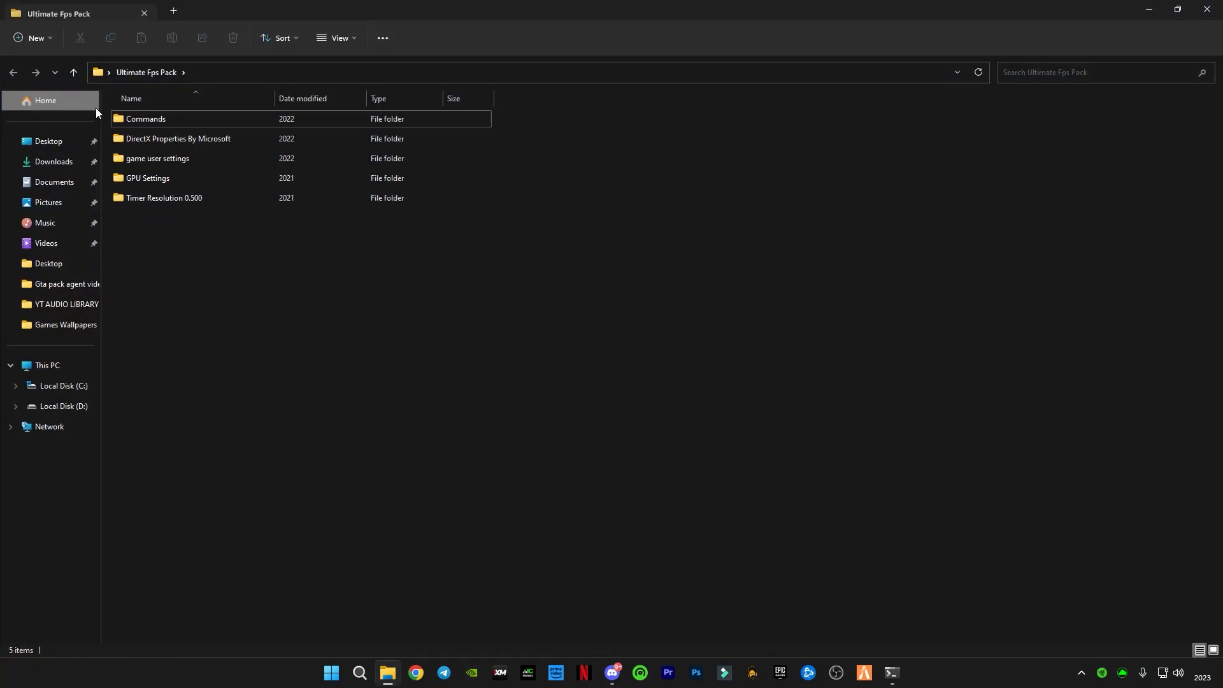
Open cmd commands.txt from the pack's Commands folder in Notepad.
drag(147, 125, 168, 234)
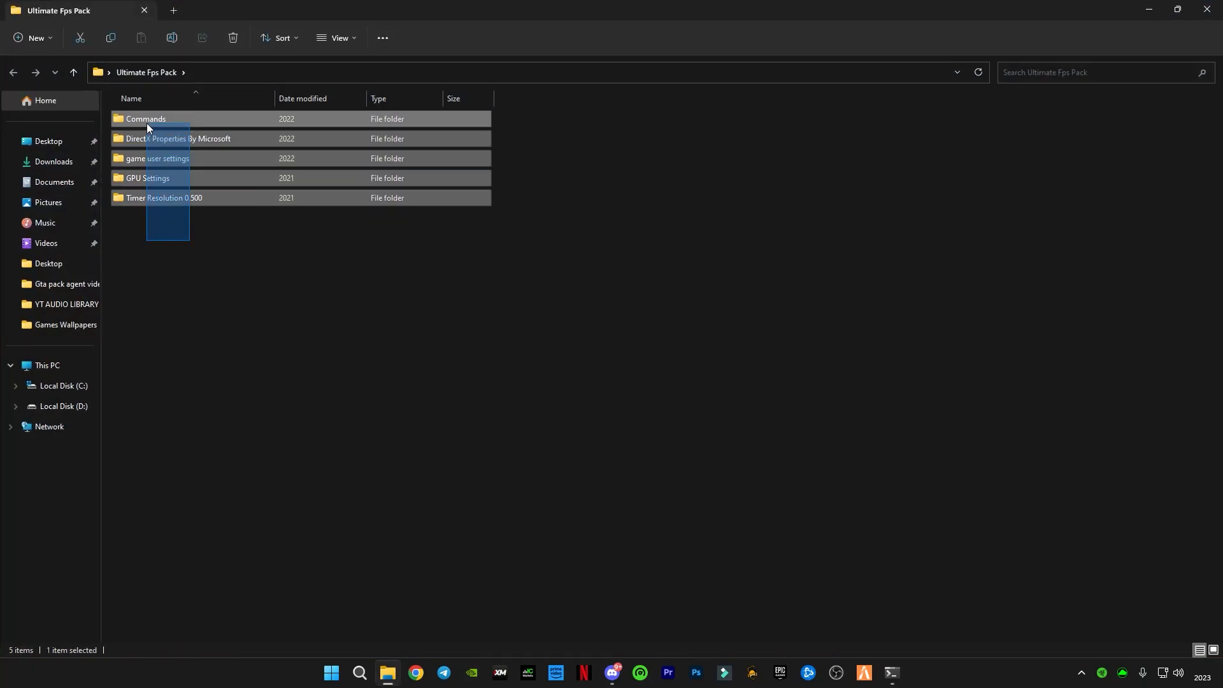
double_click(146, 119)
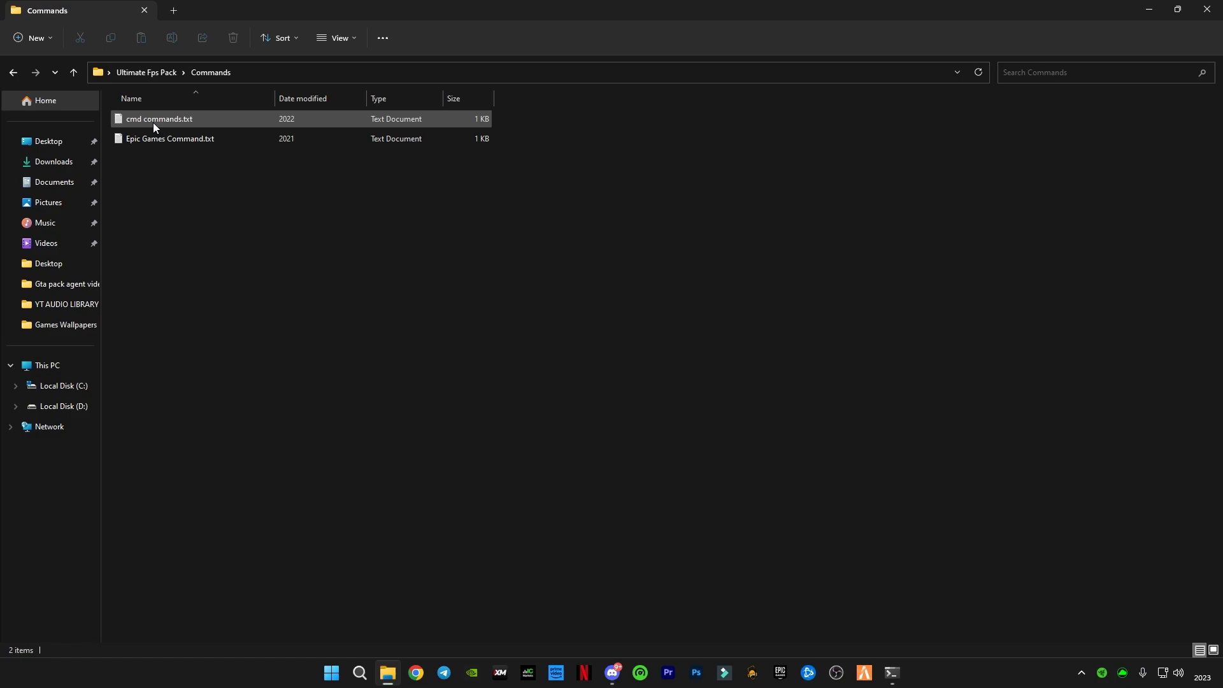
double_click(159, 119)
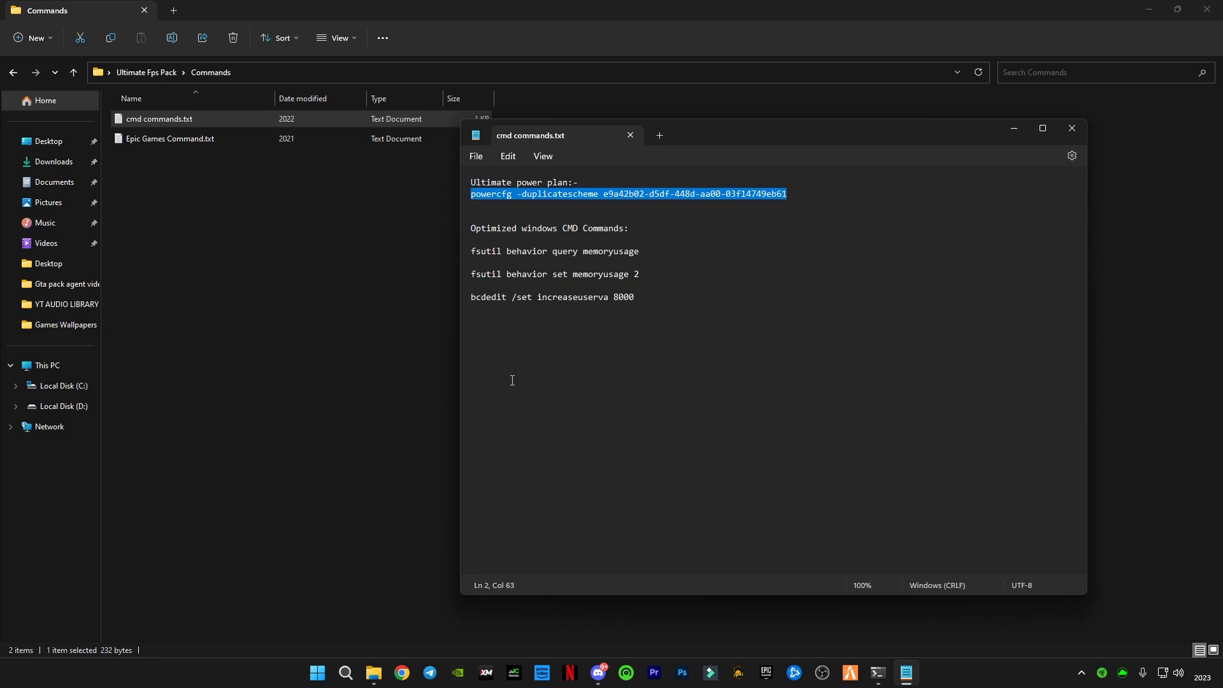
Run the powercfg Ultimate Performance, fsutil memory usage and bcdedit increaseuserva commands in an administrator Command Prompt.
click(345, 673)
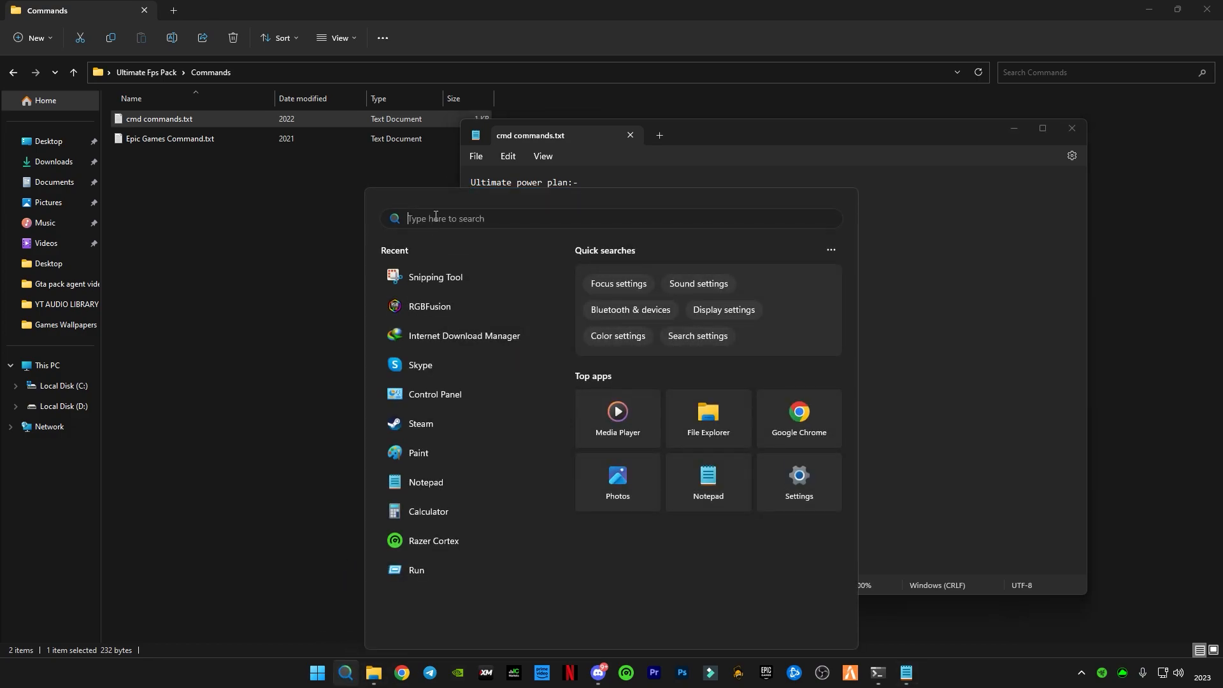
text(camera)
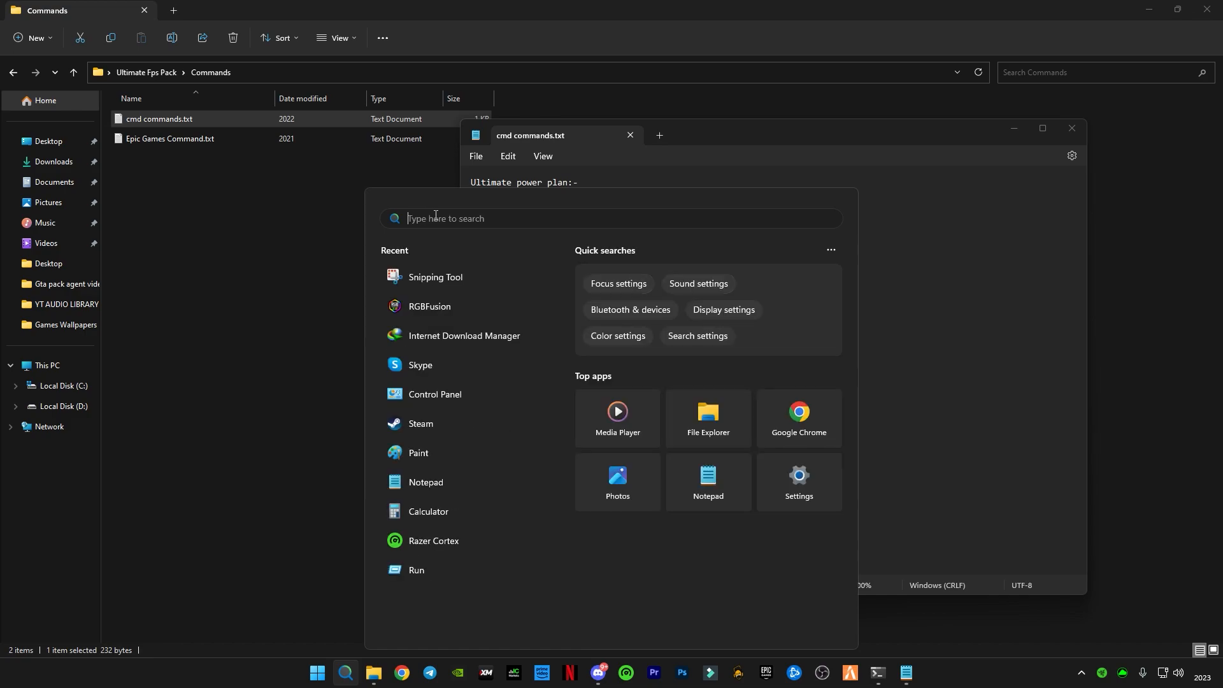
text(cmd)
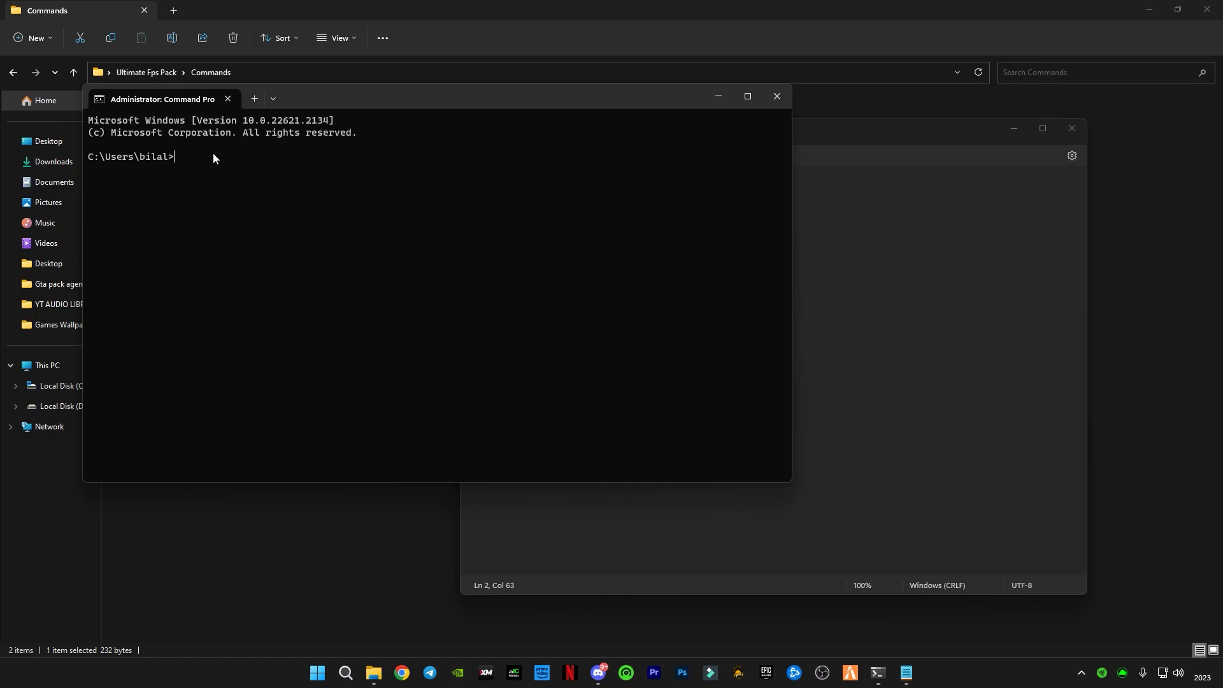
text(powercfg -duplicatescheme e9a42b02-d5df-448d-aa00-03f14749eb61)
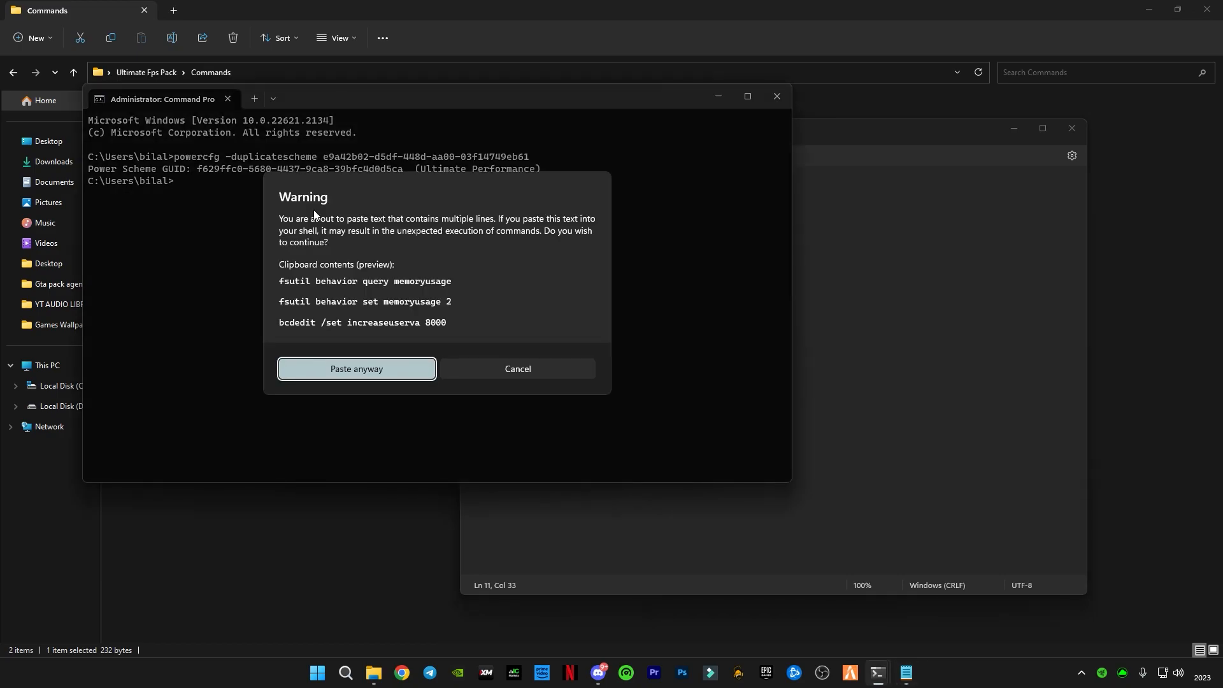
click(356, 368)
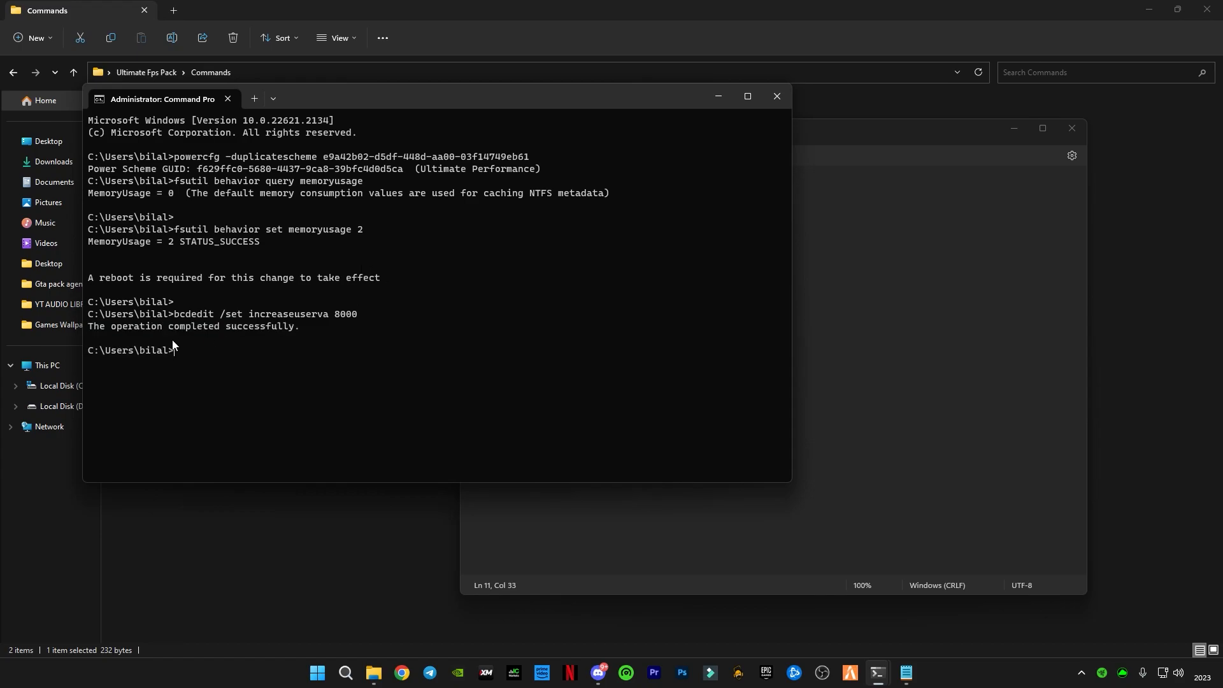
click(777, 96)
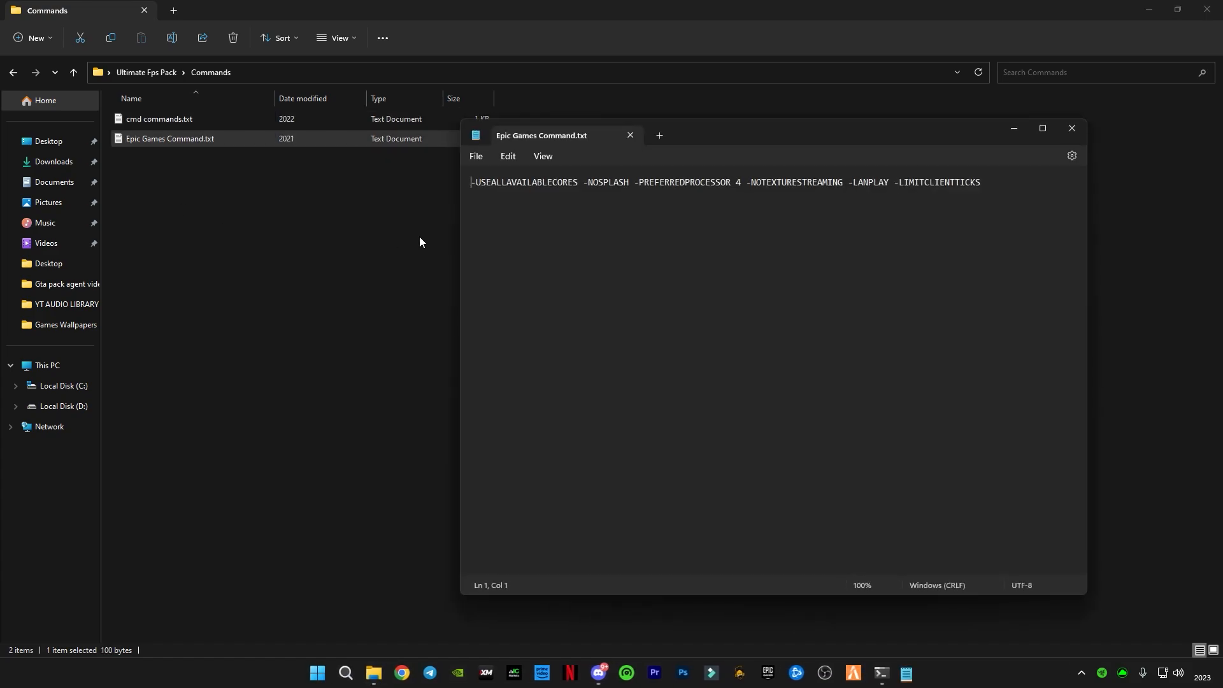
Copy the launch arguments from Epic Games Command.txt and bring up the Epic Games Launcher from the tray.
key(ctrl+a)
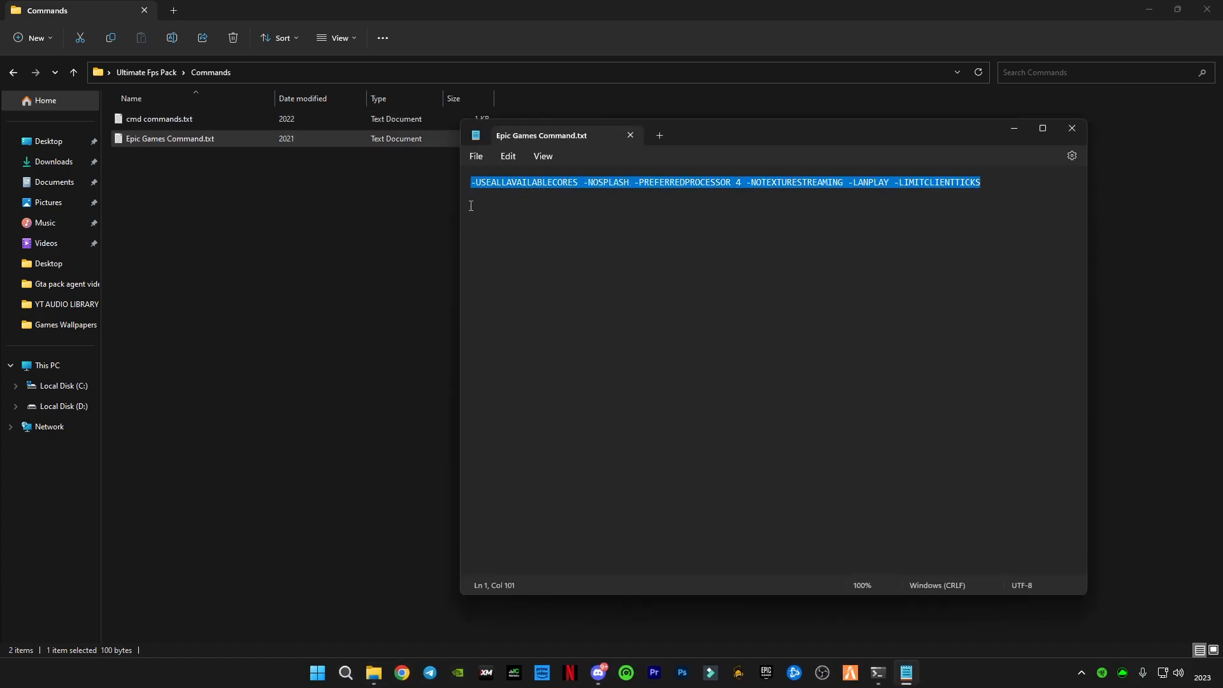
click(1081, 673)
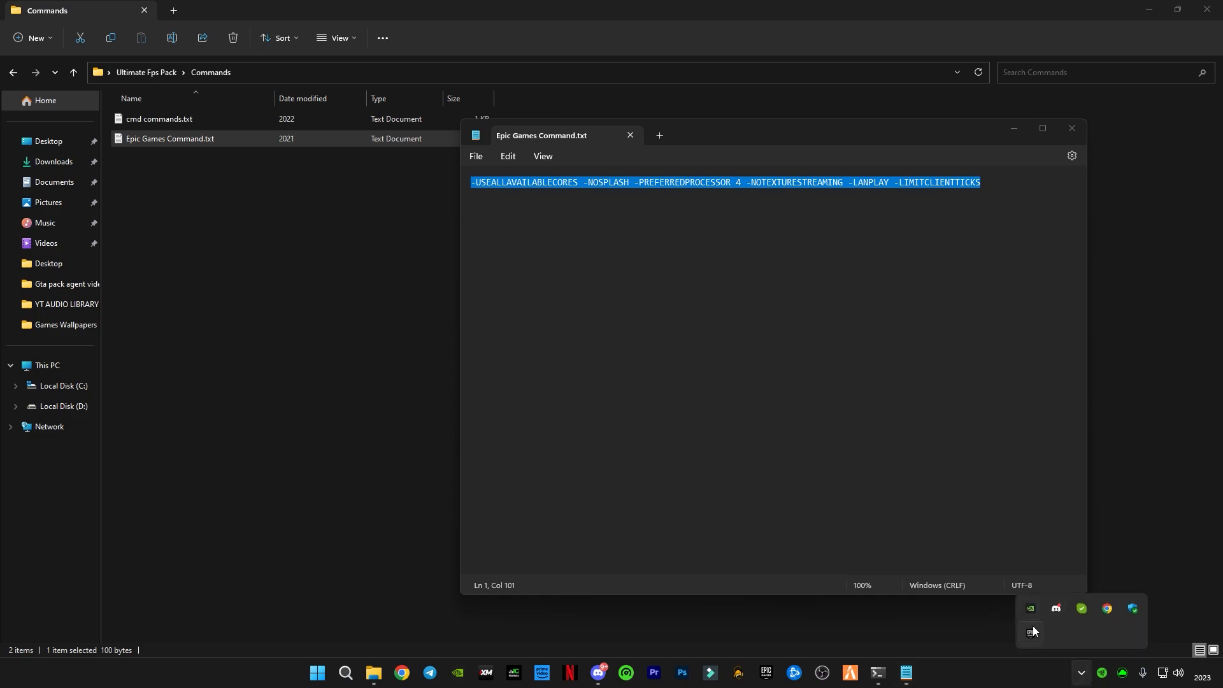
click(1030, 632)
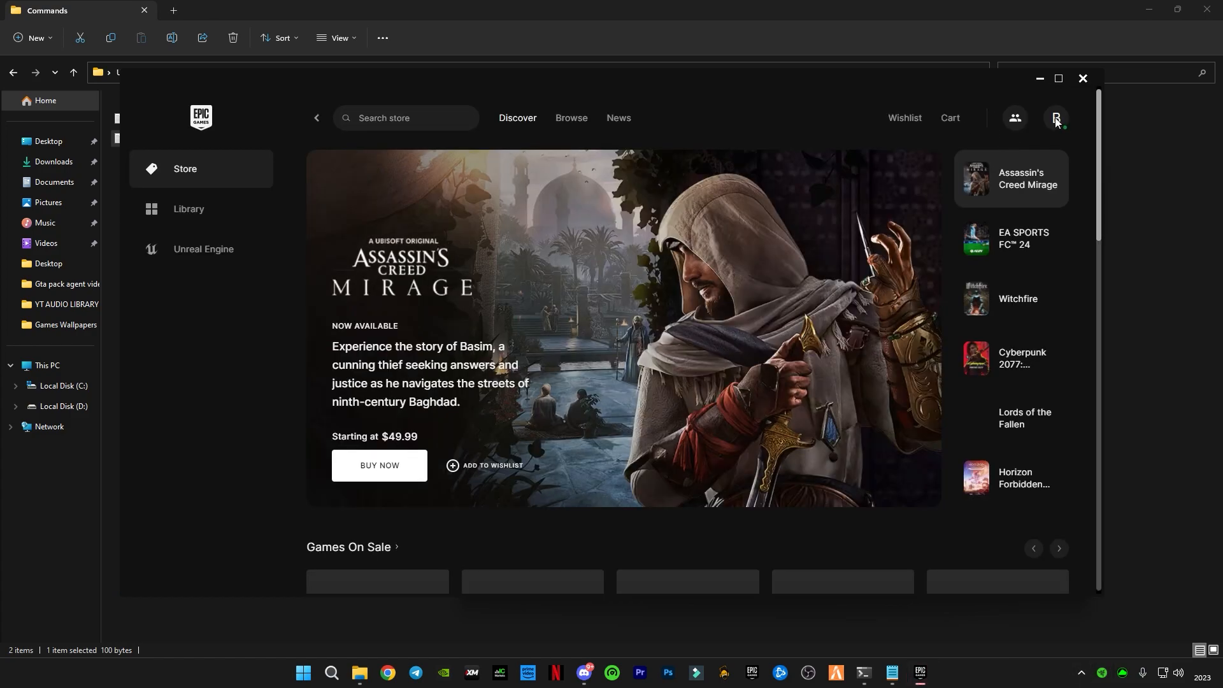
Enable Fortnite's Additional Command Line Arguments with the pasted launch arguments and check the processor details.
click(1056, 117)
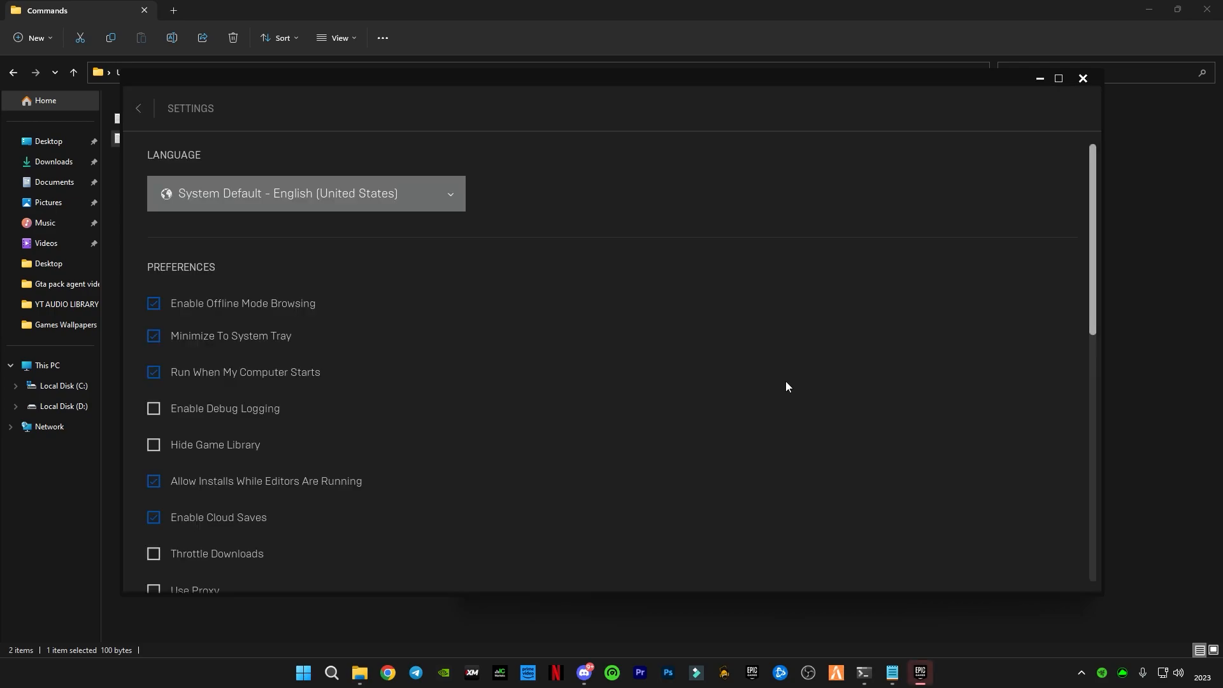
scroll(down, 3)
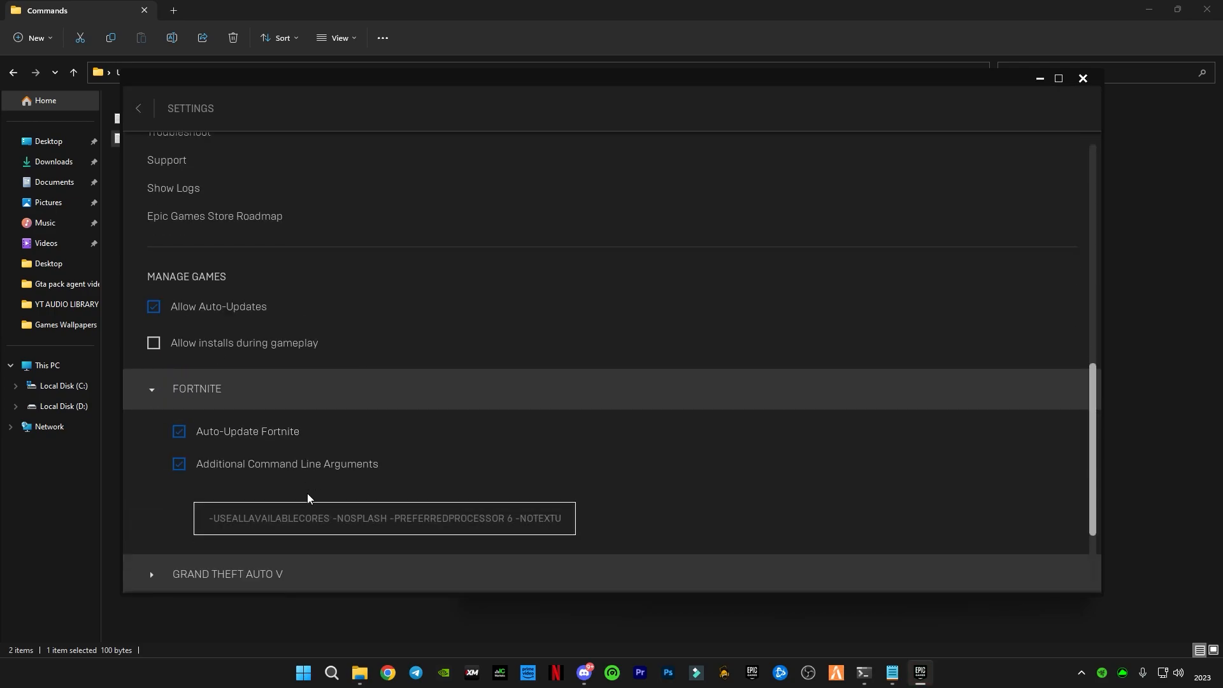
mouse_move(348, 530)
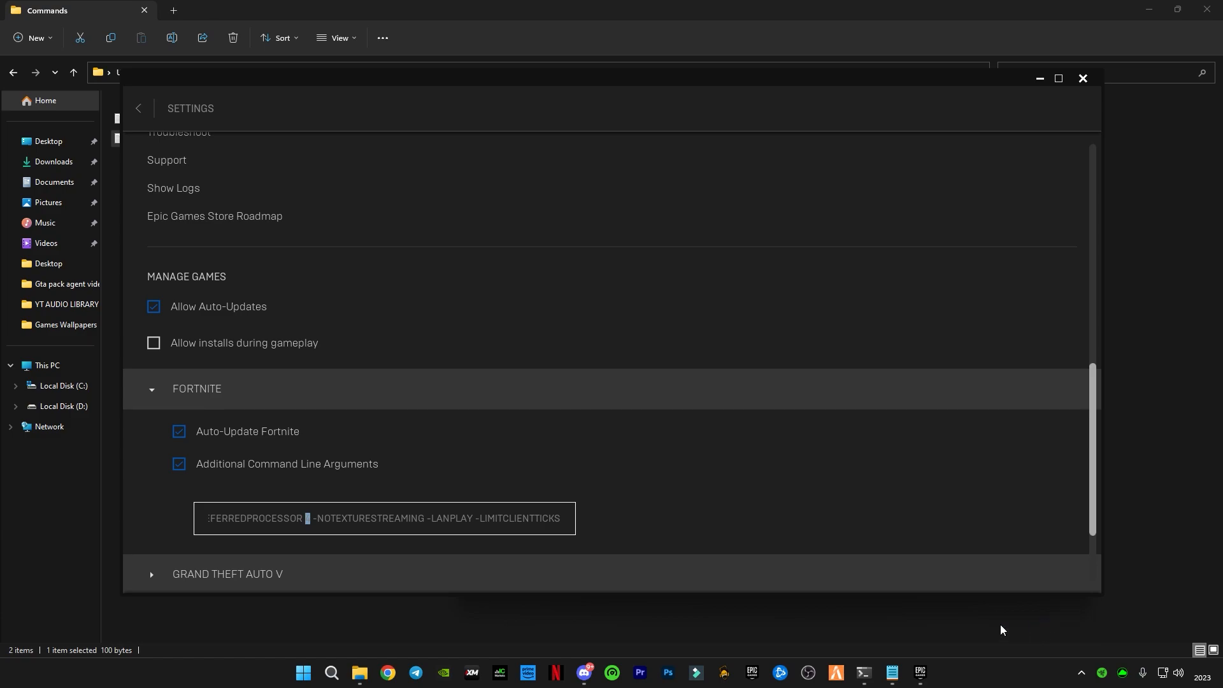
click(934, 673)
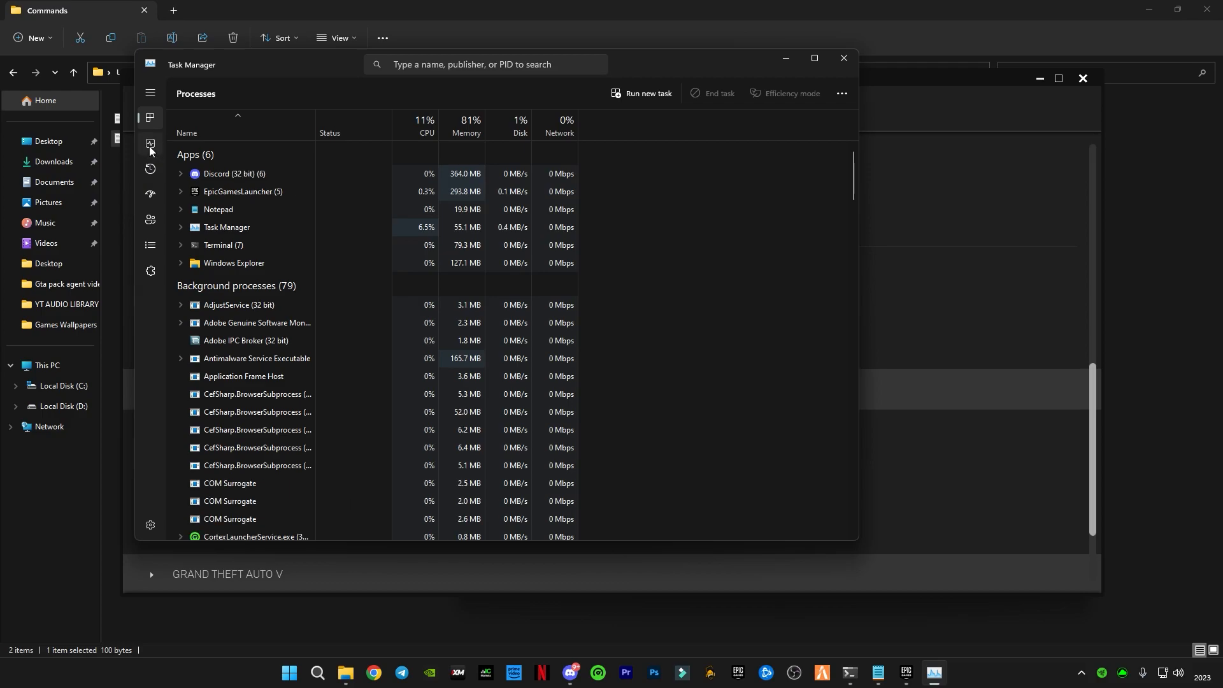
click(150, 143)
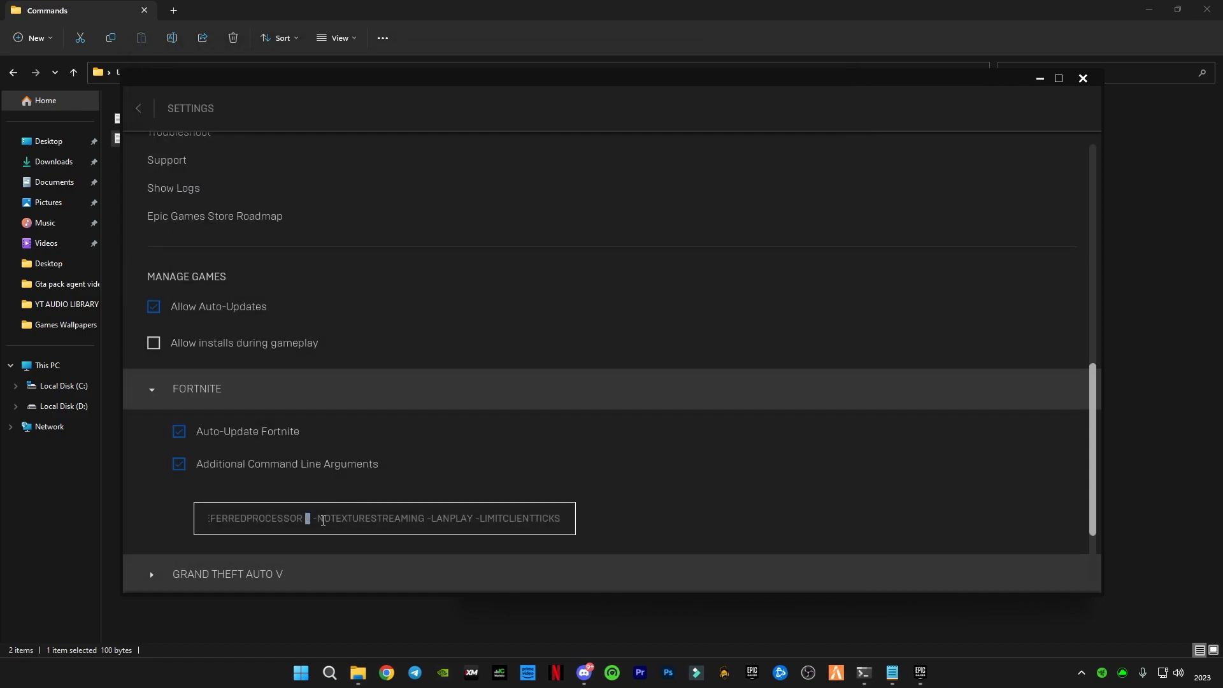
Change -PREFERREDPROCESSOR from 4 to 6 in the arguments and leave the launcher settings.
text(4)
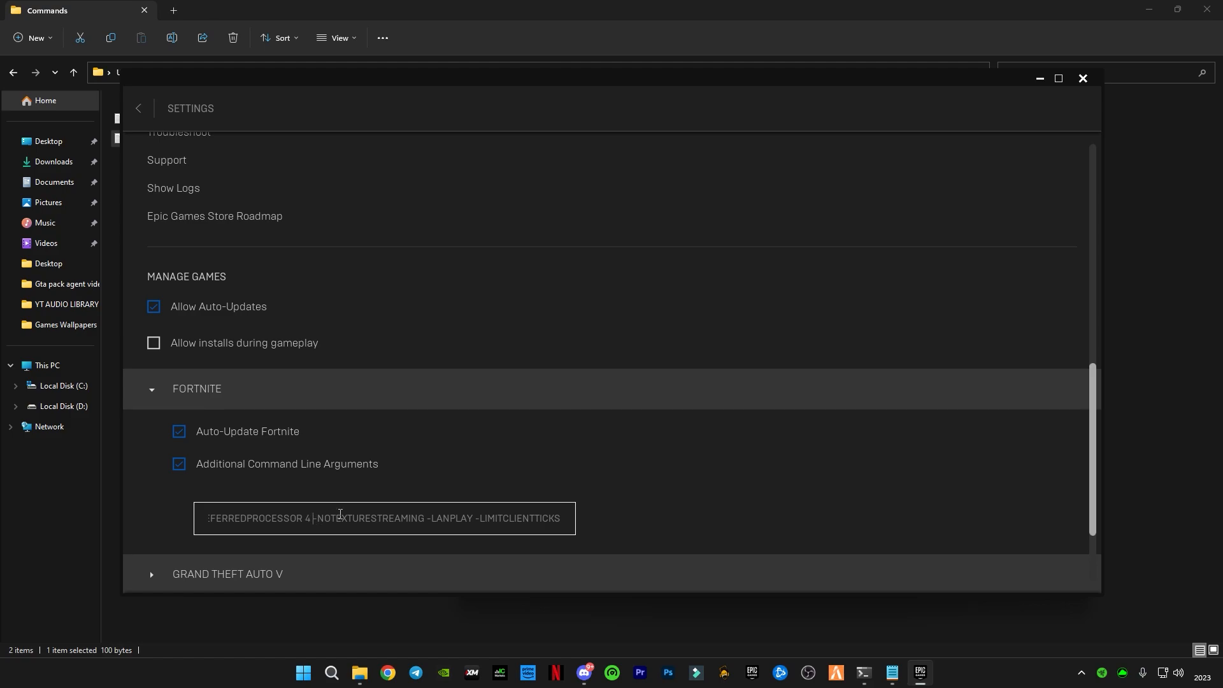
key(Backspace)
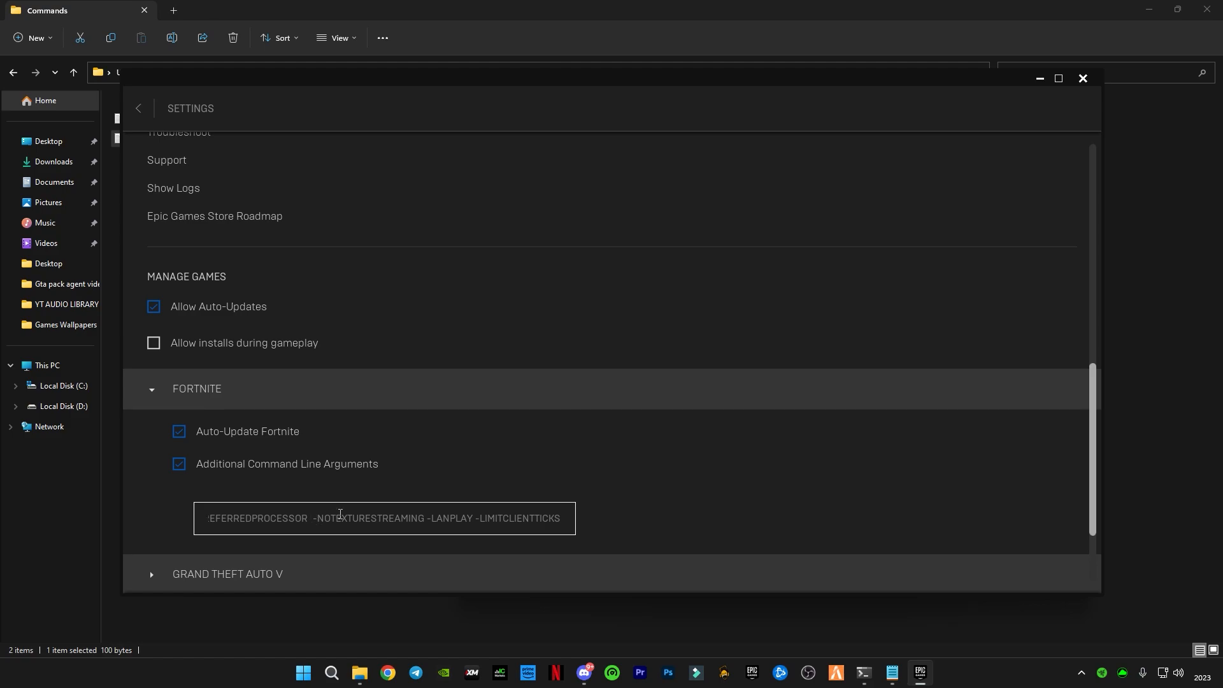
text(6)
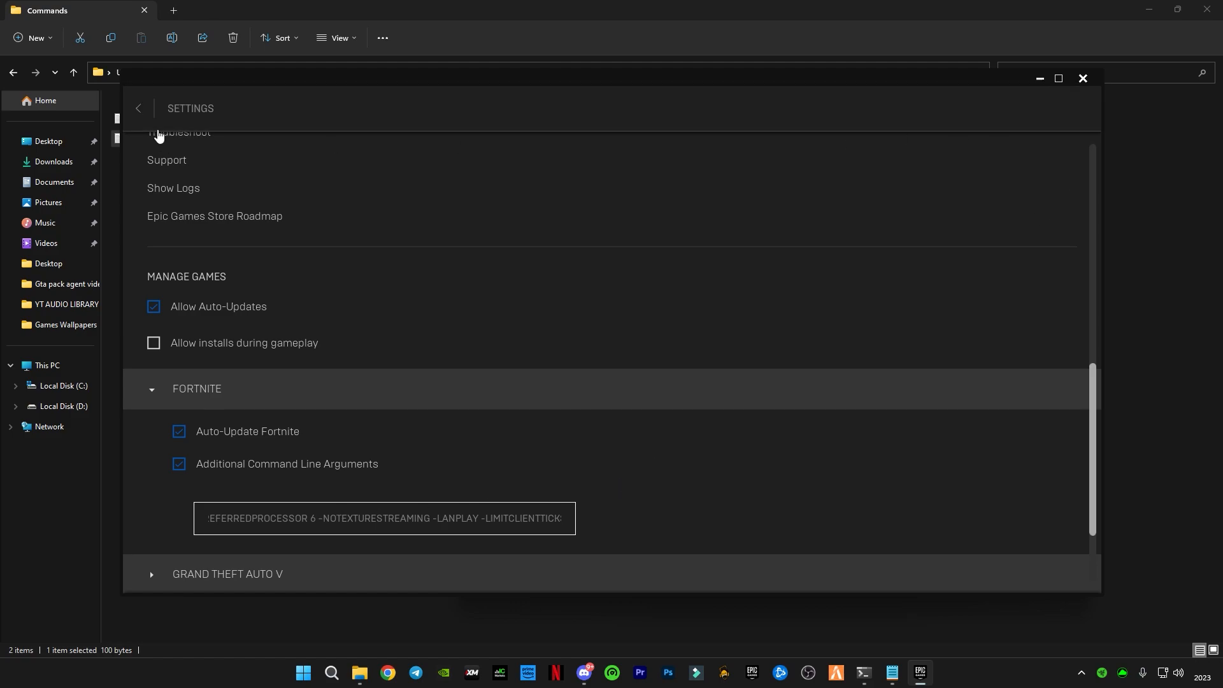
click(1083, 78)
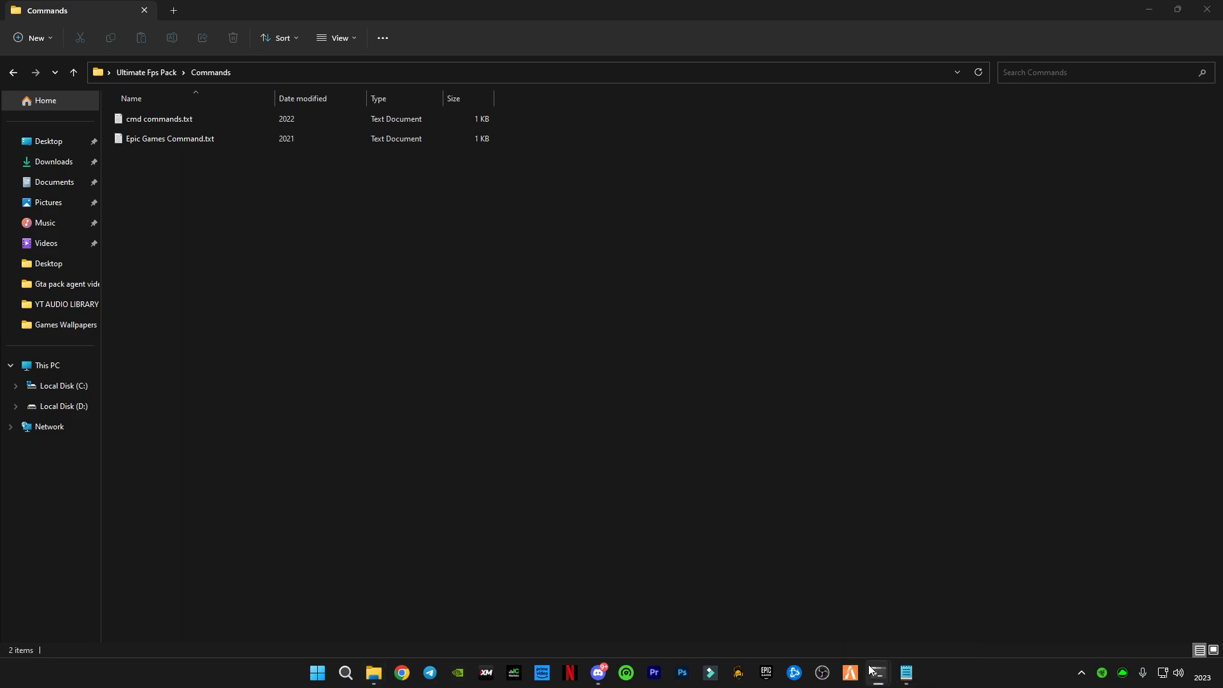
View Epic Games Command.txt, then launch dxcpl.exe from the DirectX Properties By Microsoft folder.
double_click(169, 139)
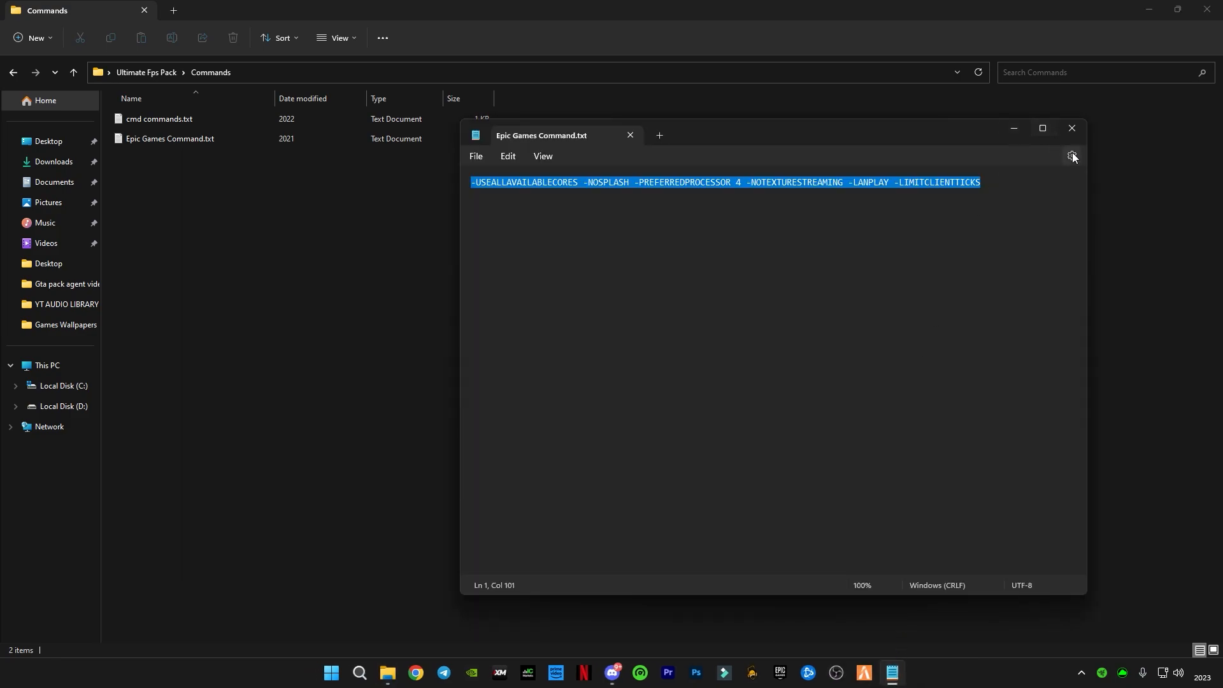
click(1072, 128)
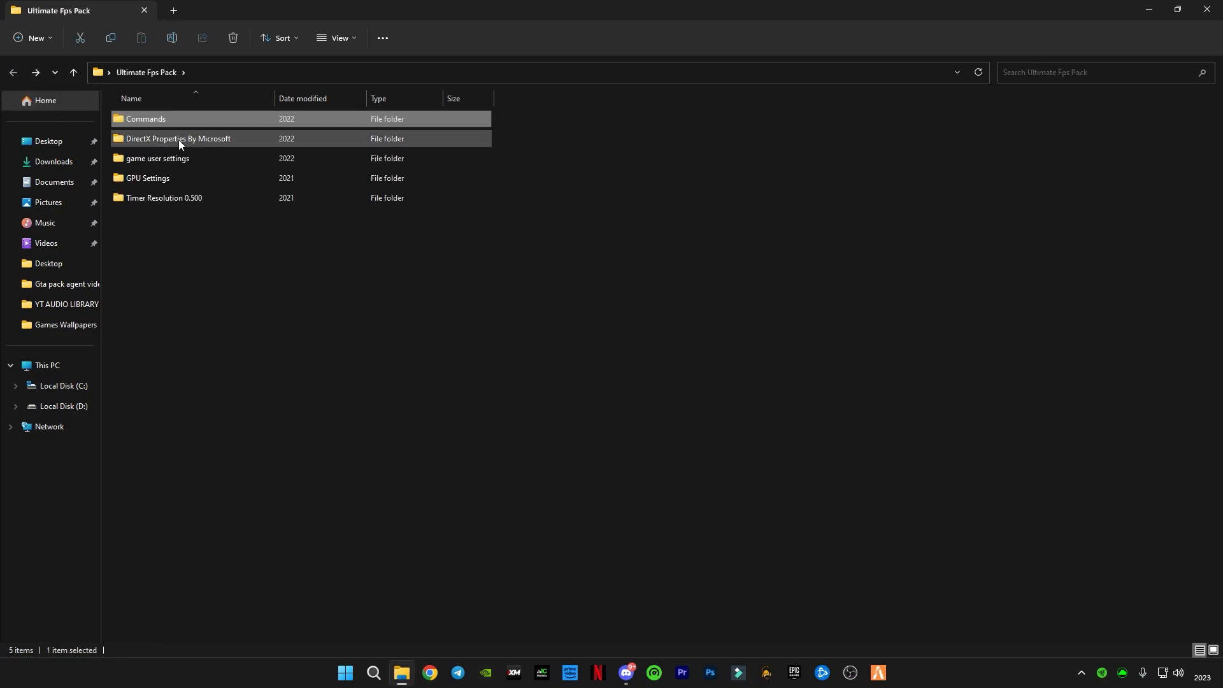
double_click(179, 139)
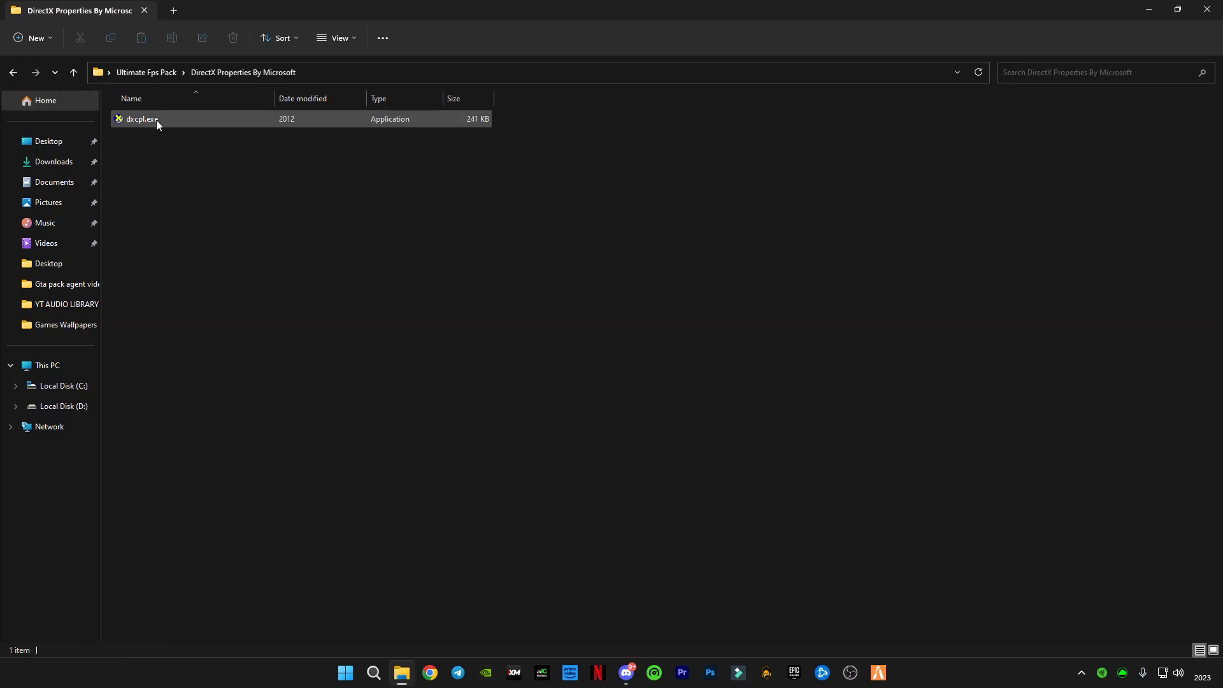
double_click(142, 119)
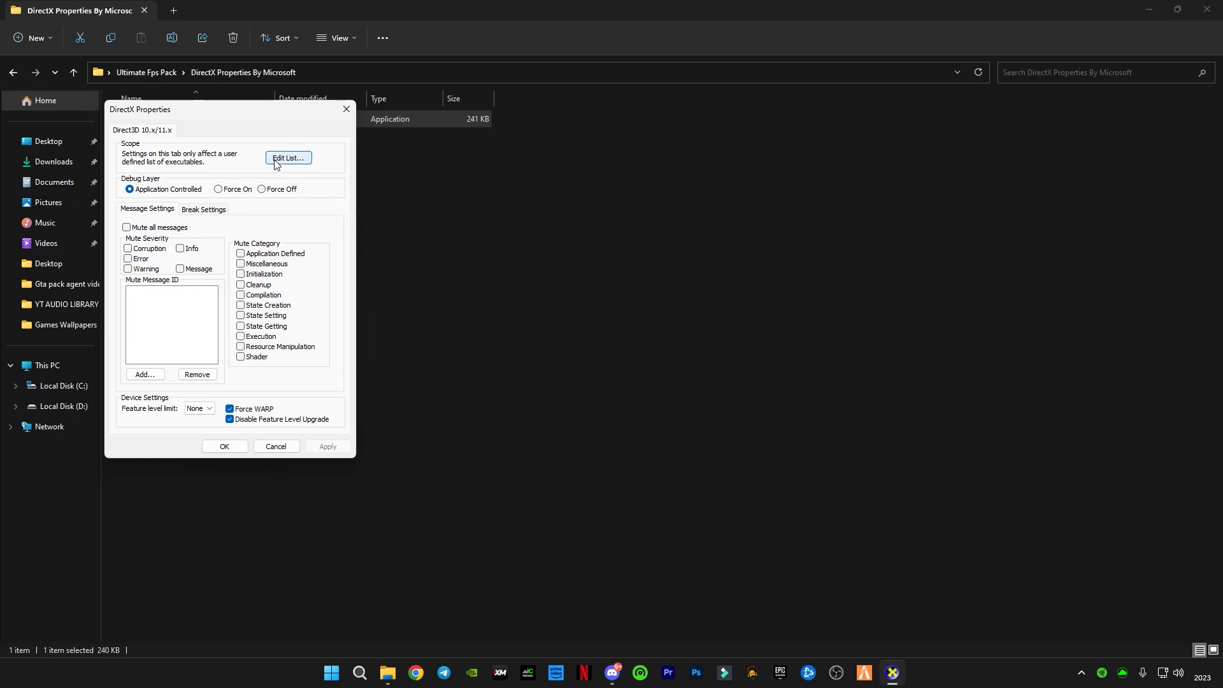
From Edit List, browse to Epic Games\Launcher\Engine\Binaries\Win64 for a program to add.
click(289, 158)
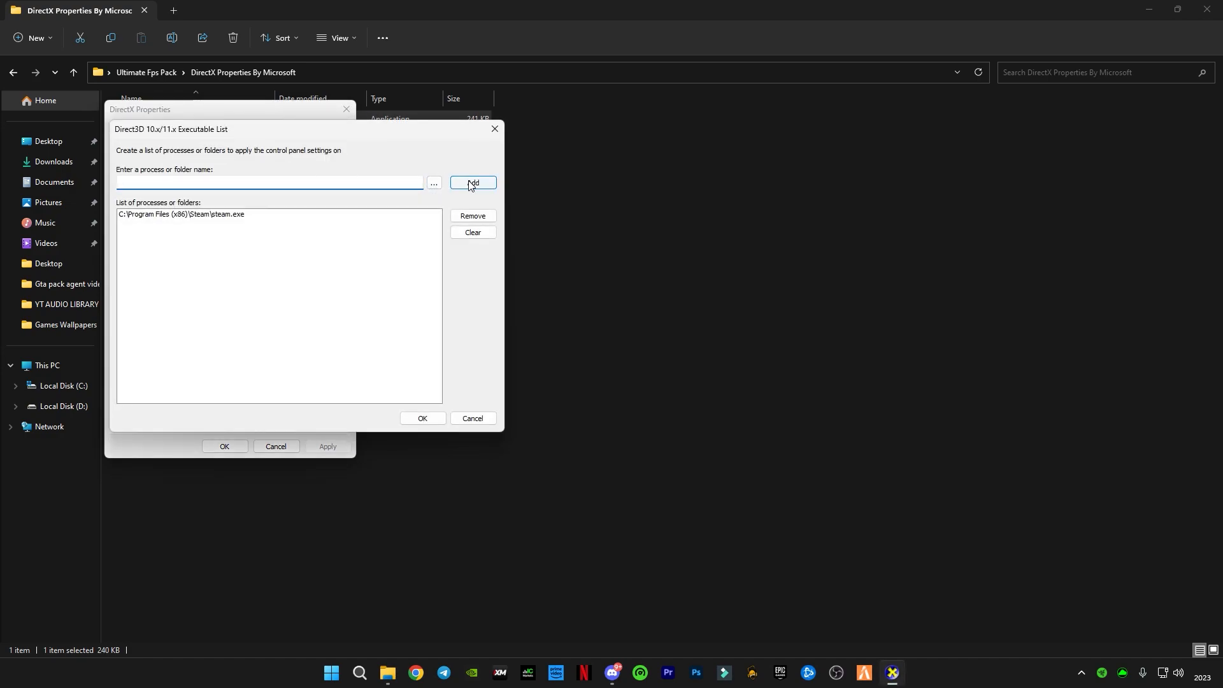
mouse_move(466, 175)
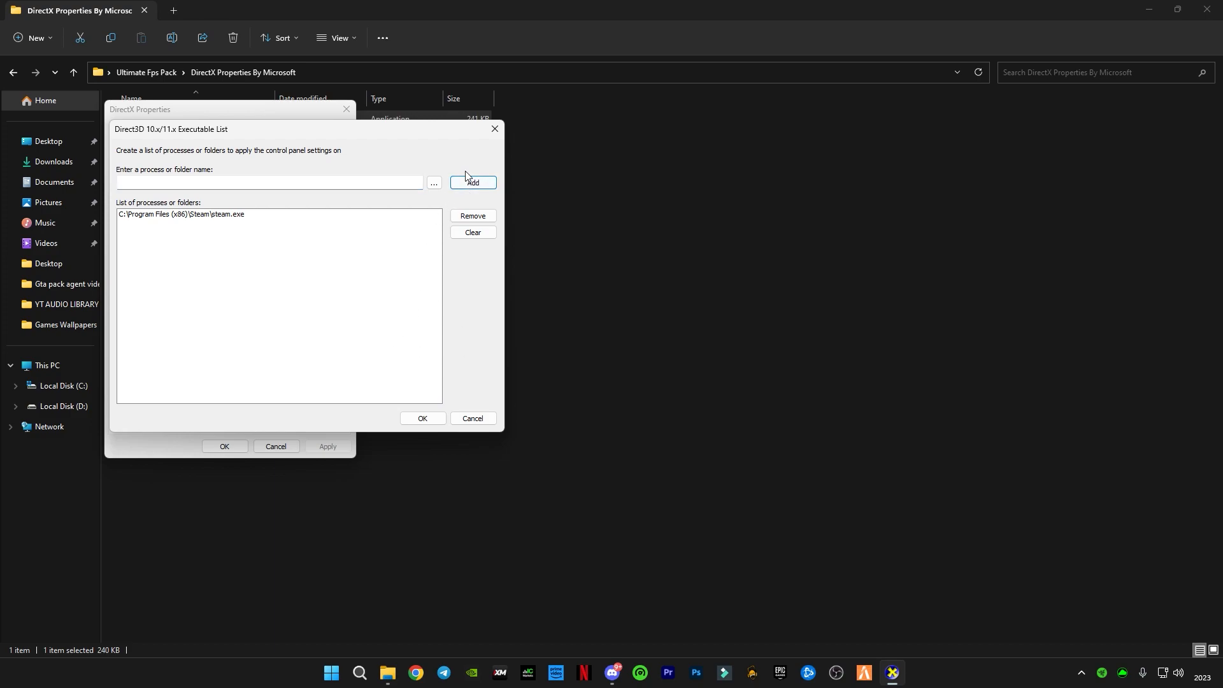
click(433, 183)
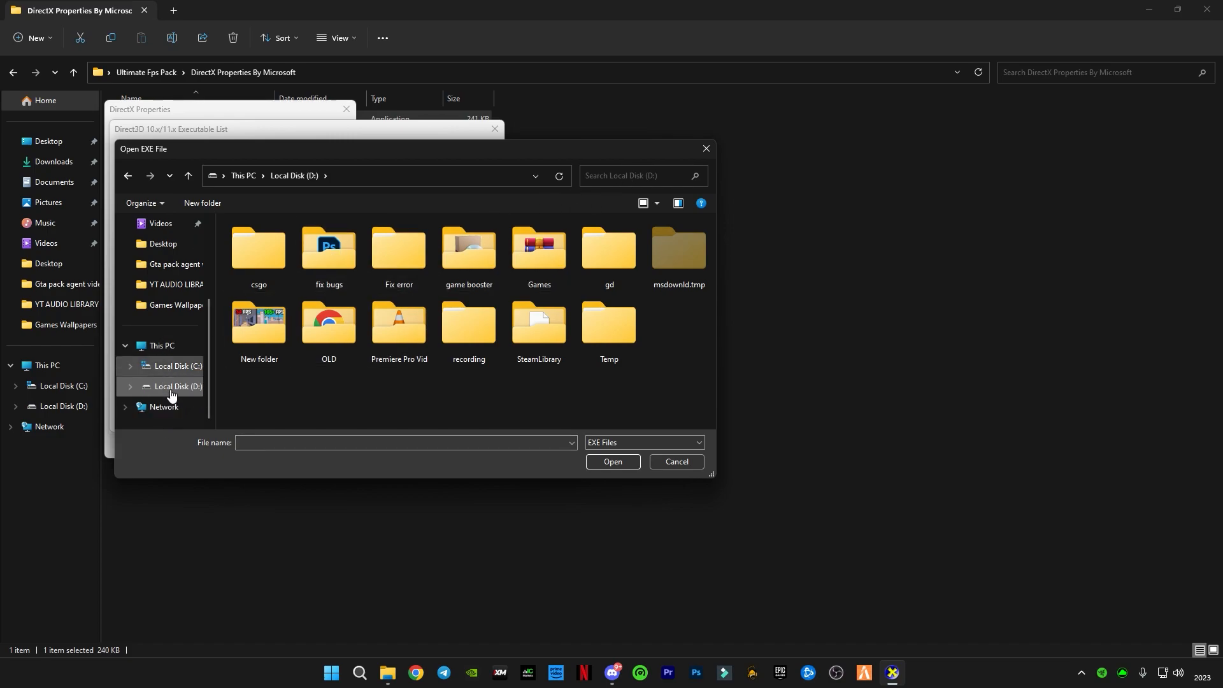
mouse_move(184, 373)
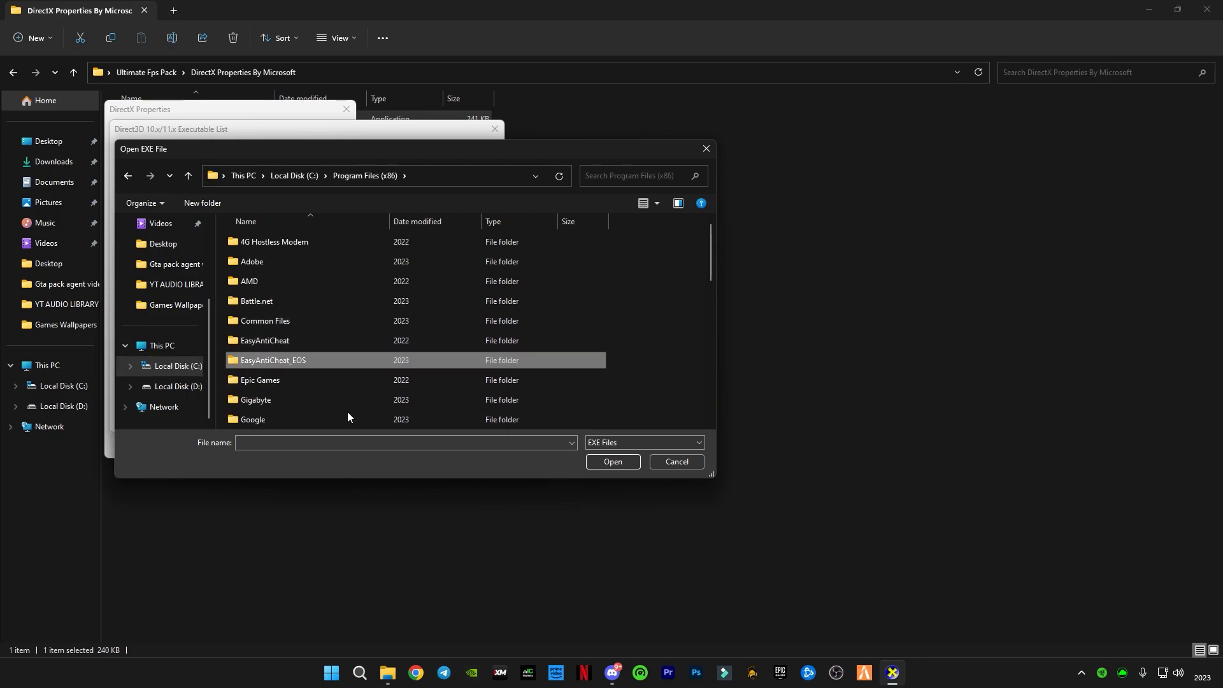
double_click(260, 380)
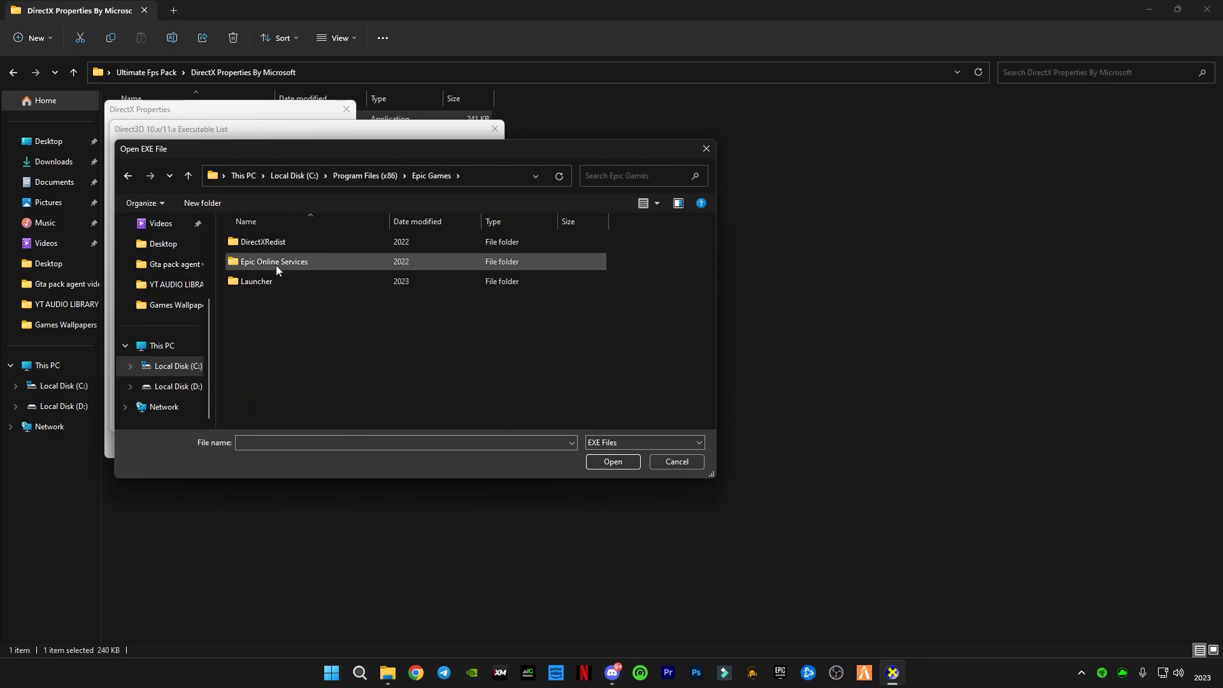
double_click(254, 281)
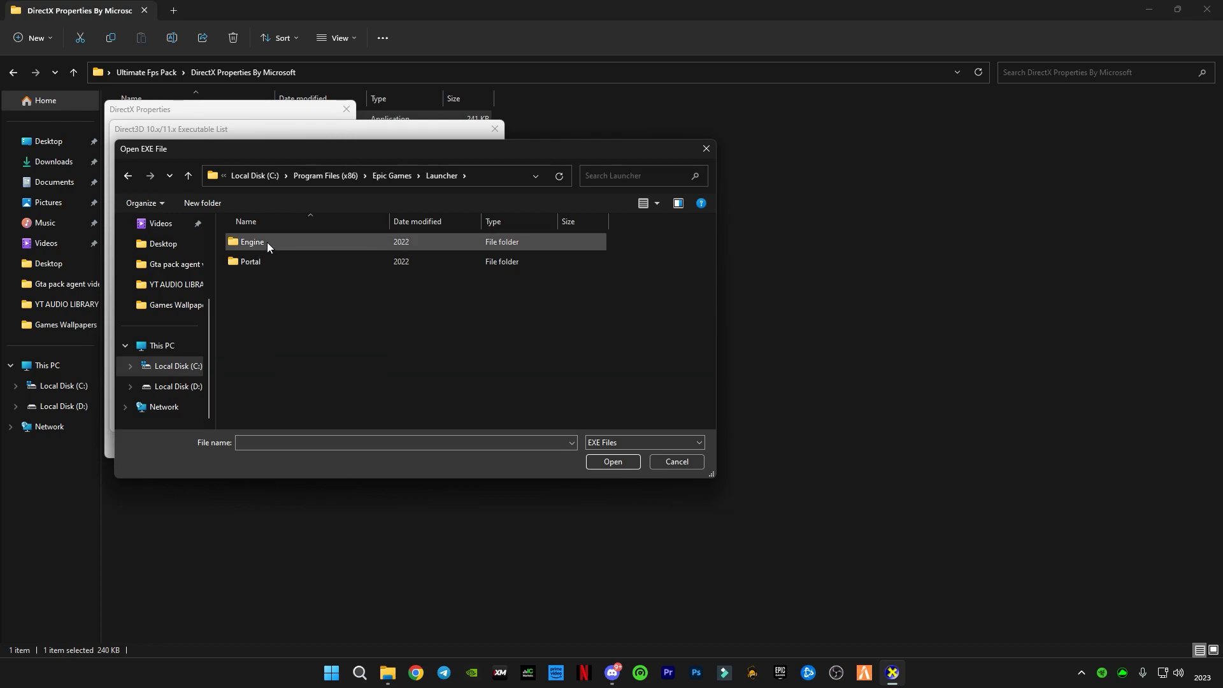
double_click(250, 242)
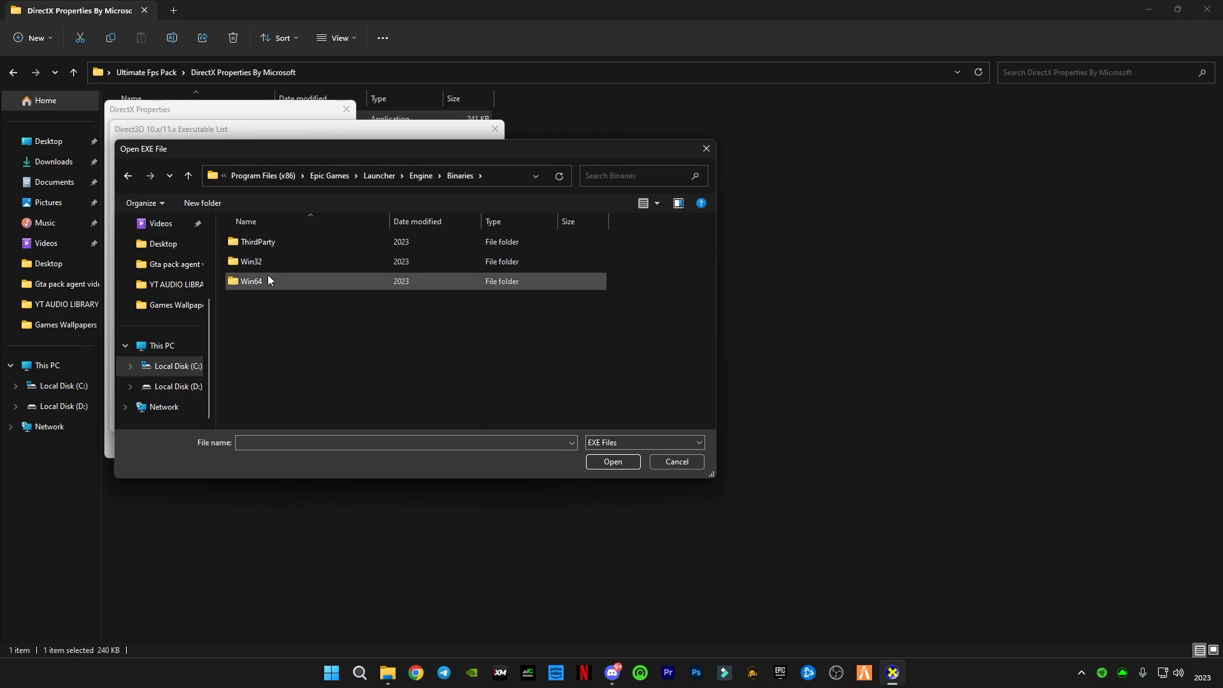
double_click(251, 281)
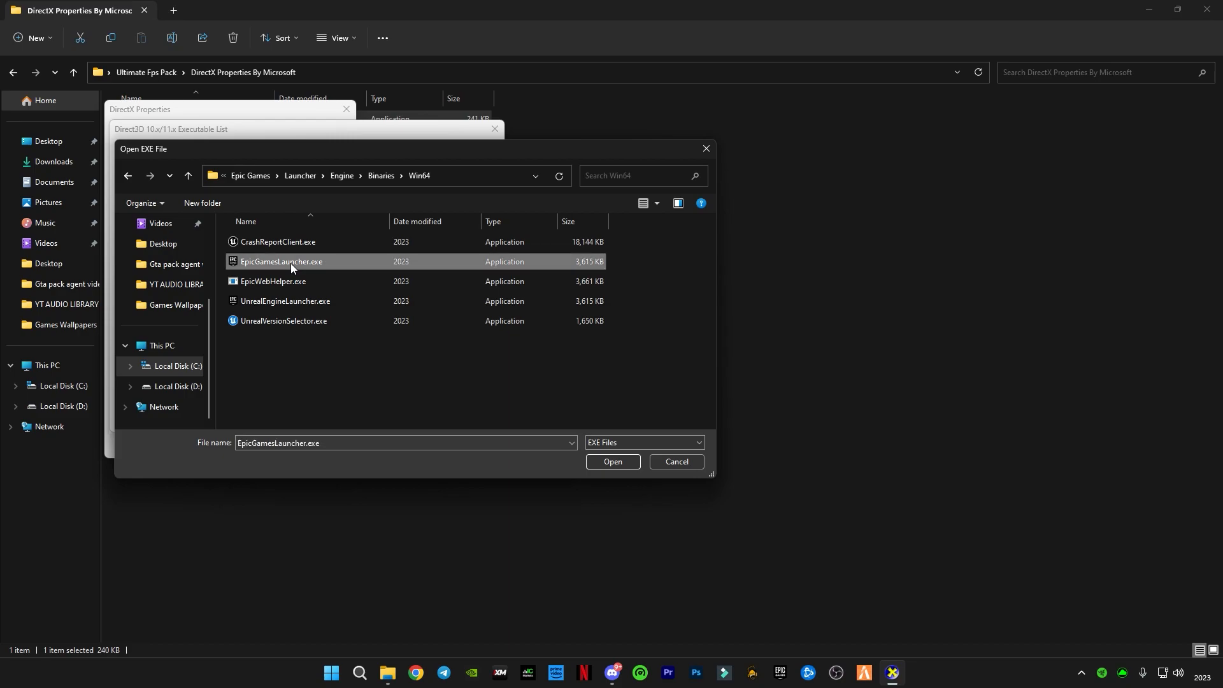
mouse_move(291, 269)
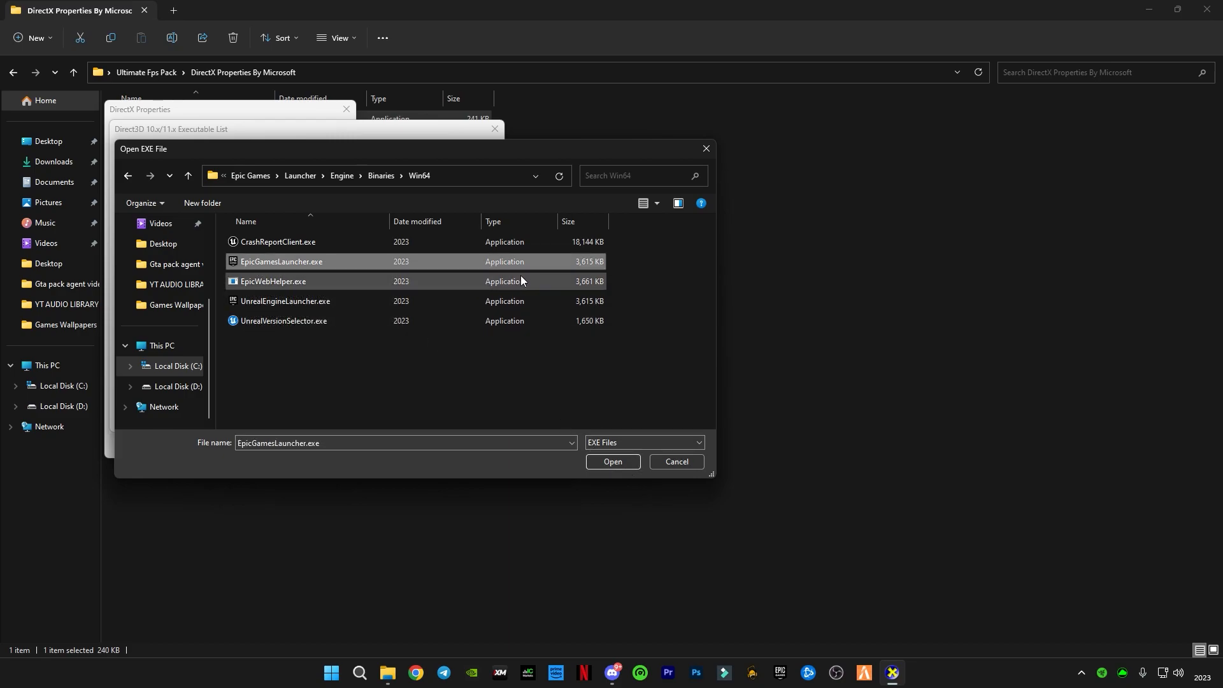
Add EpicGamesLauncher.exe to the Direct3D executable list alongside steam.exe.
click(612, 461)
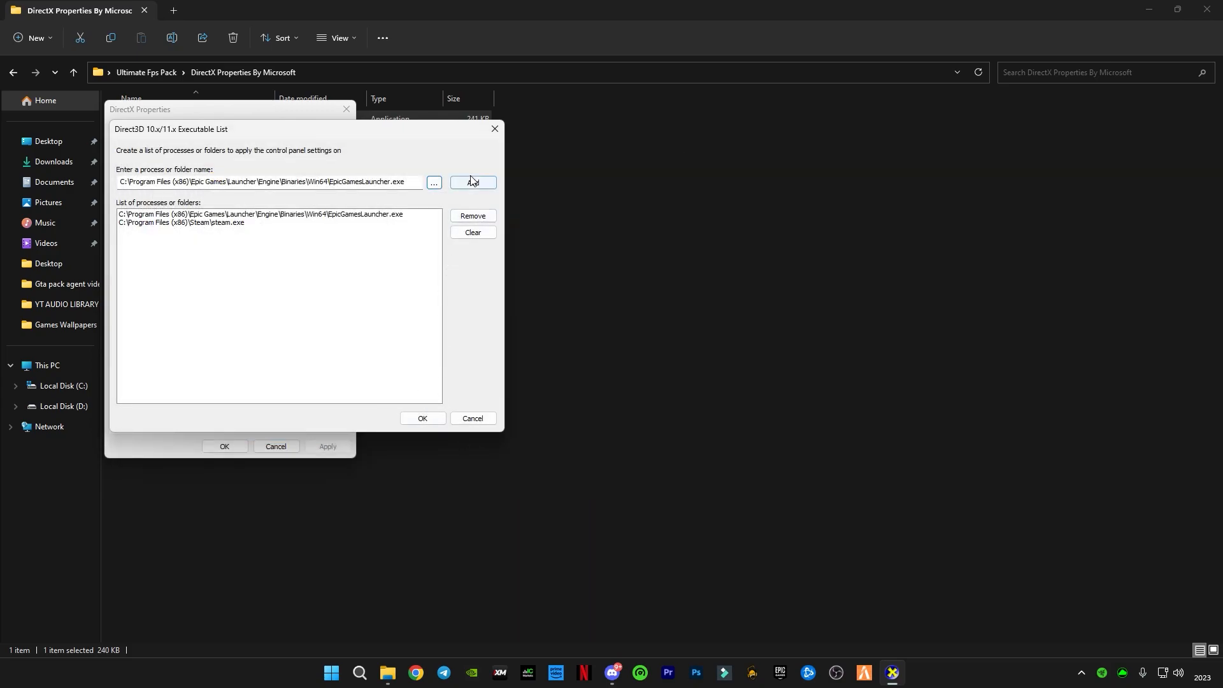
click(423, 418)
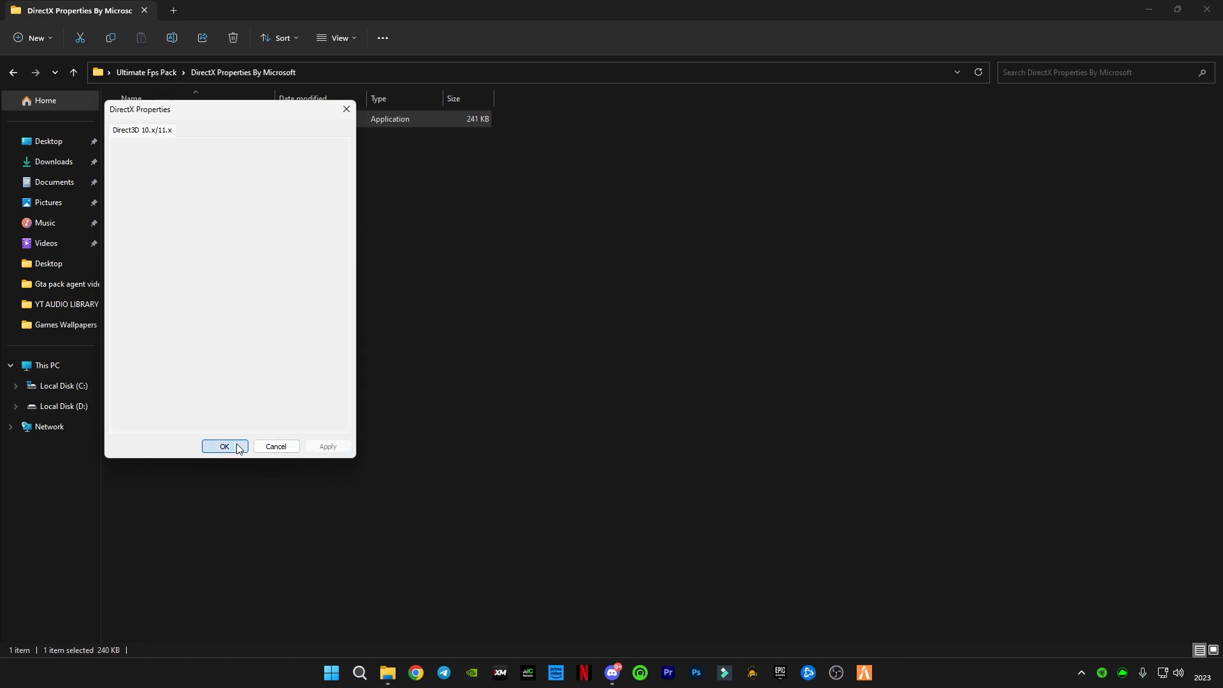
Confirm and close DirectX Properties, returning to the Ultimate Fps Pack folder.
click(225, 447)
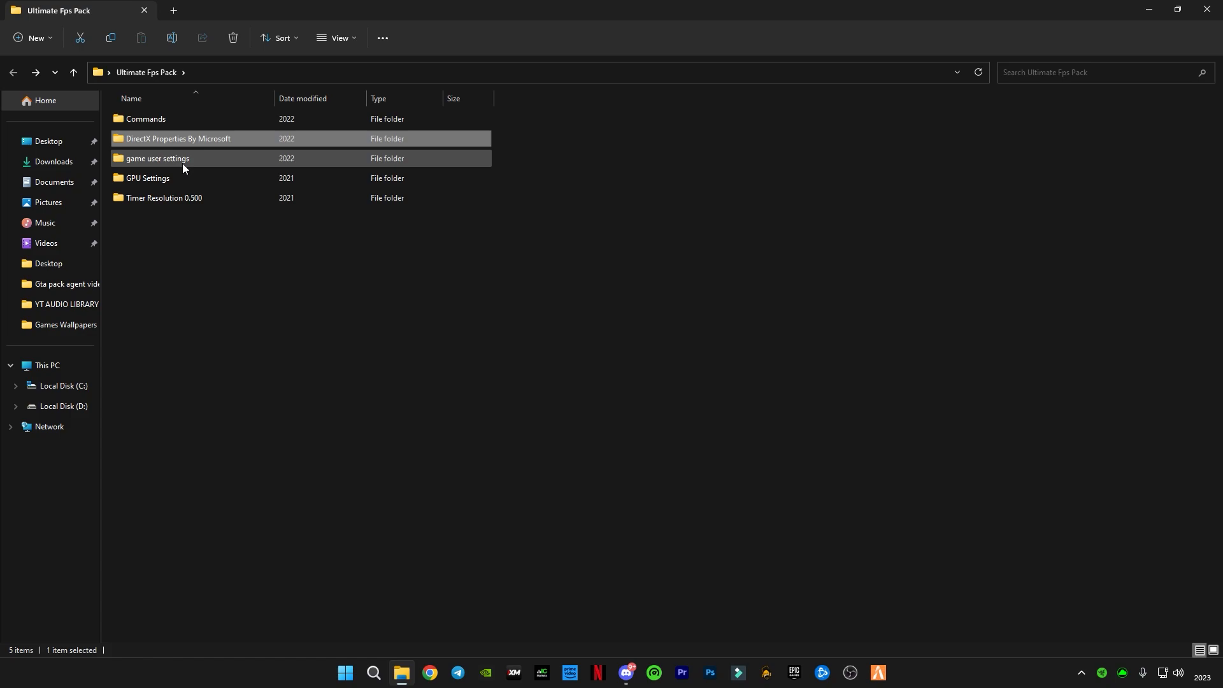
Navigate via the Run box to AppData and into Fortnite's WindowsClient config folder.
double_click(156, 158)
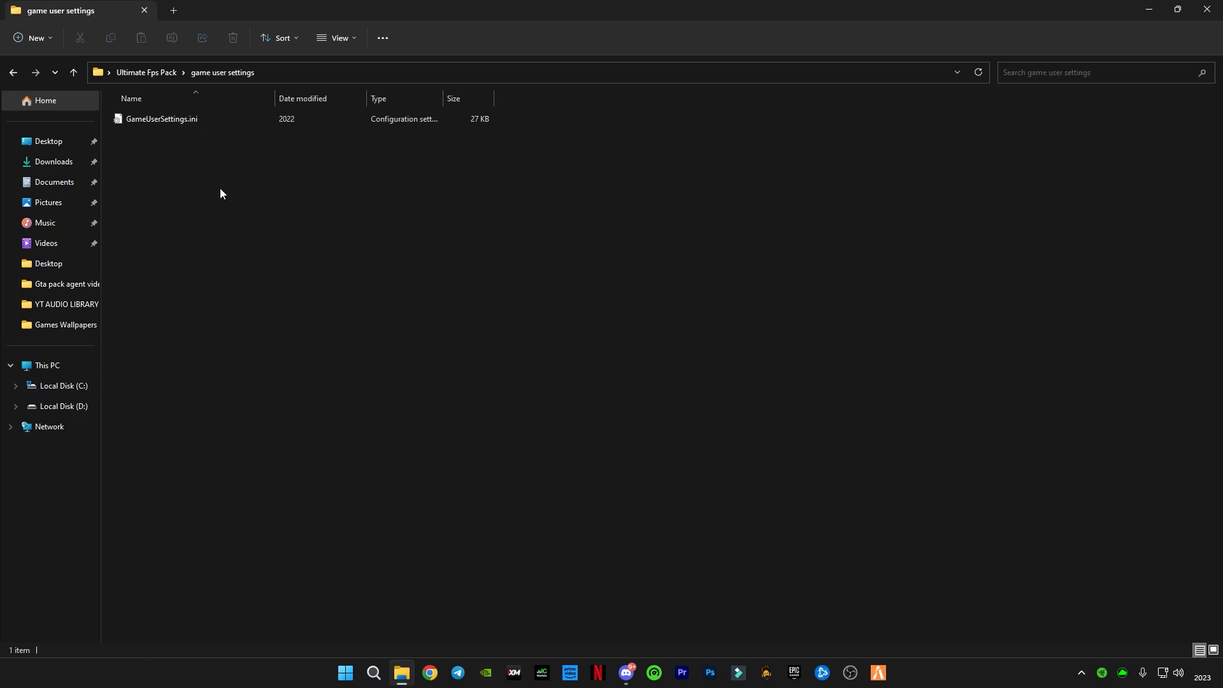
mouse_move(383, 573)
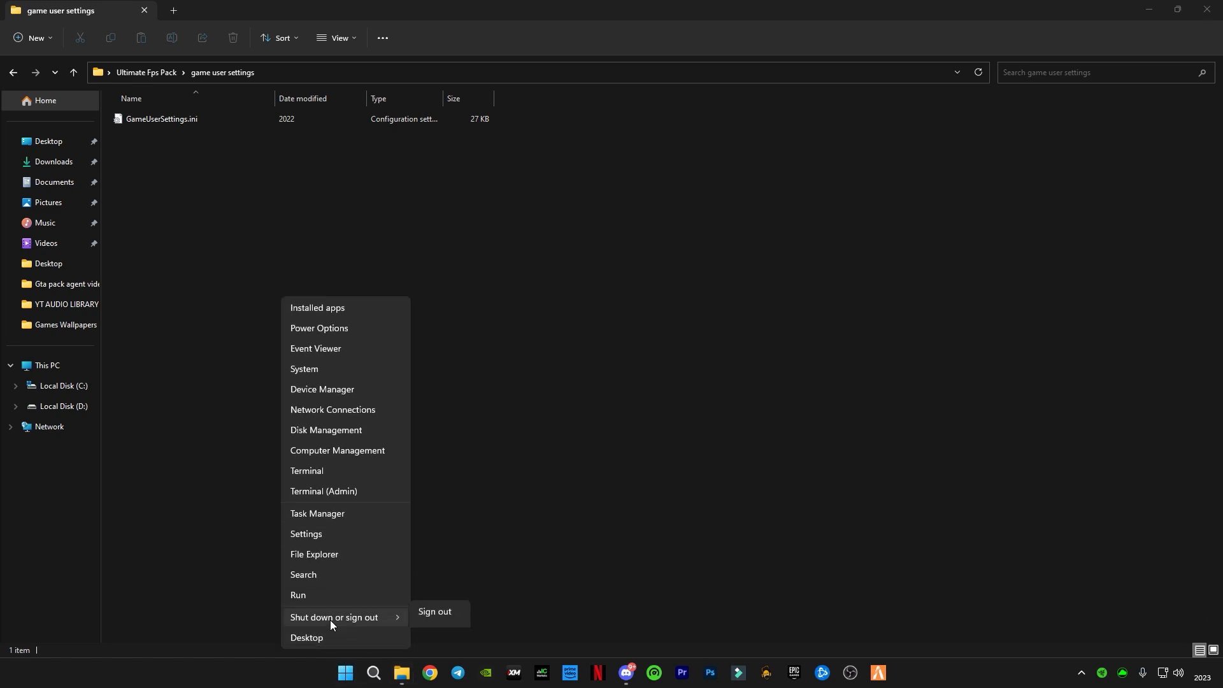
mouse_move(297, 598)
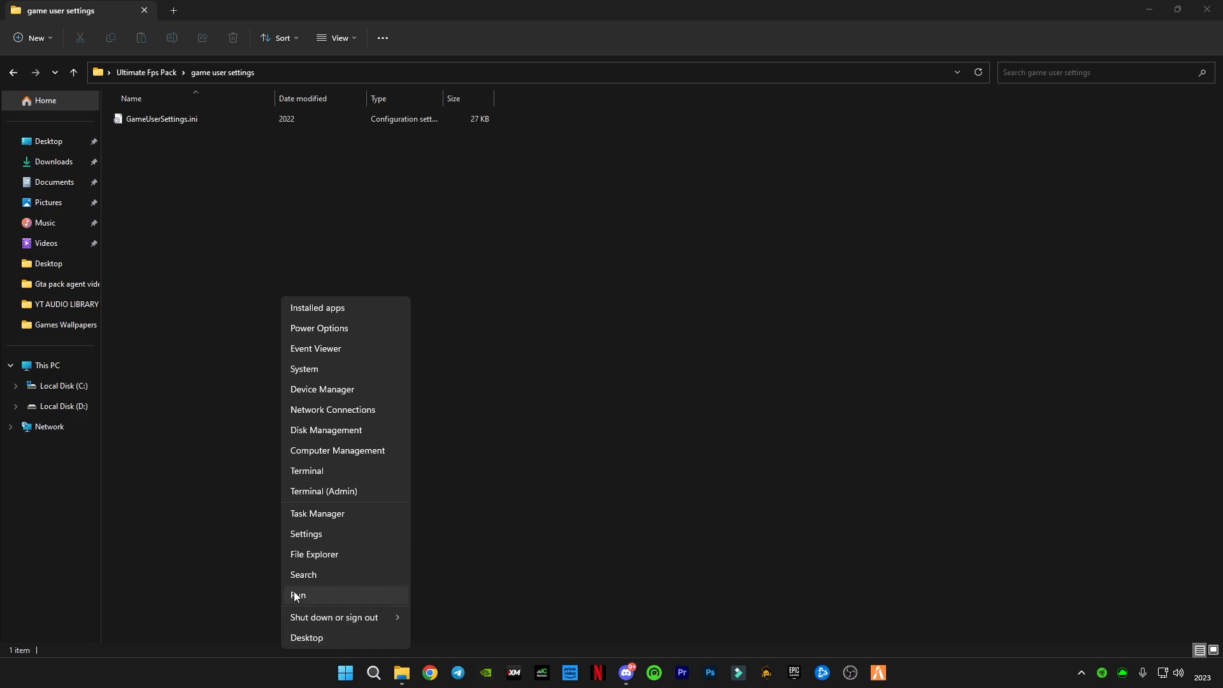
click(299, 595)
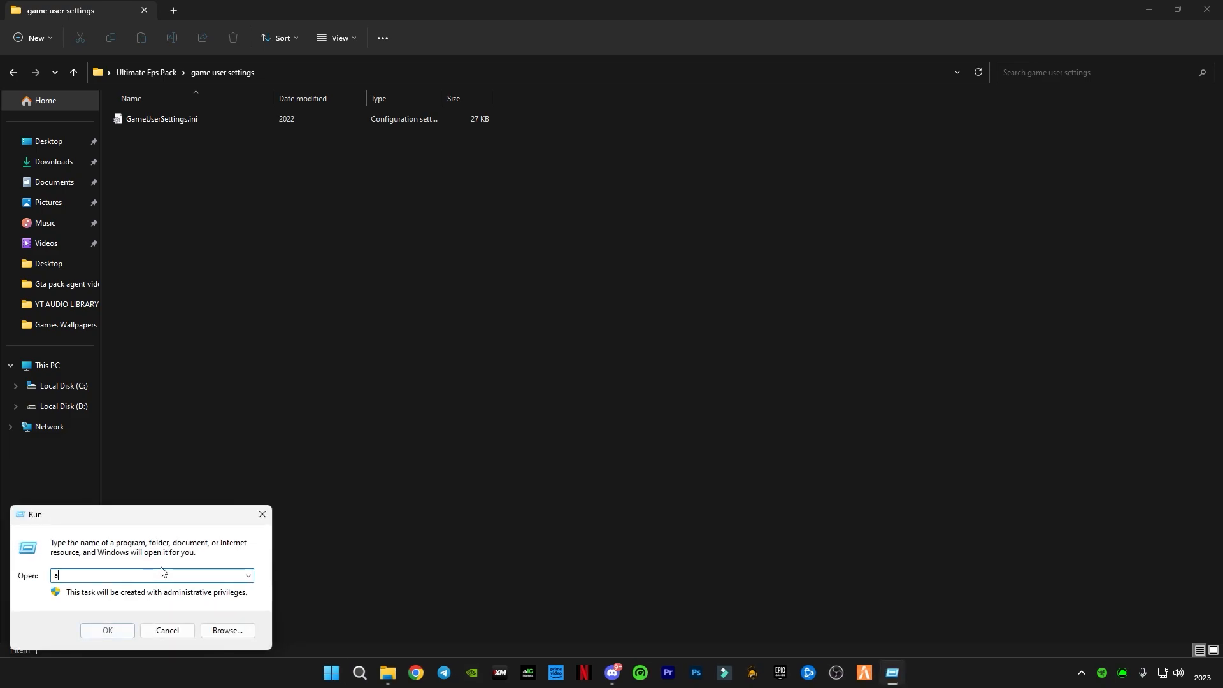
text(ppdata)
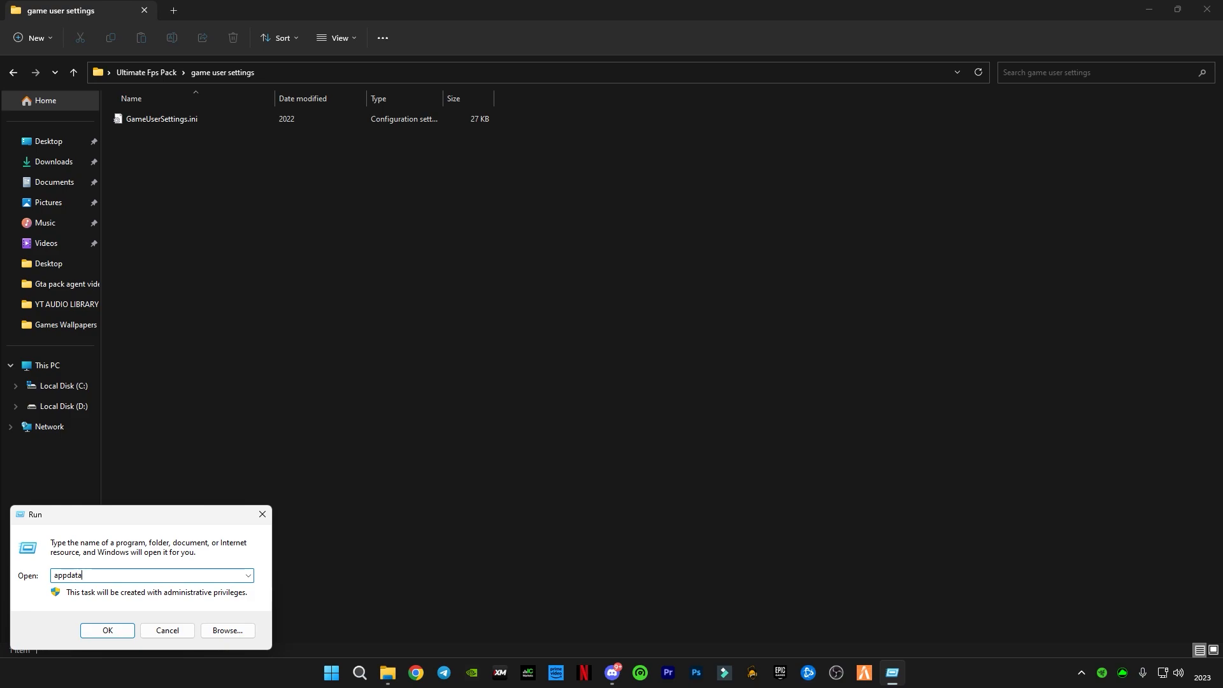
click(107, 631)
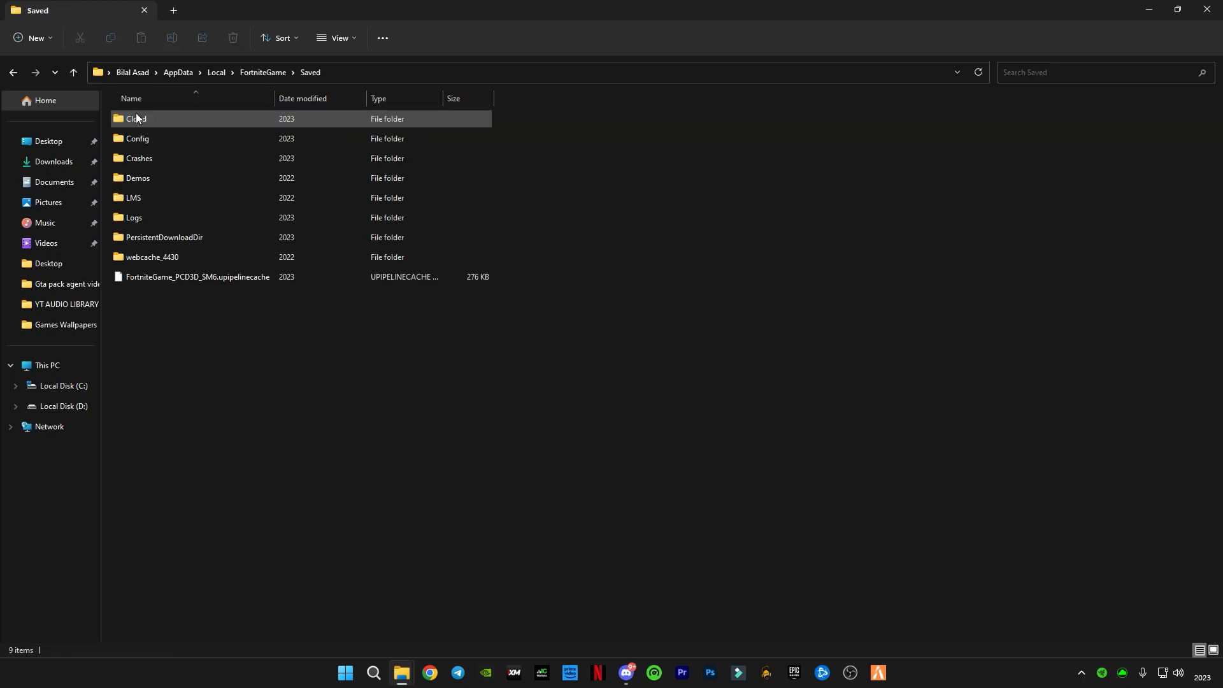
double_click(136, 138)
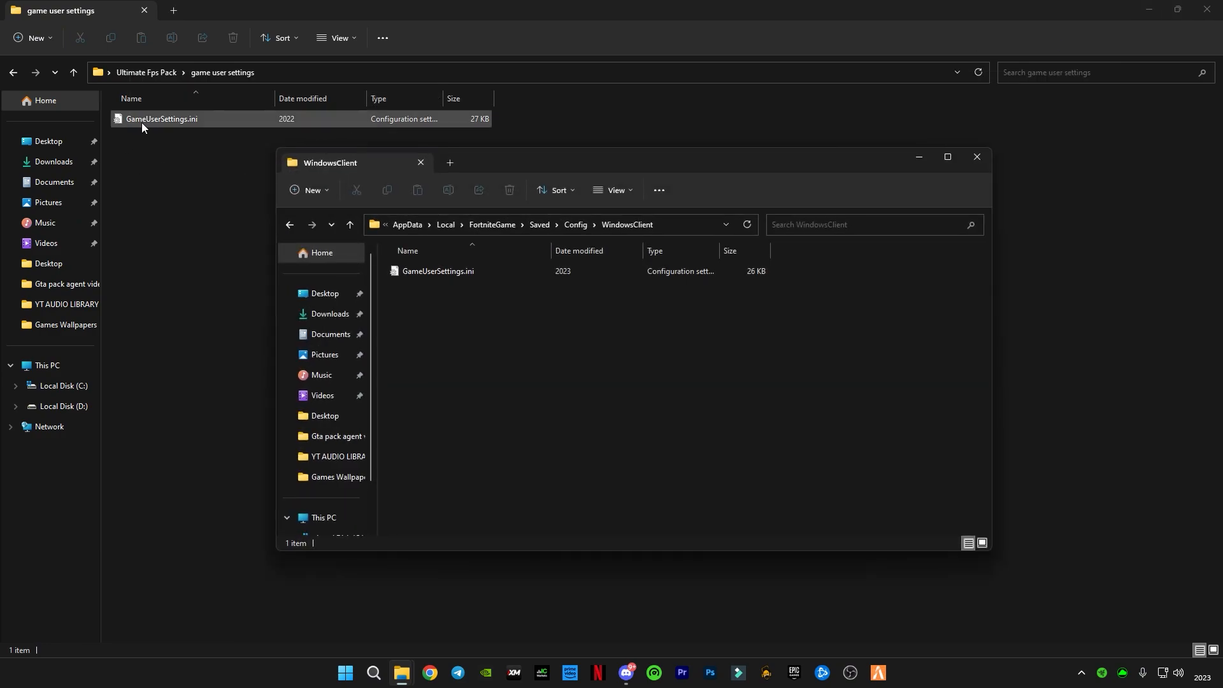
Select GameUserSettings.ini in the config folder, then close that window.
click(437, 271)
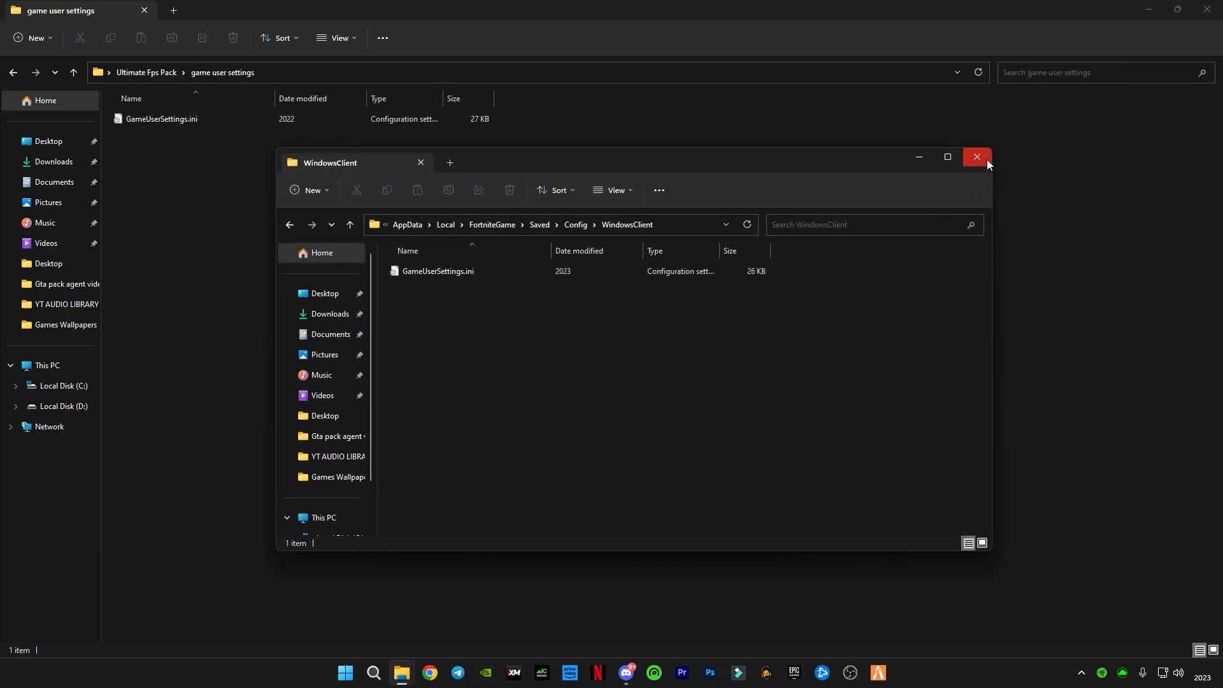
click(976, 157)
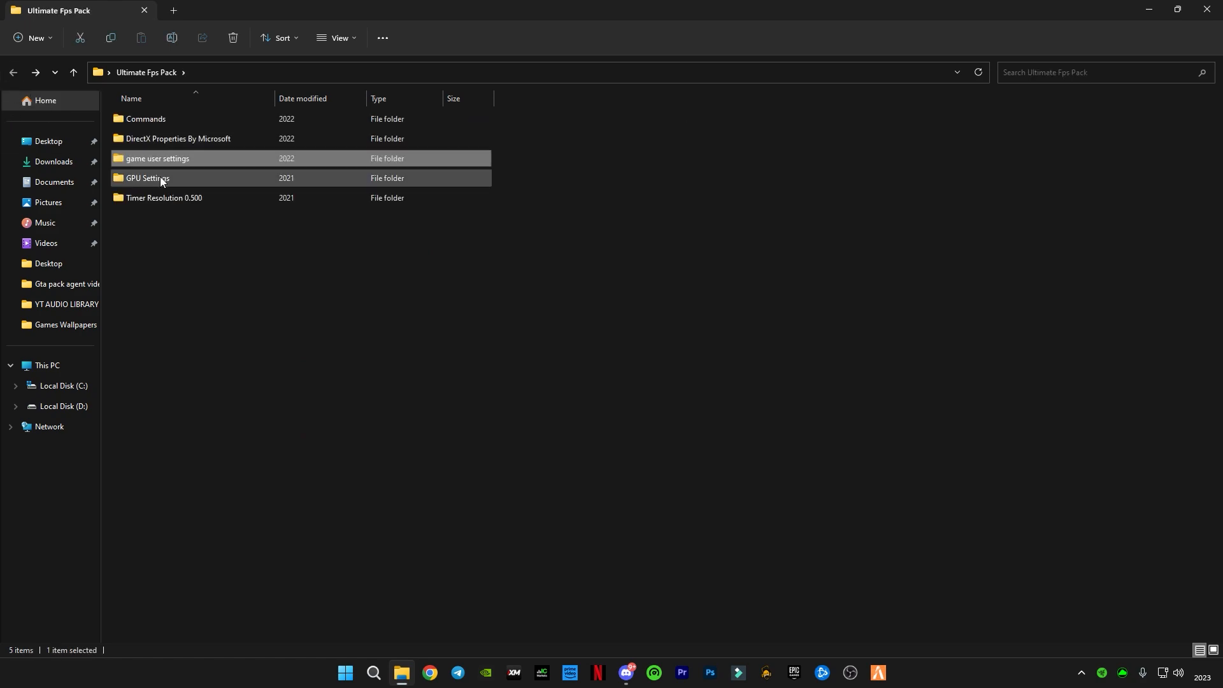
Open the GPU Settings folder in the Ultimate Fps Pack.
double_click(148, 178)
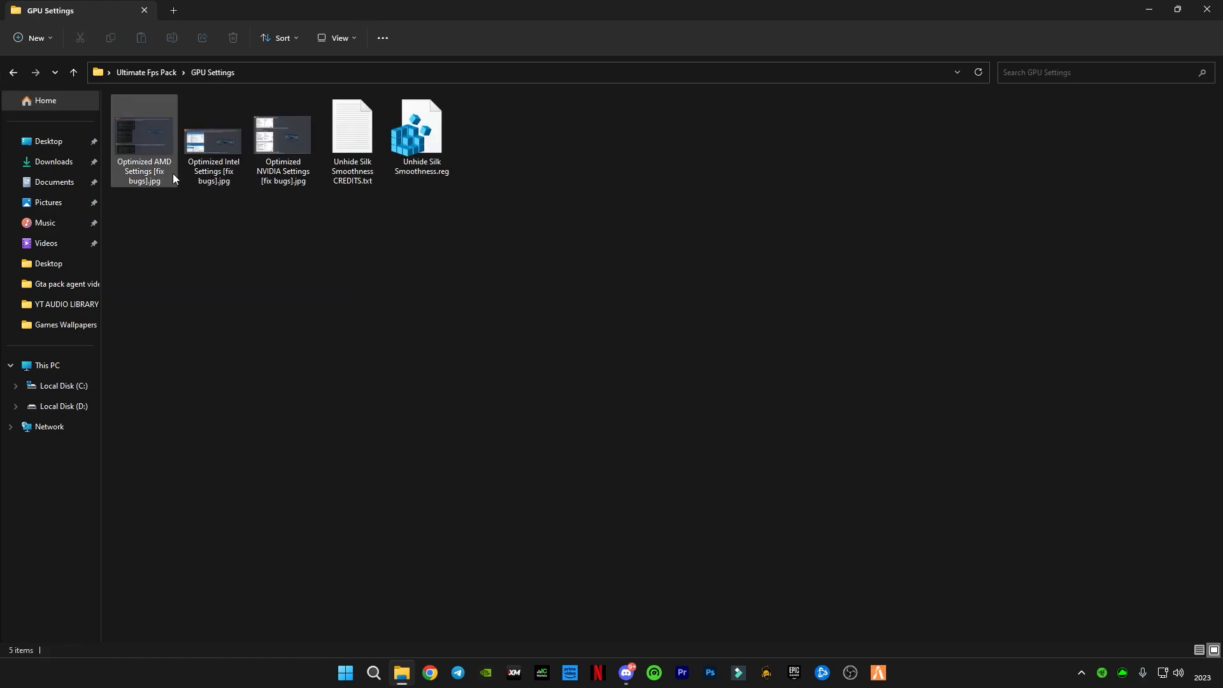
click(197, 256)
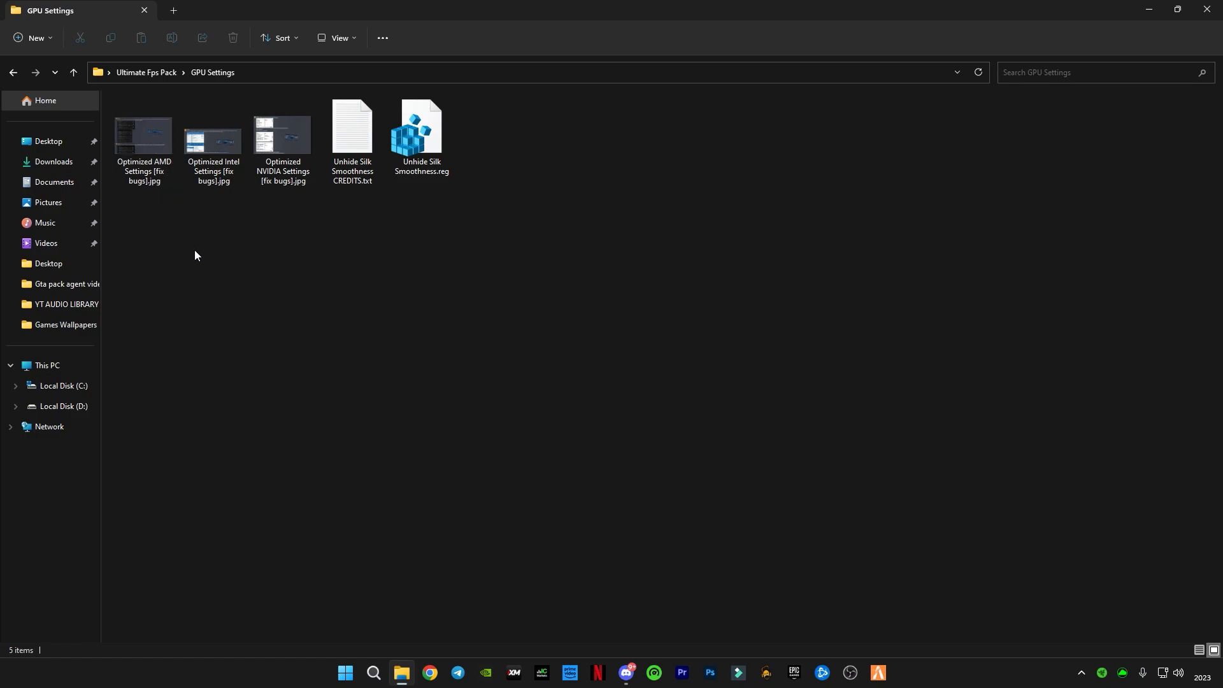
click(283, 135)
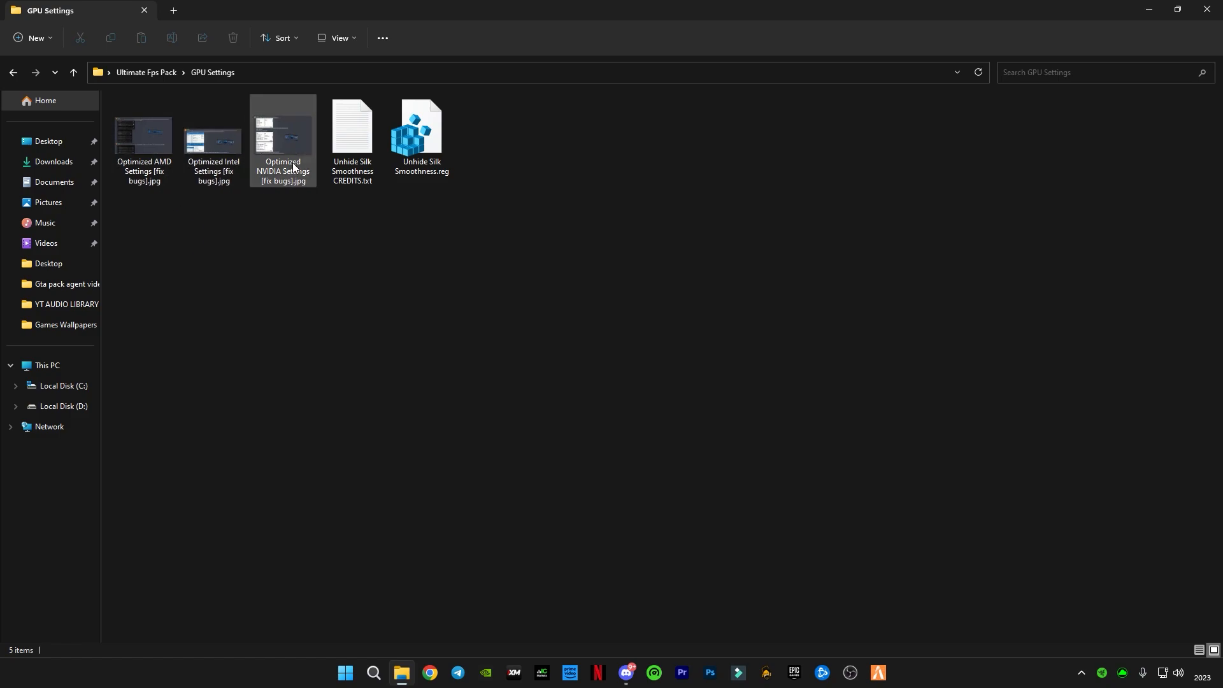
click(286, 252)
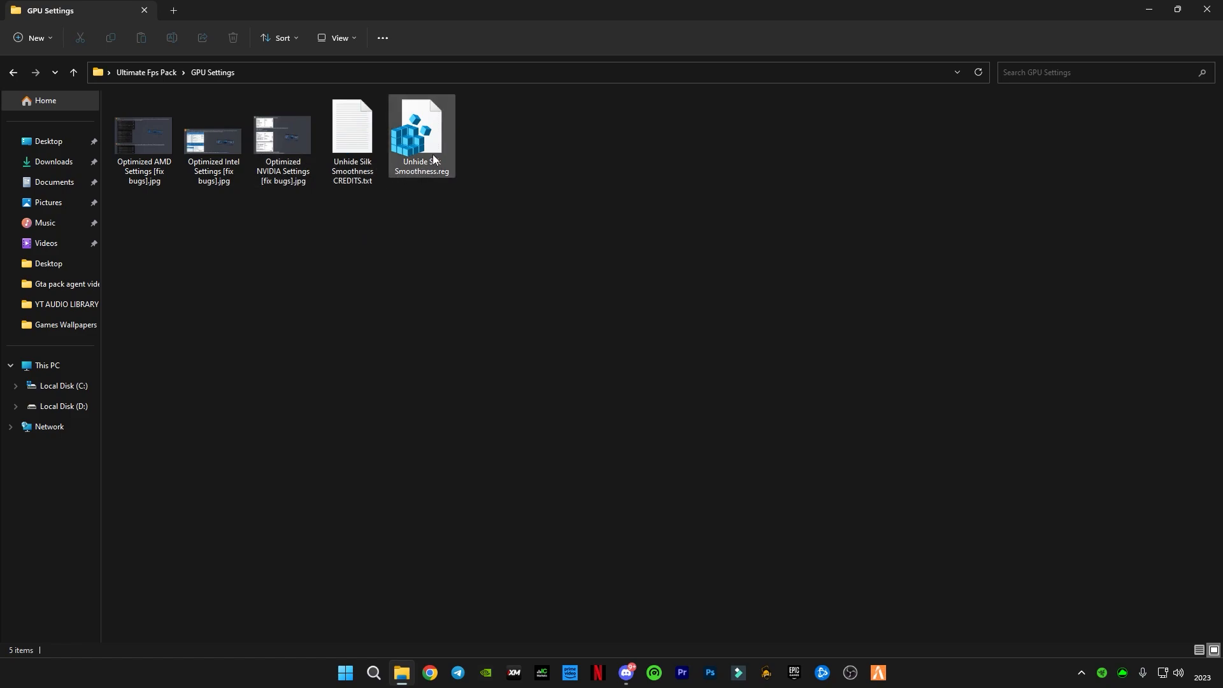
mouse_move(429, 156)
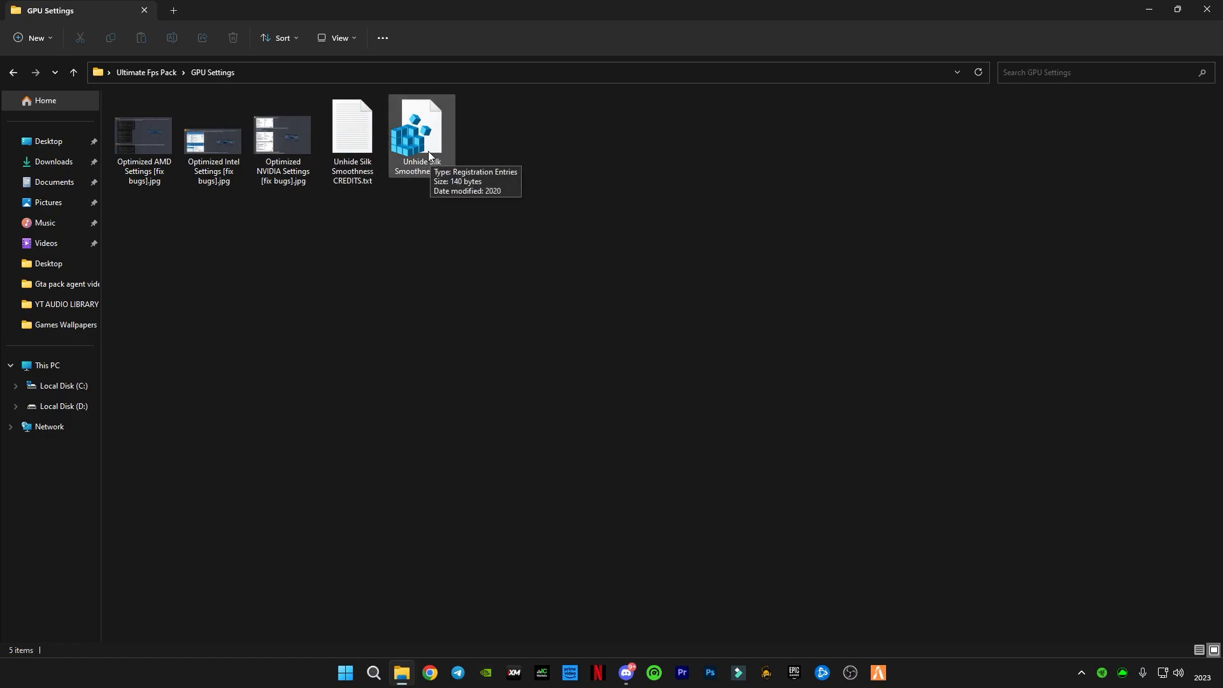
Add Unhide Silk Smoothness.reg to the registry and go back to the pack folder.
double_click(422, 127)
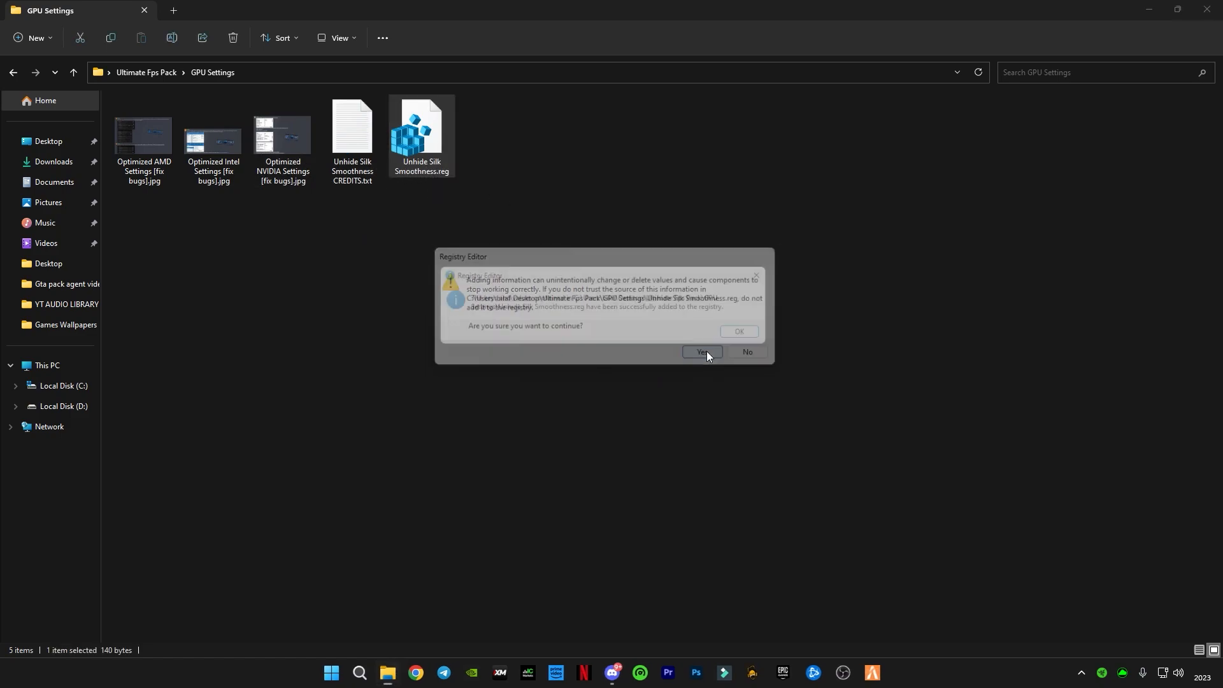
click(702, 351)
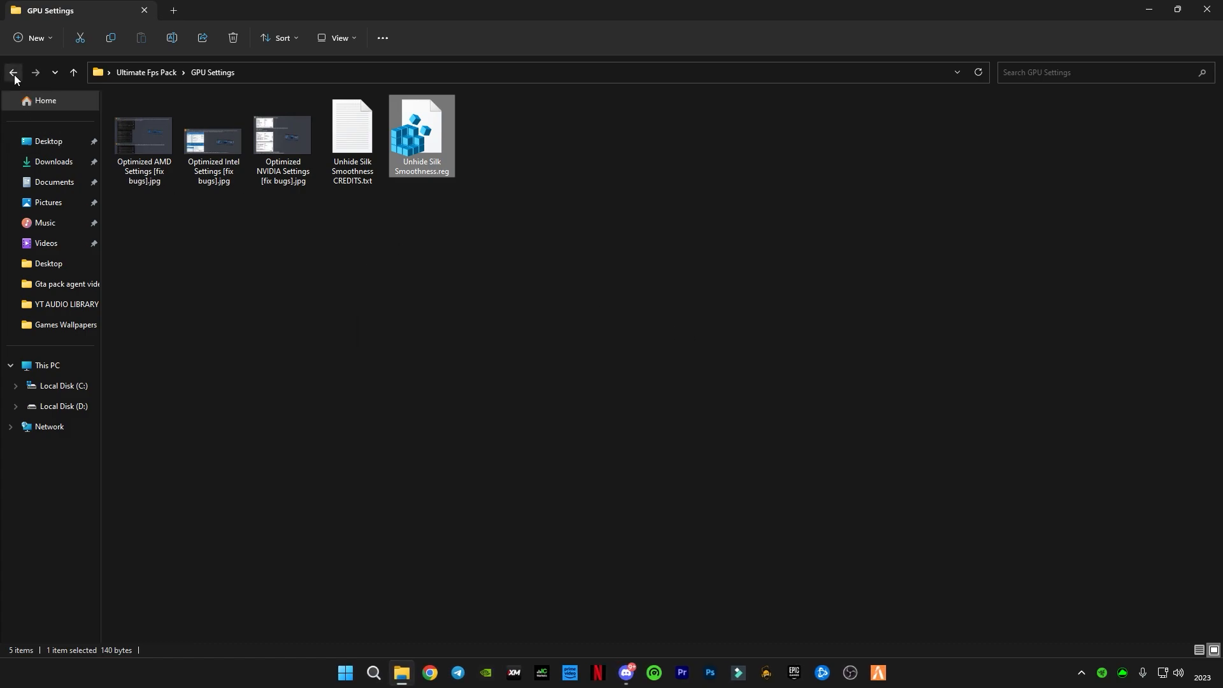
click(23, 72)
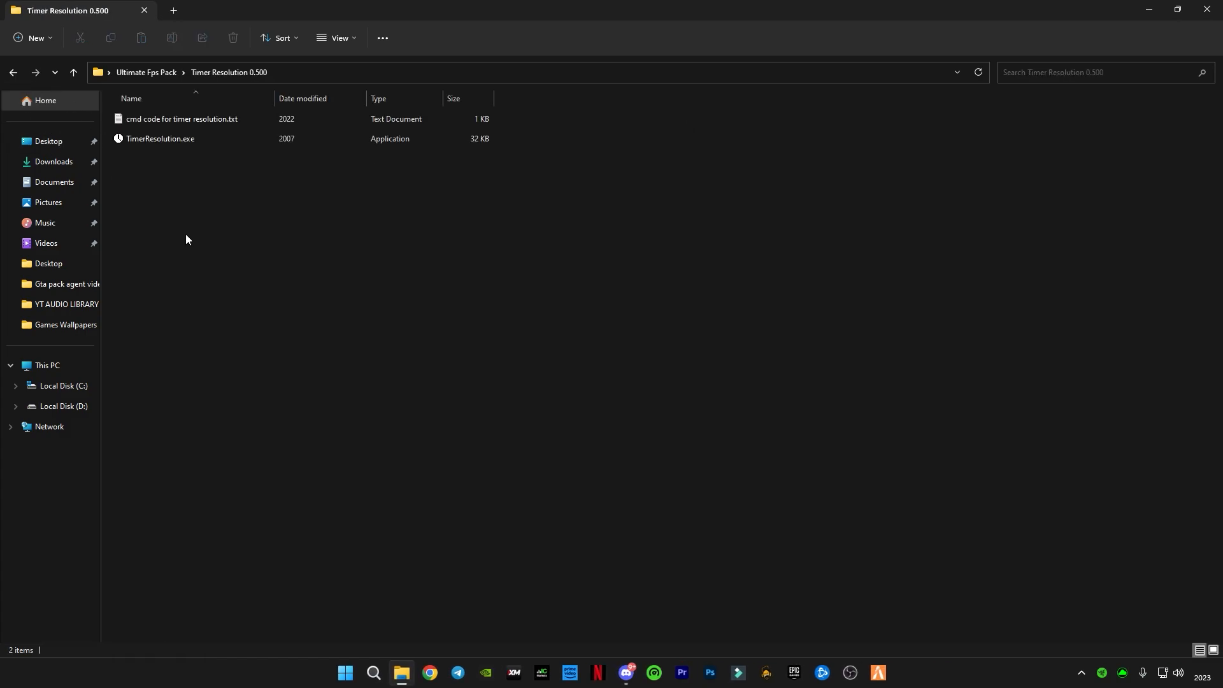
mouse_move(242, 239)
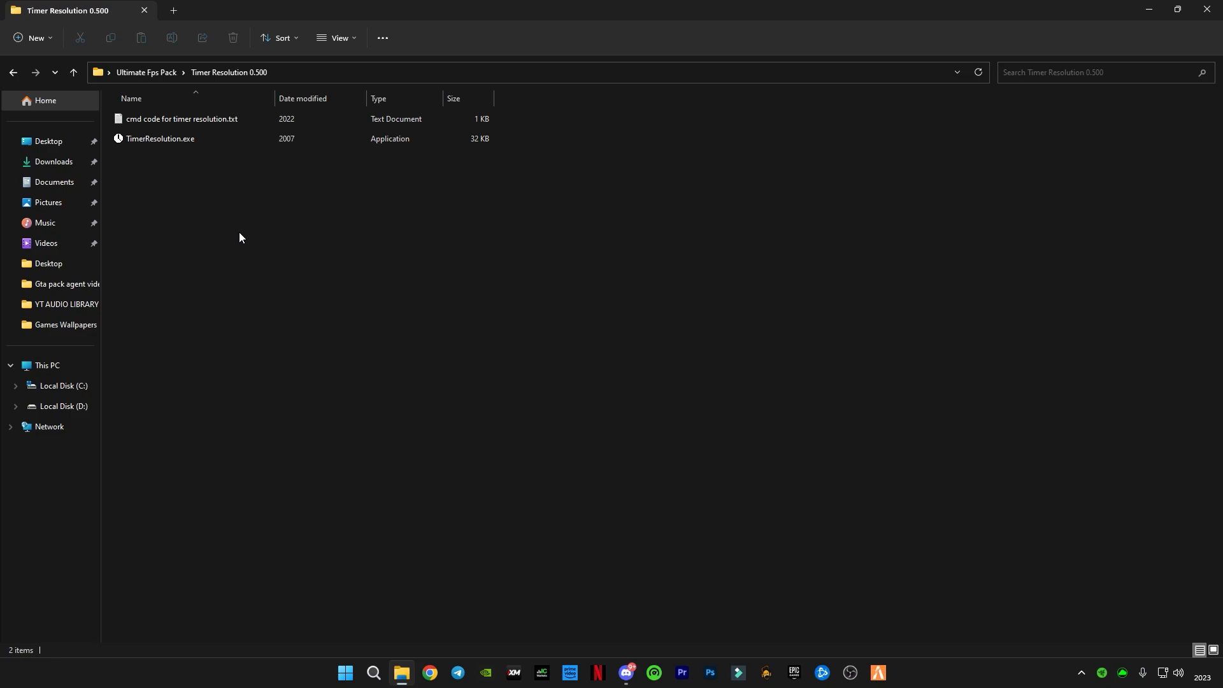
mouse_move(211, 196)
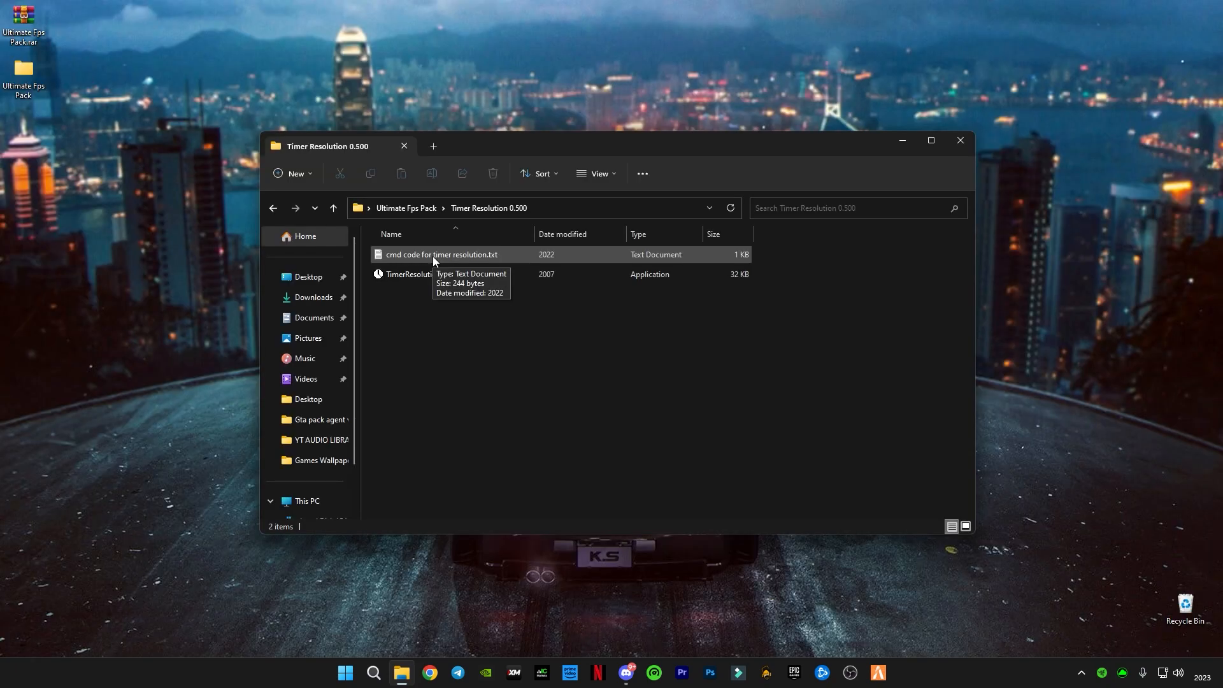
Open the timer resolution cmd notes and launch TimerResolution.exe.
double_click(442, 254)
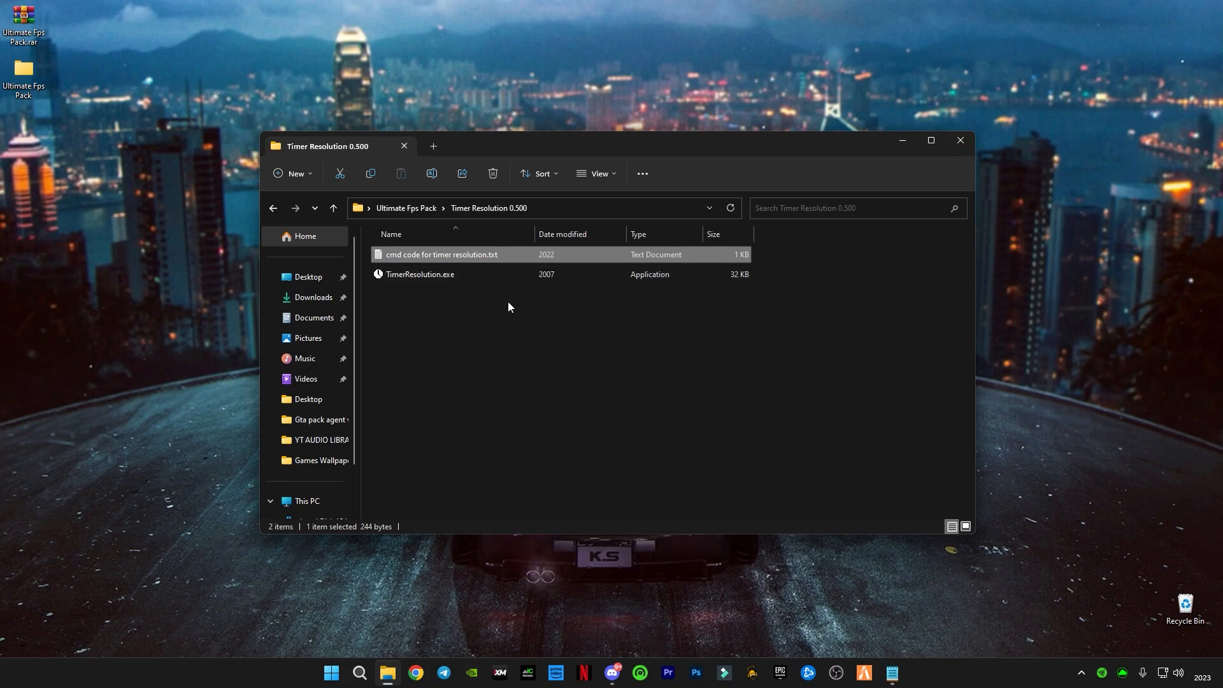
click(419, 274)
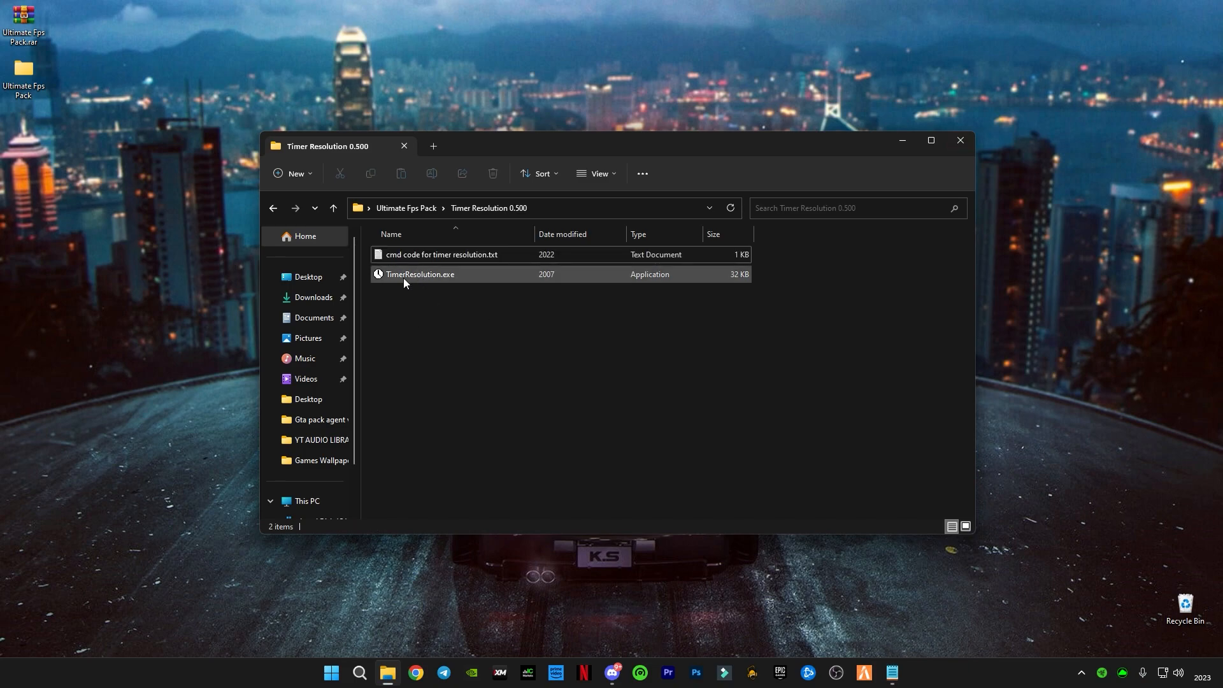
double_click(420, 274)
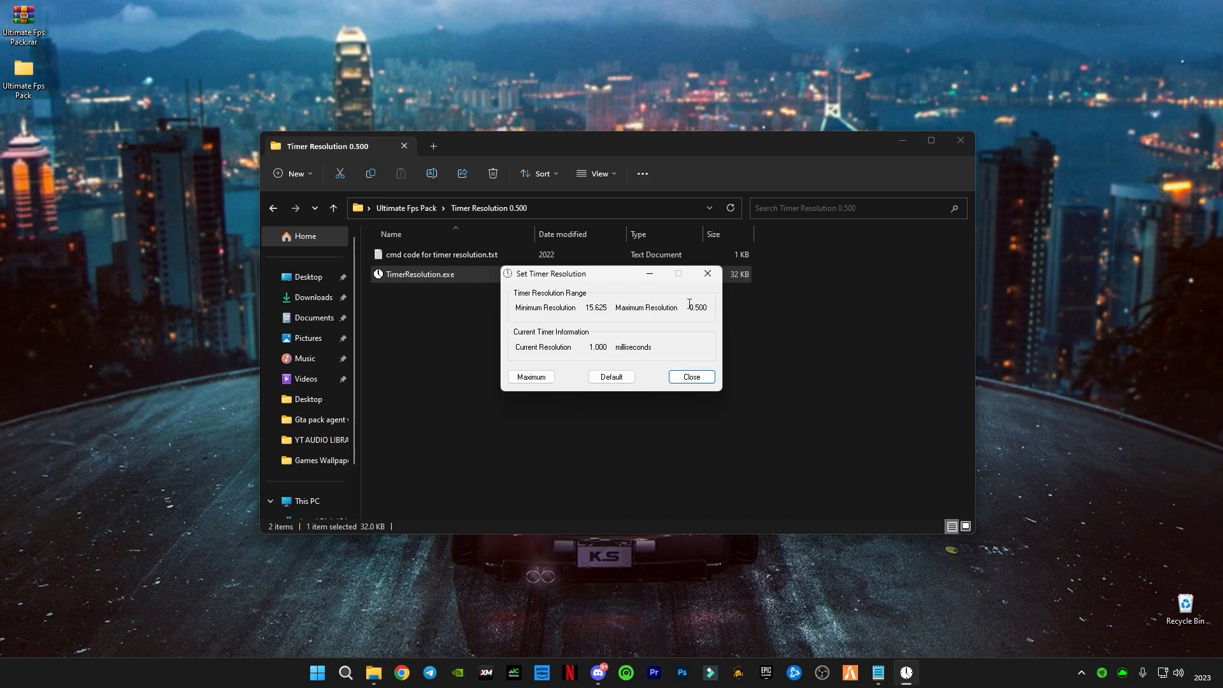
double_click(697, 307)
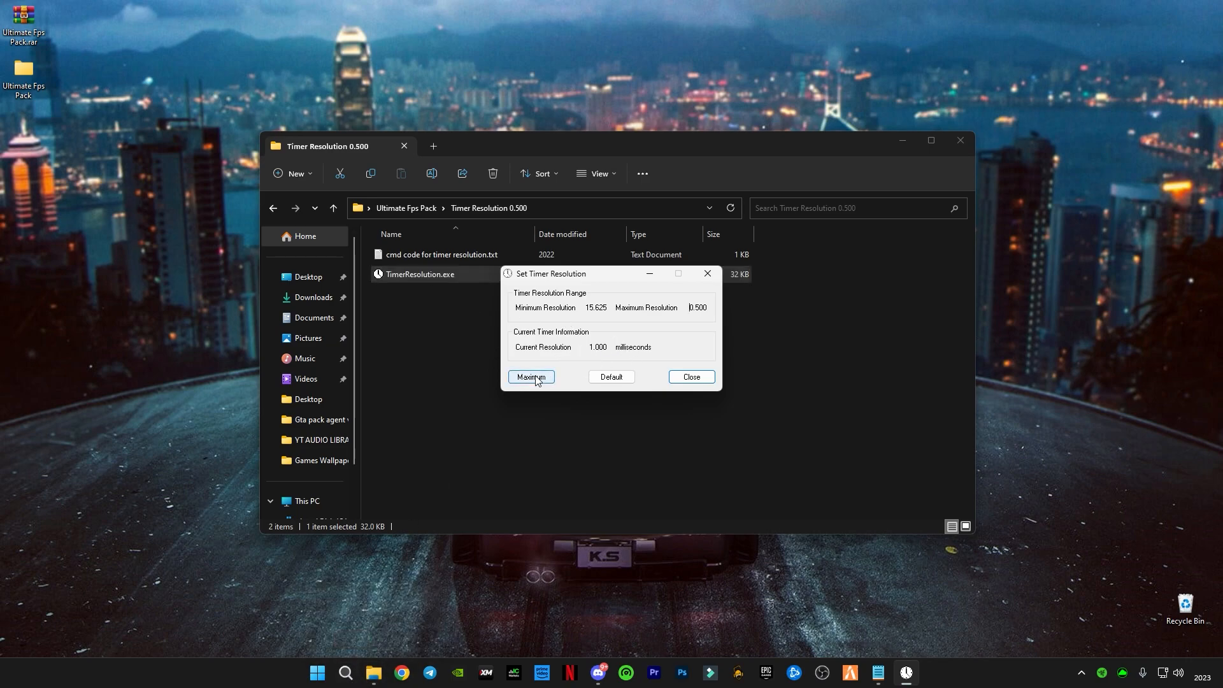
Set the timer to Maximum (0.500 ms), minimize the tool and restore the notes.
click(531, 377)
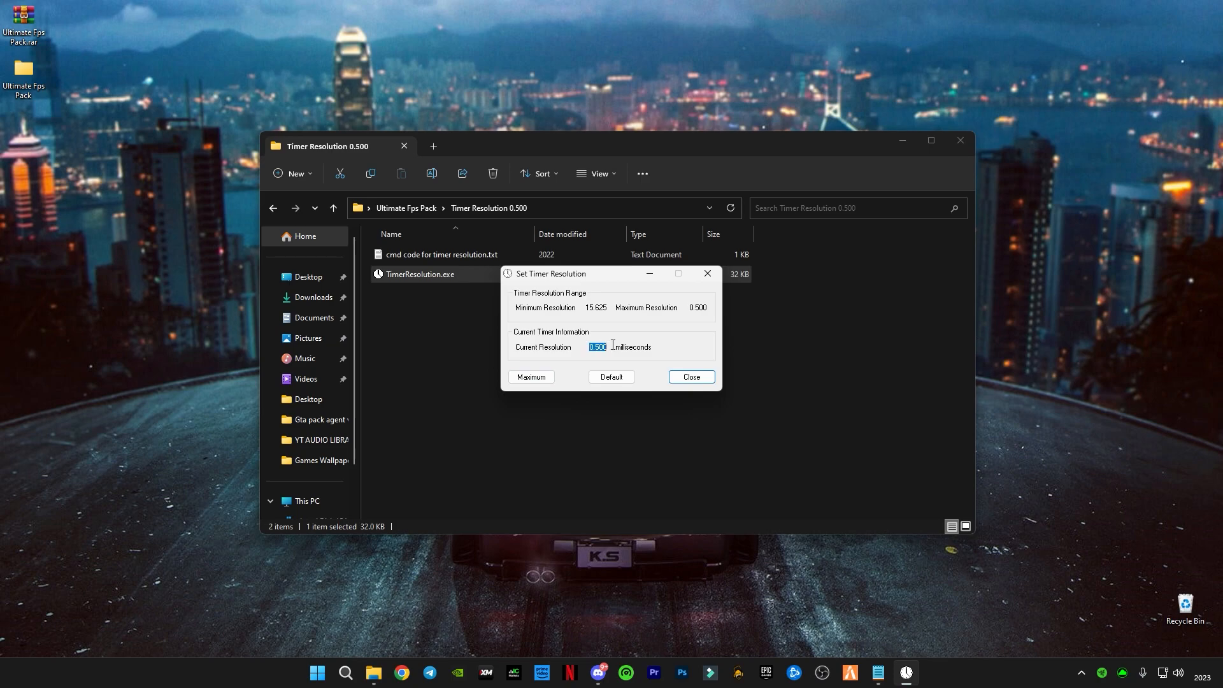
mouse_move(521, 361)
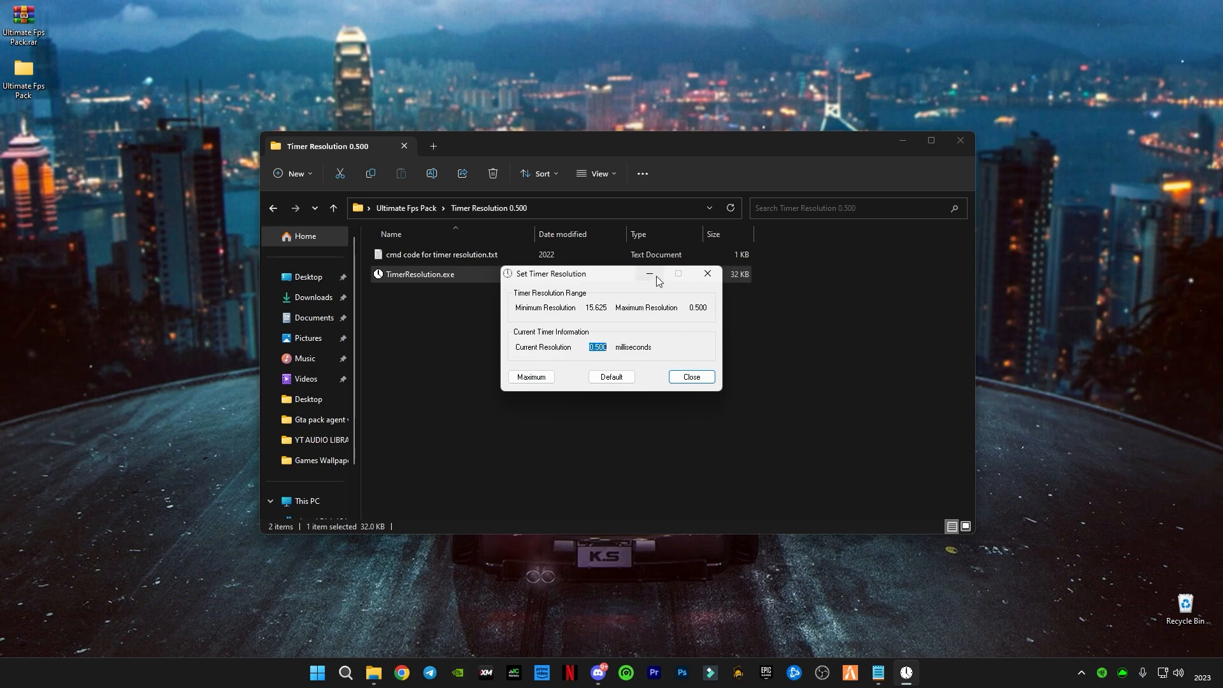
click(692, 377)
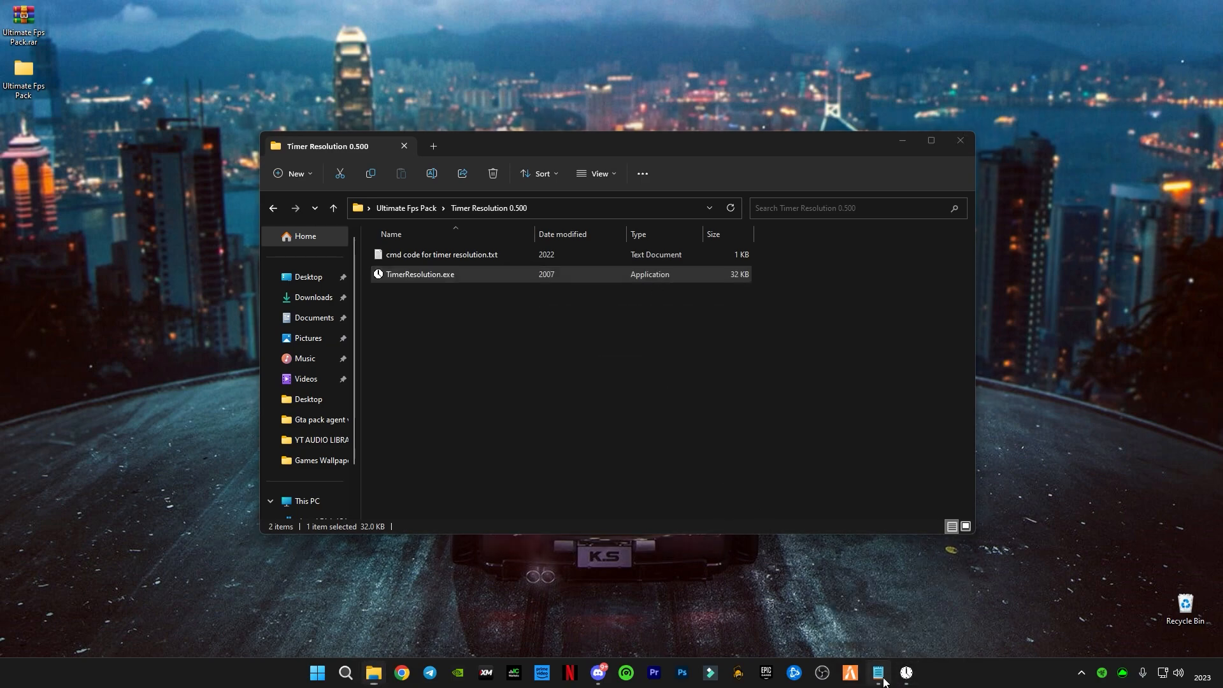
double_click(441, 254)
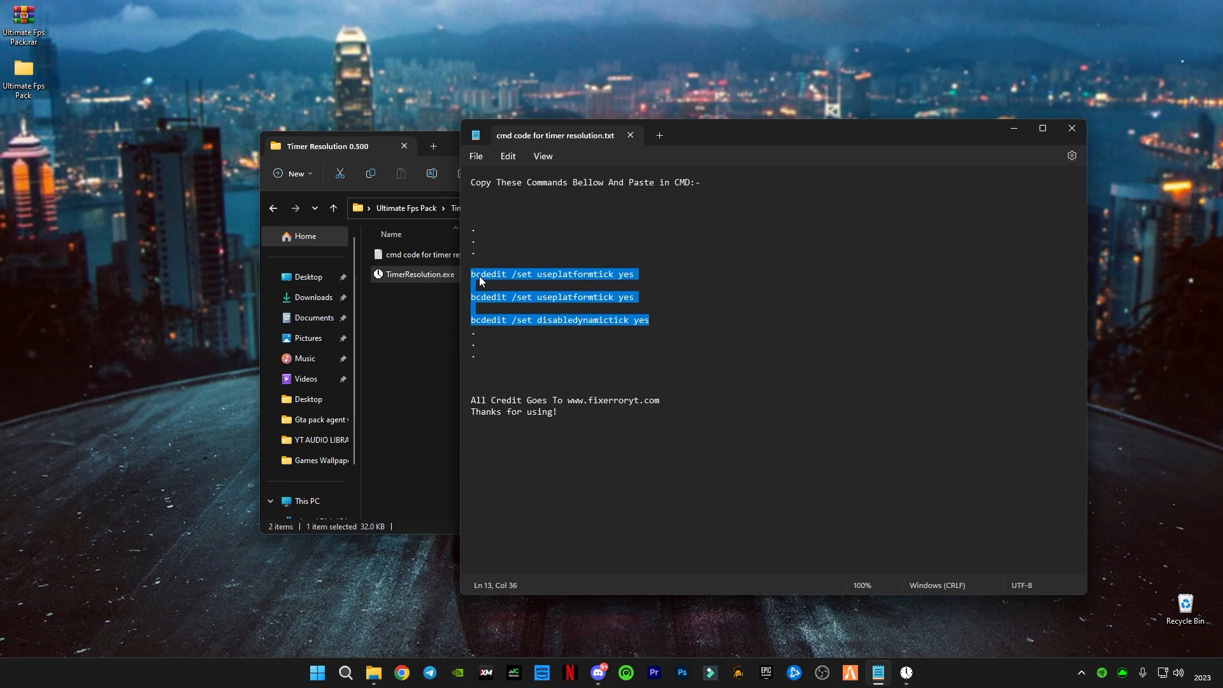
Run 'bcdedit /set disabledynamictick yes' in an administrator Command Prompt.
click(1072, 128)
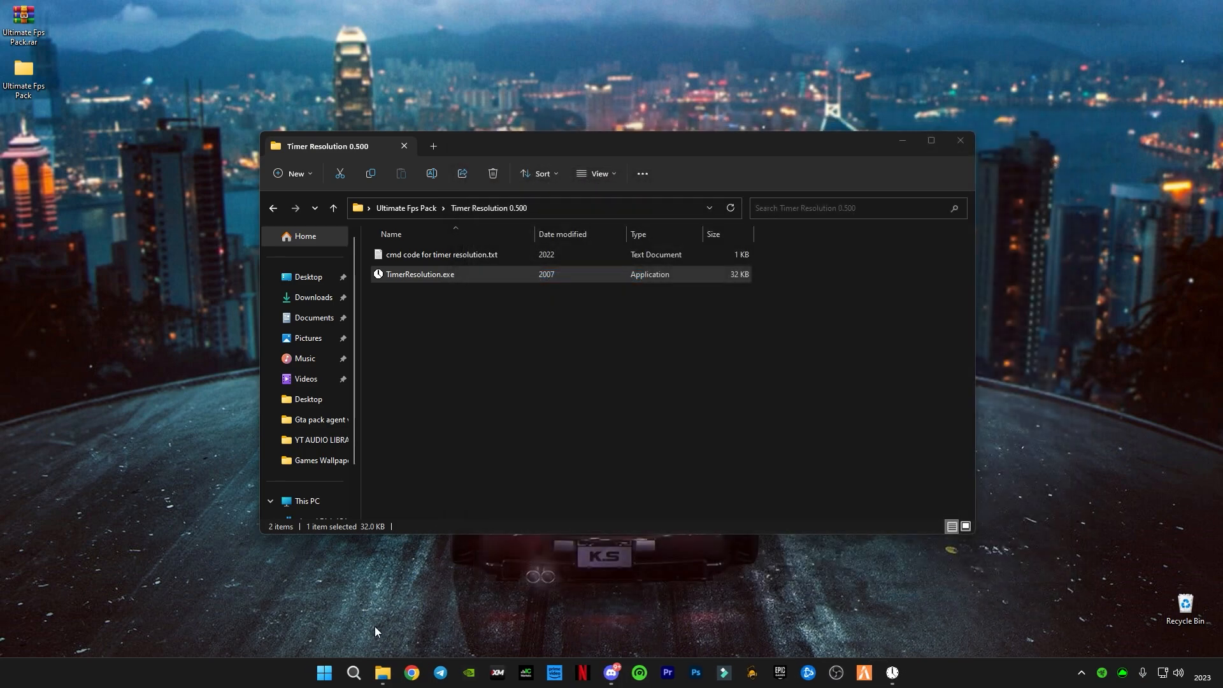
click(354, 673)
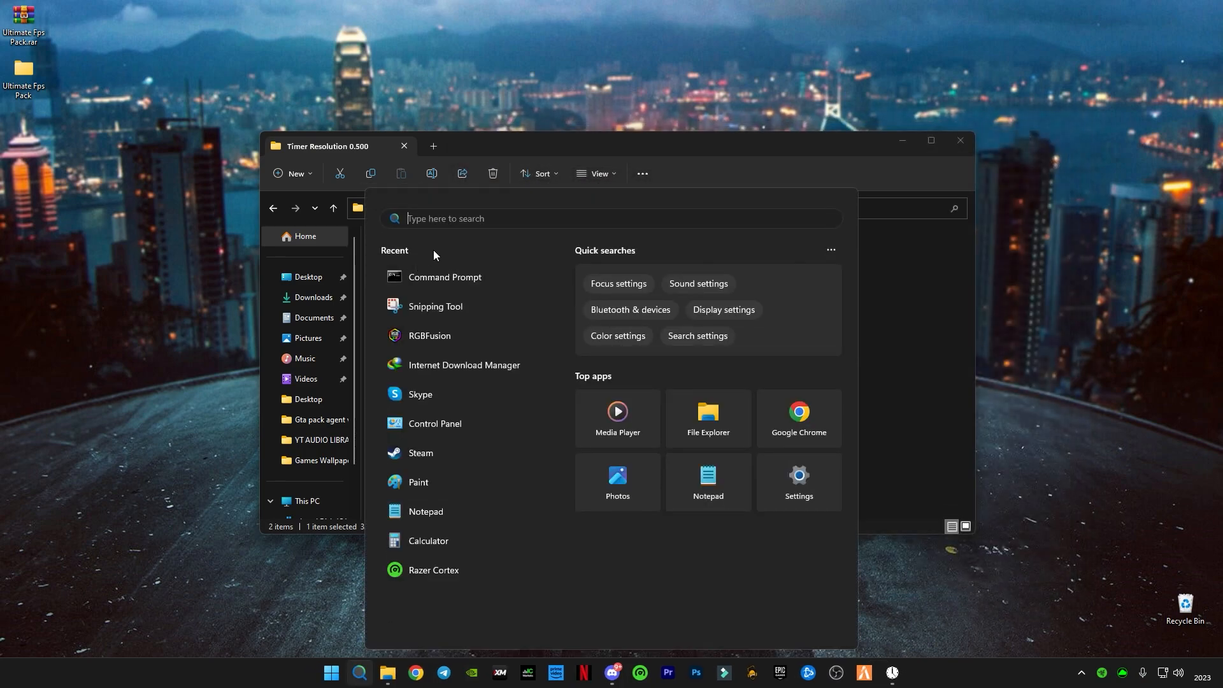
text(cmd)
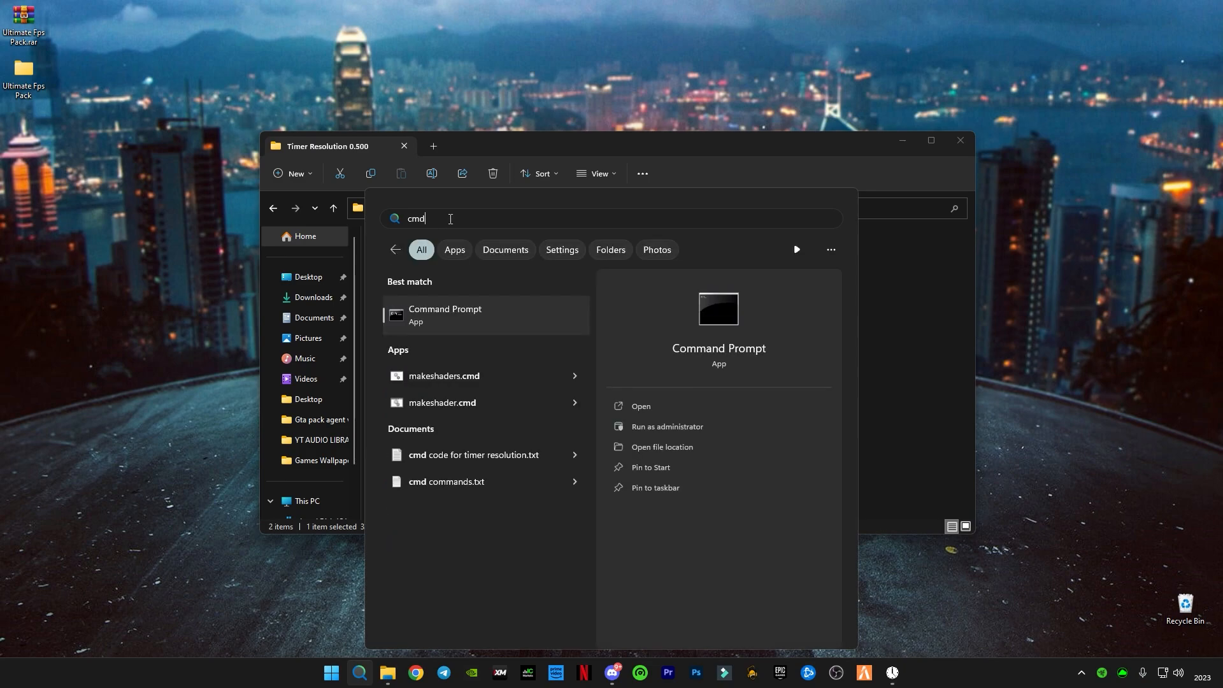
mouse_move(465, 331)
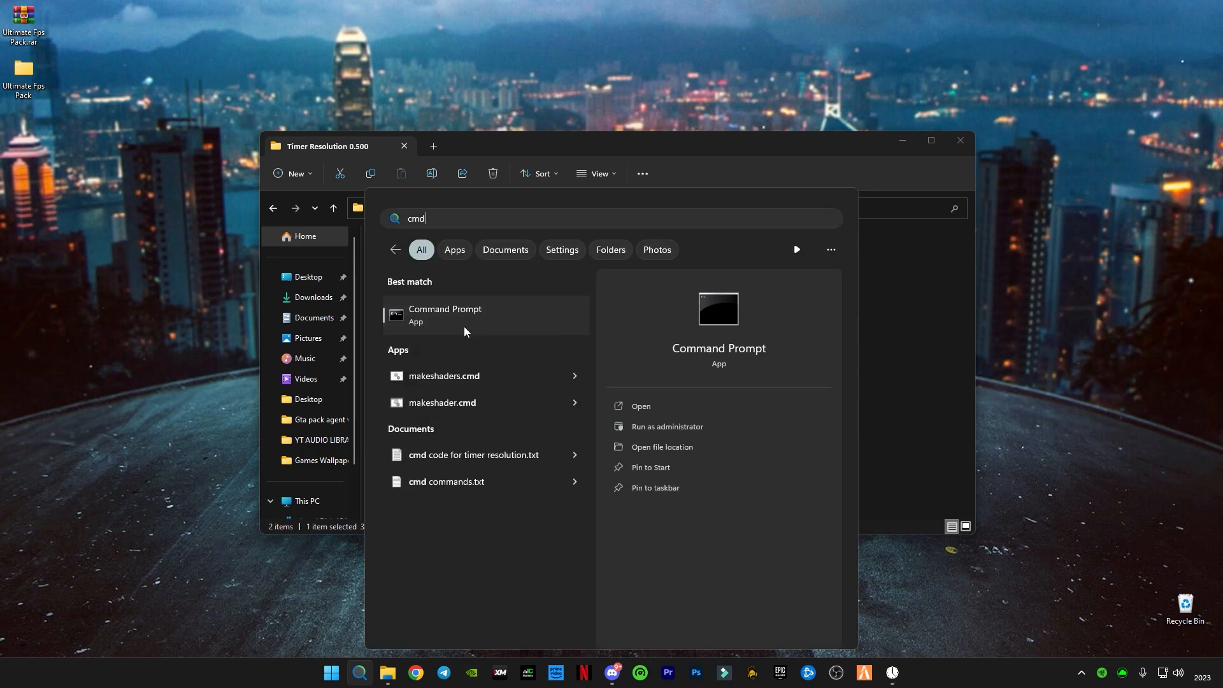
click(667, 426)
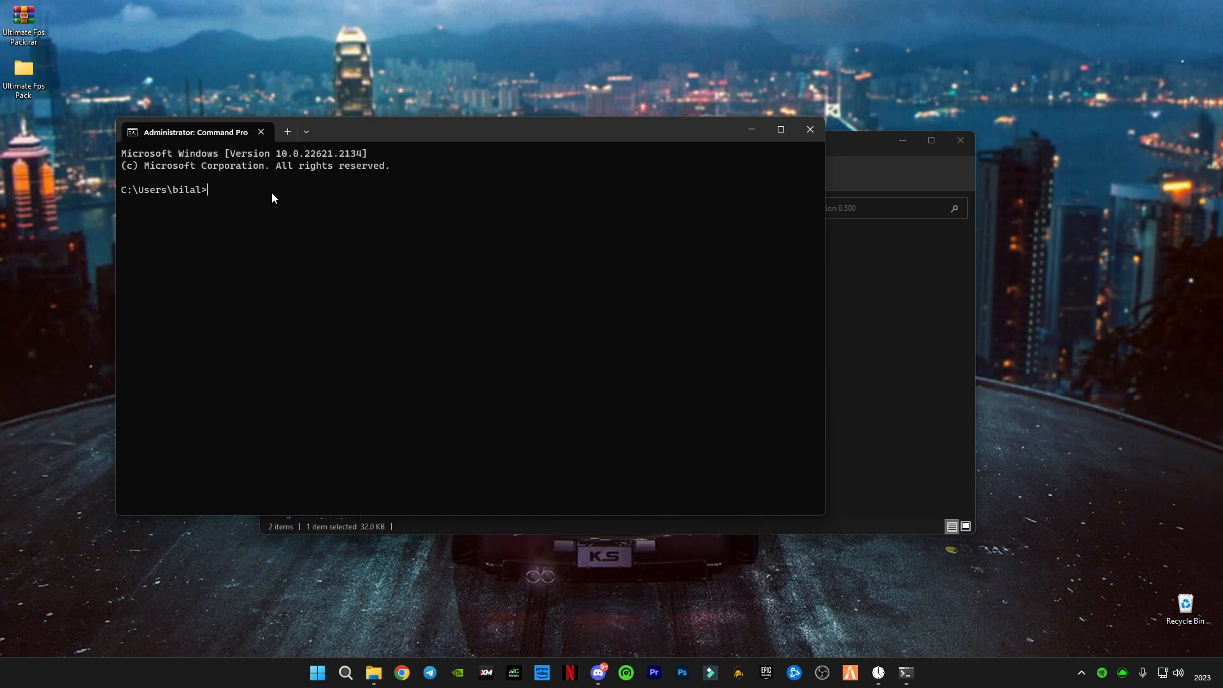
text(bcdedit /set disabledynamictick yes)
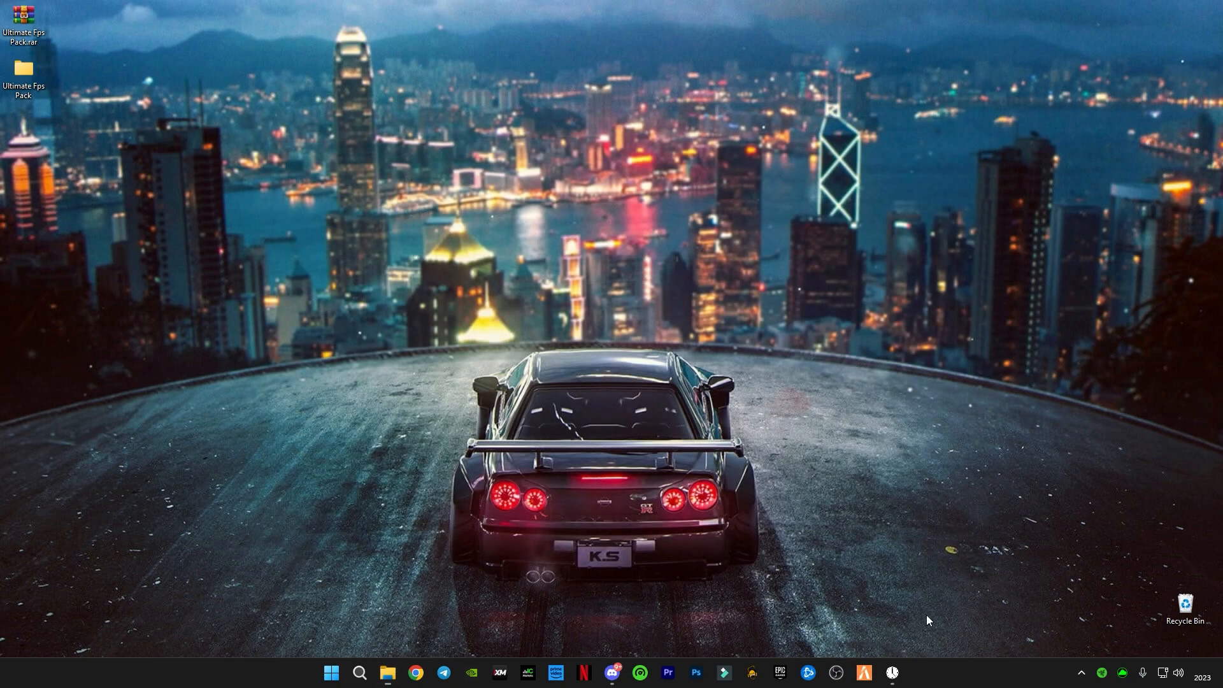
Restore TimerResolution from the taskbar to confirm the resolution still reads 0.500 ms.
click(896, 673)
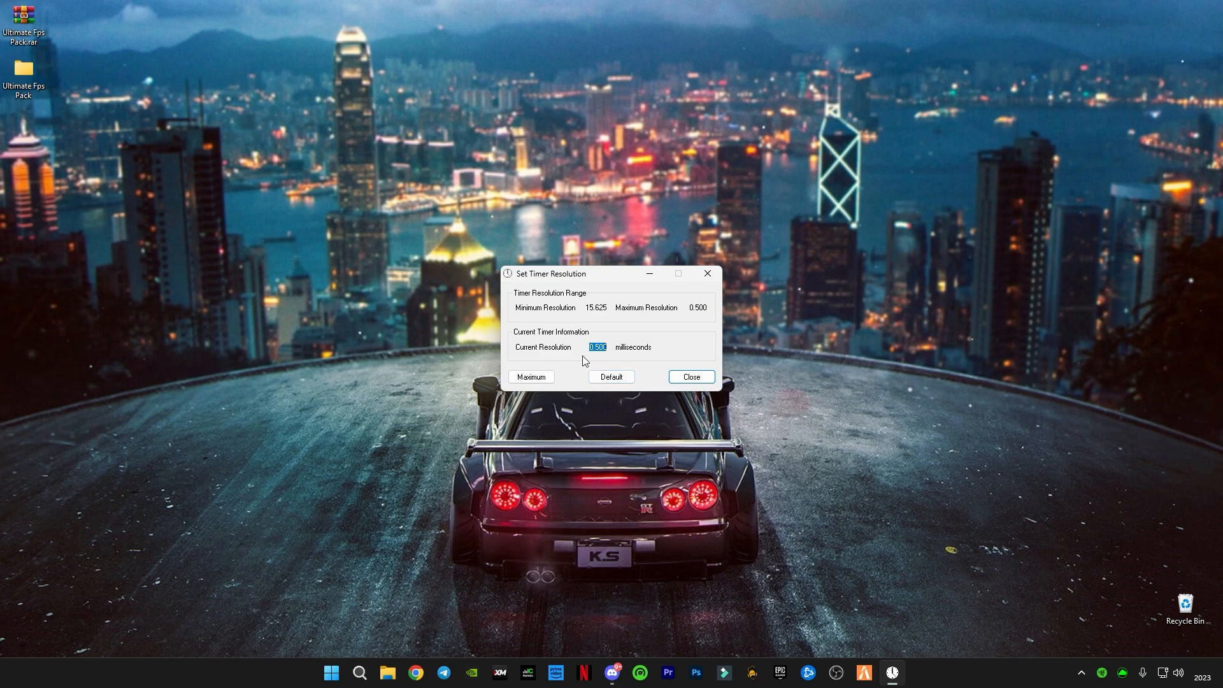
mouse_move(563, 365)
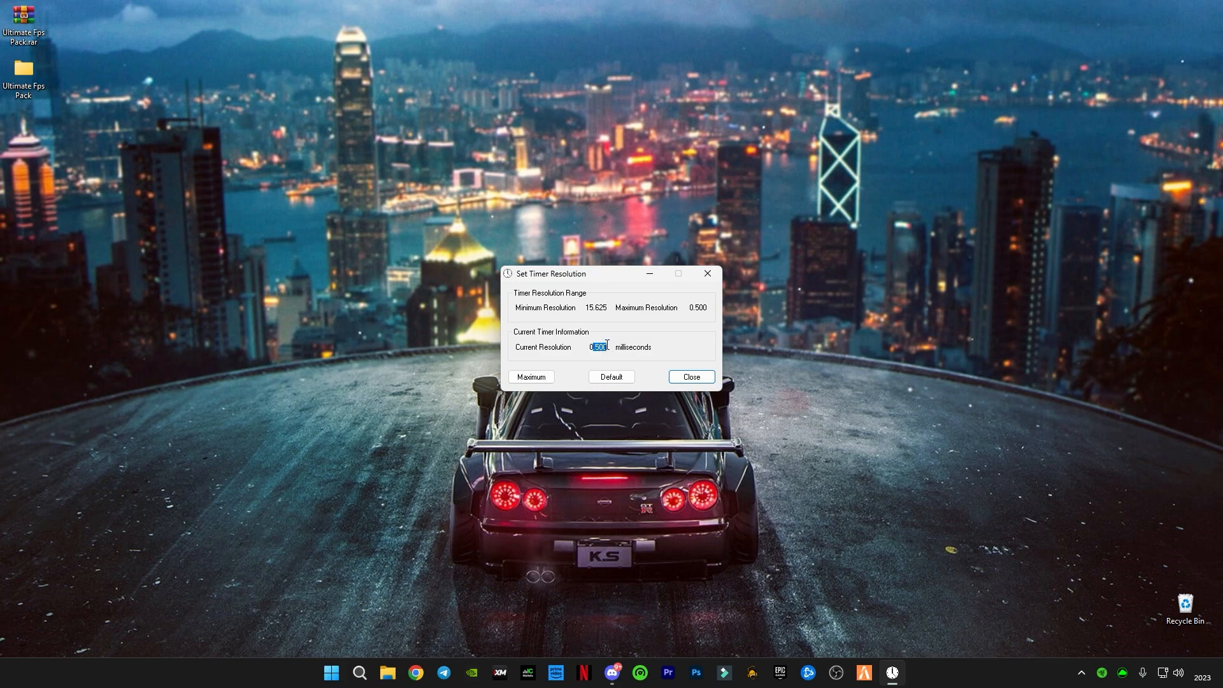
click(611, 376)
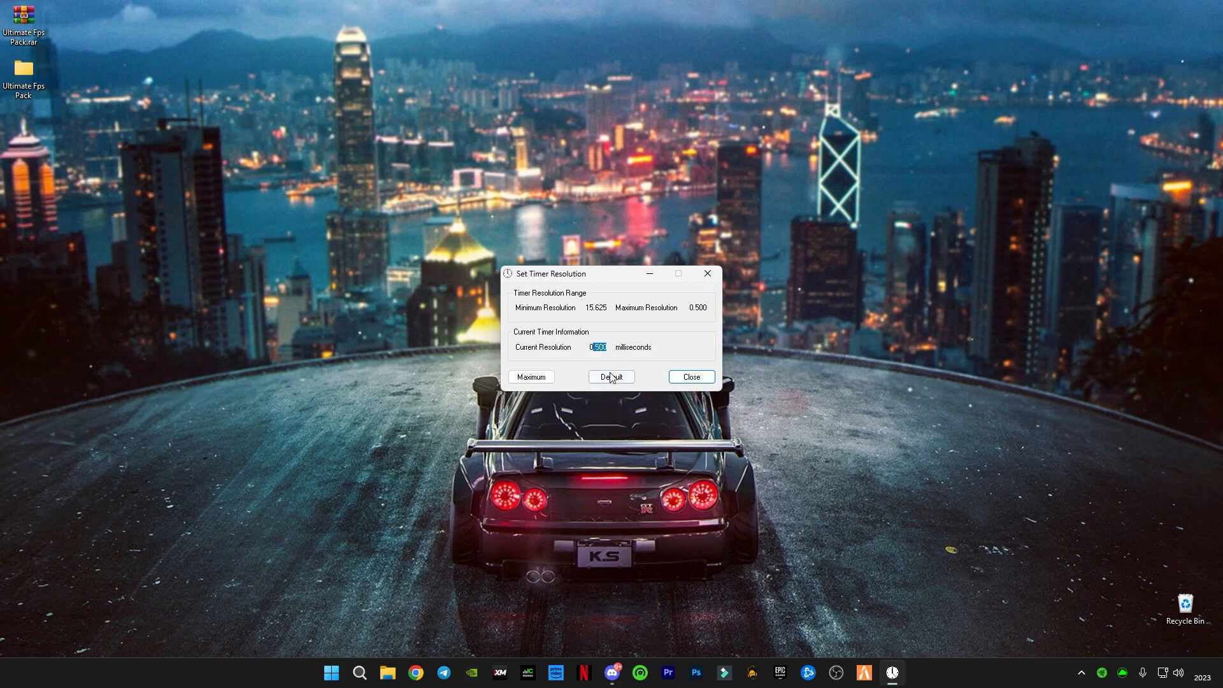